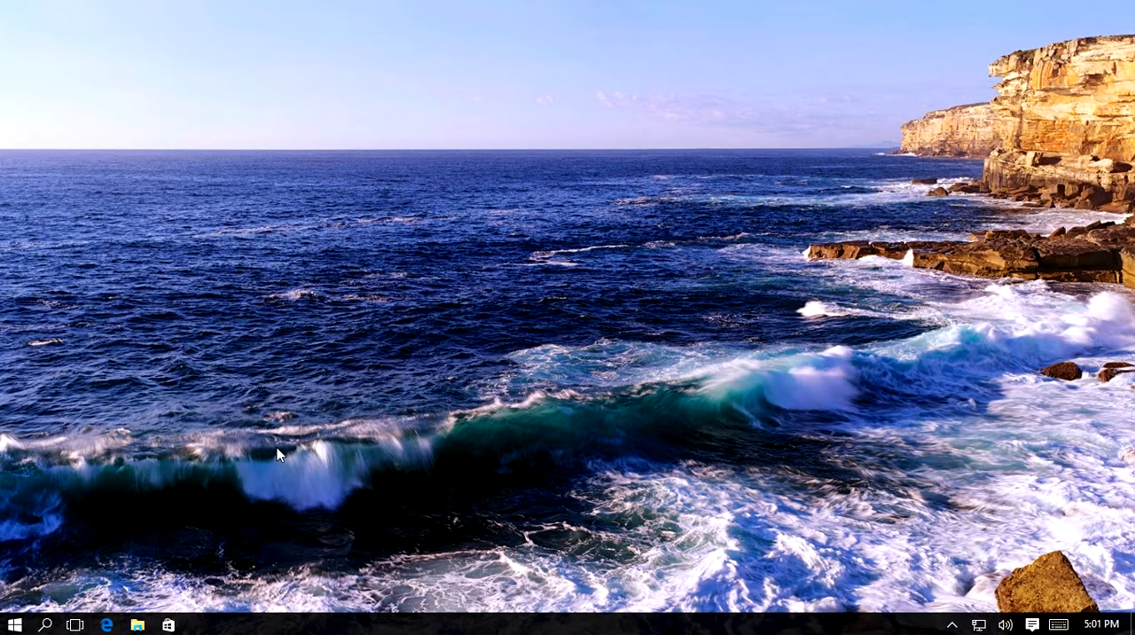
pyautogui.moveTo(307, 425)
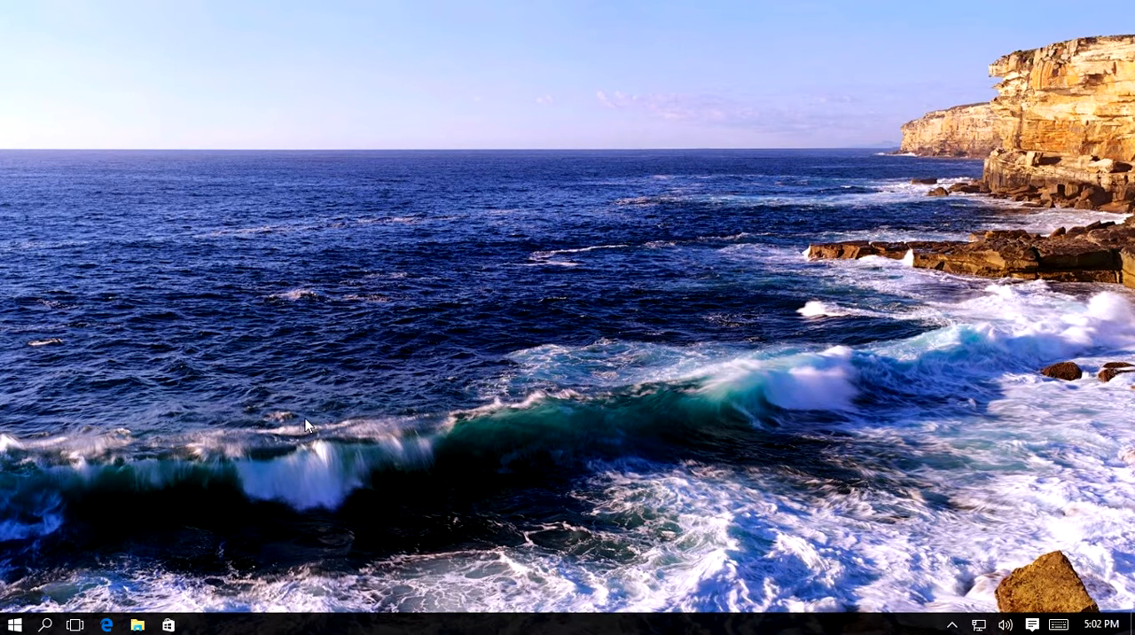
pyautogui.moveTo(292, 353)
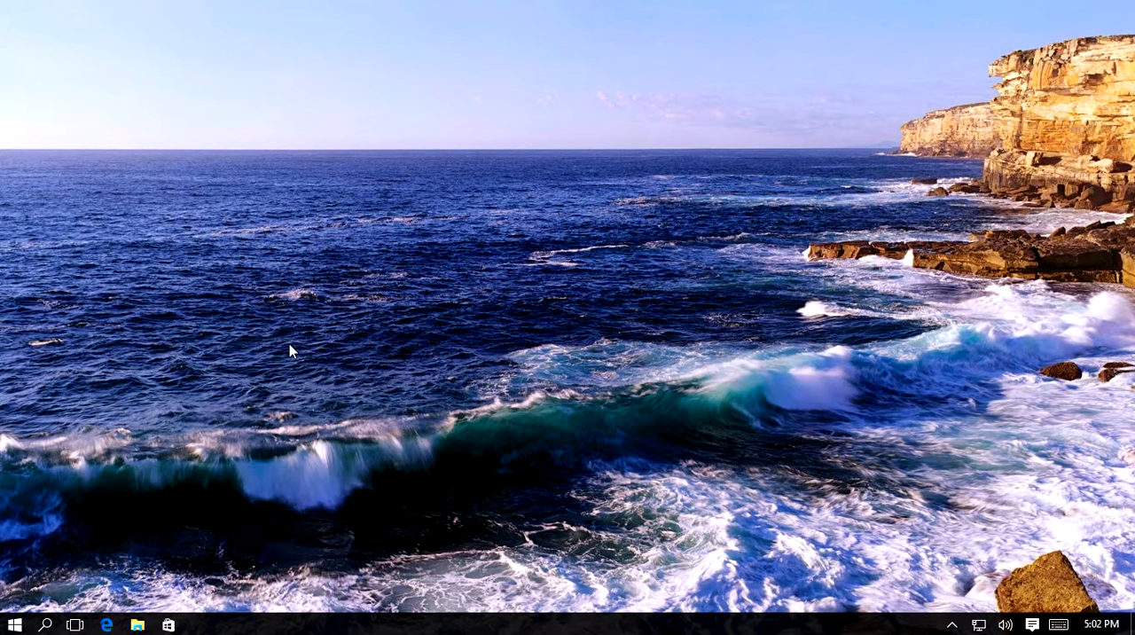
pyautogui.moveTo(470, 379)
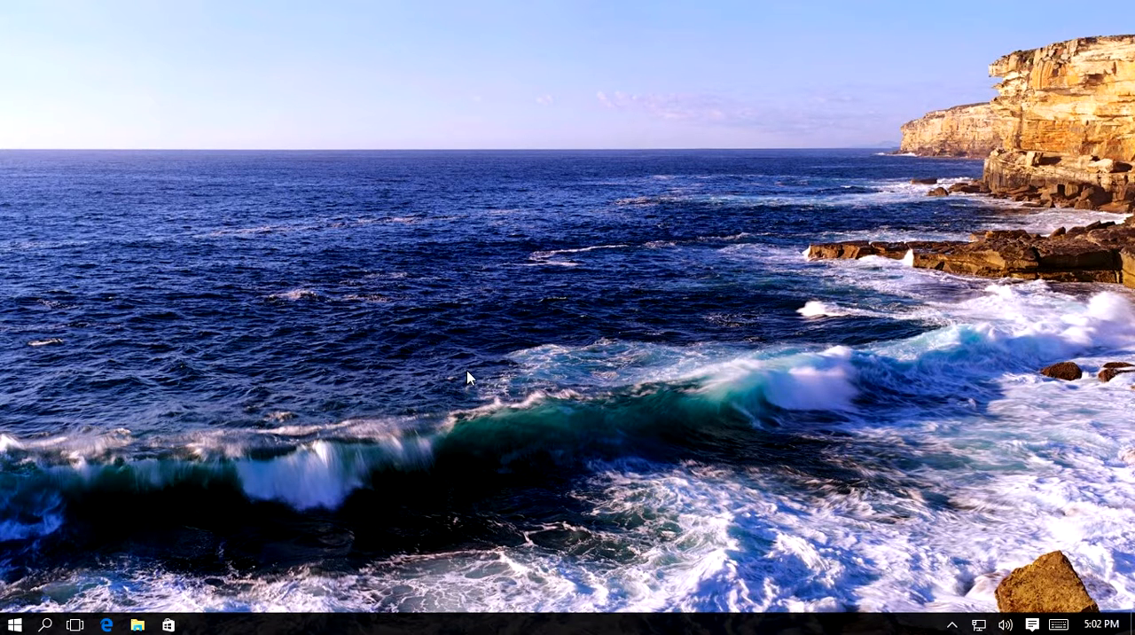
pyautogui.moveTo(111, 568)
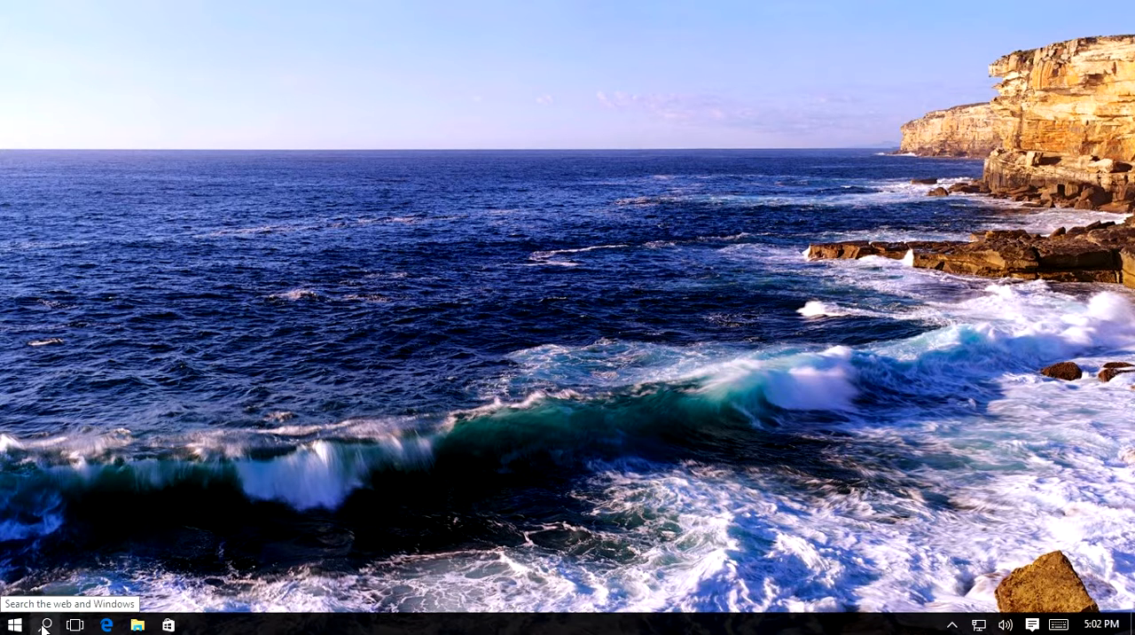
pyautogui.moveTo(130, 376)
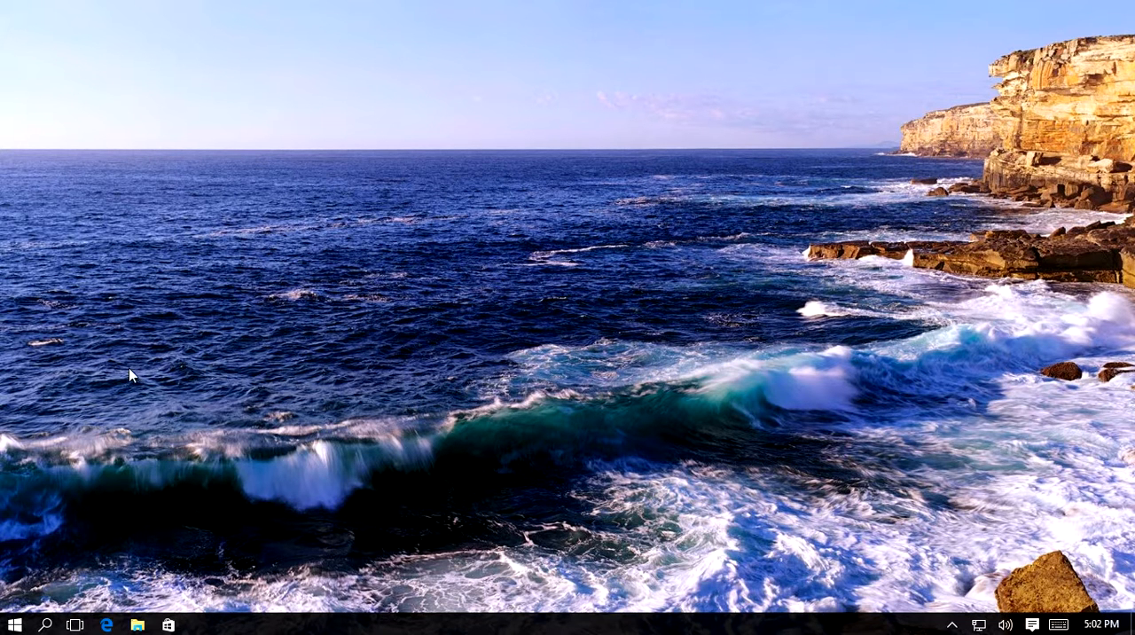
pyautogui.moveTo(240, 427)
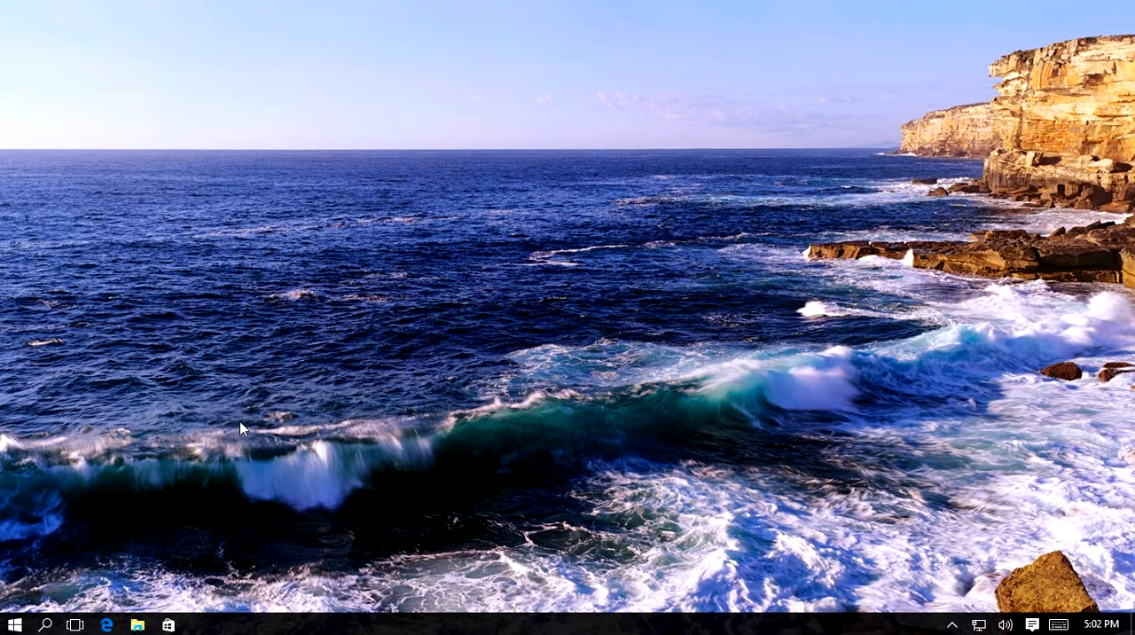
pyautogui.moveTo(267, 359)
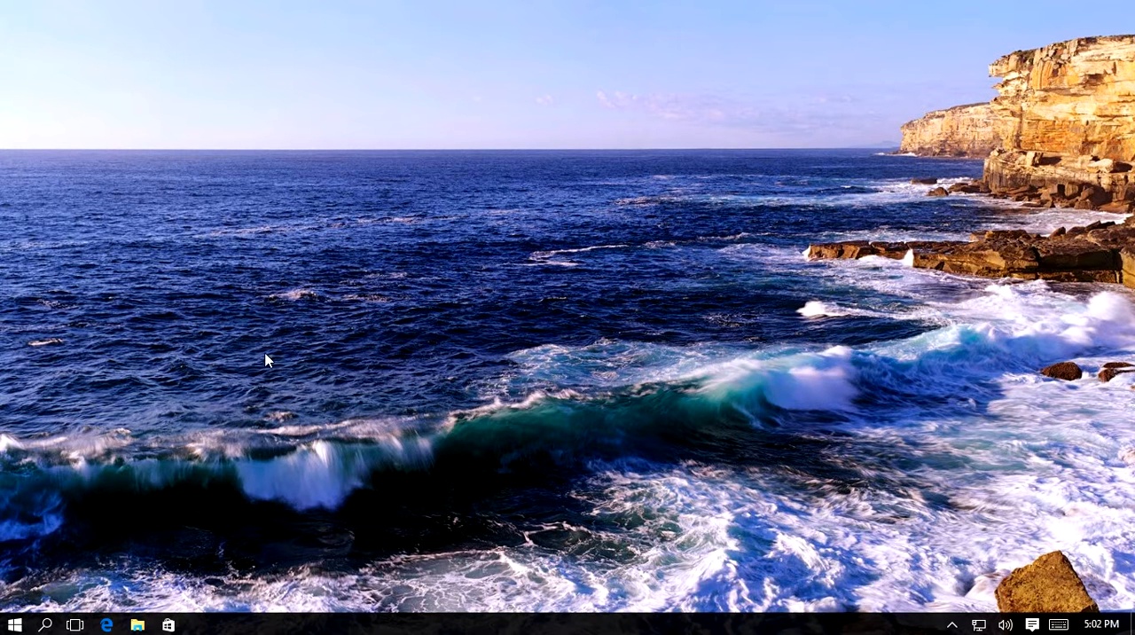
pyautogui.moveTo(223, 341)
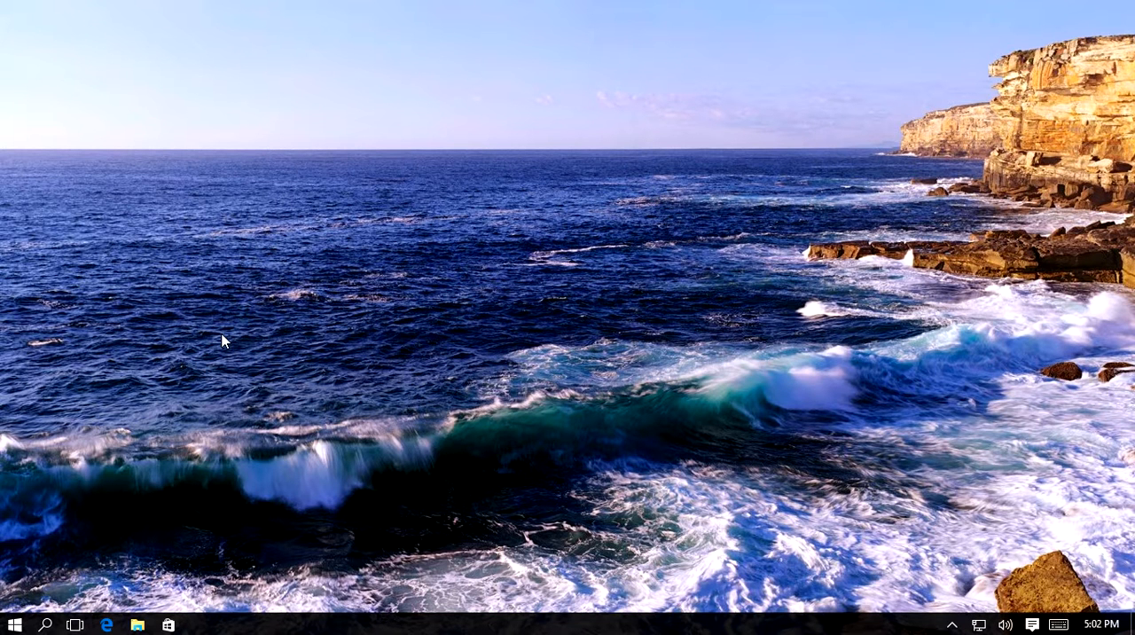
# - Enter %temp% in the Run dialog's Open field
pyautogui.press('Win+r')
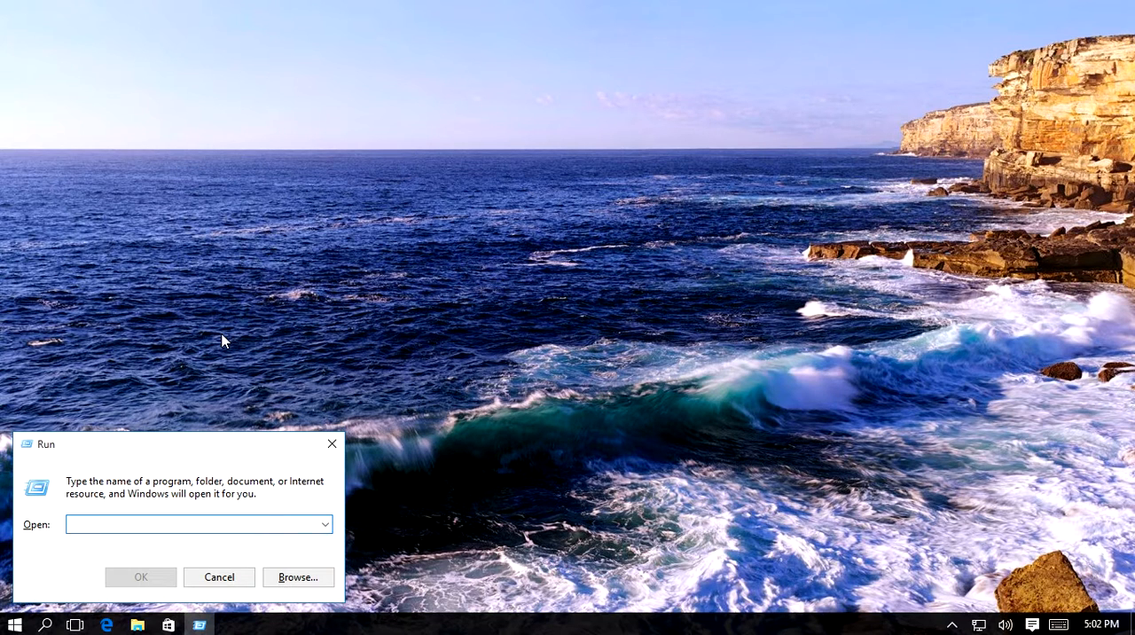
pyautogui.click(192, 524)
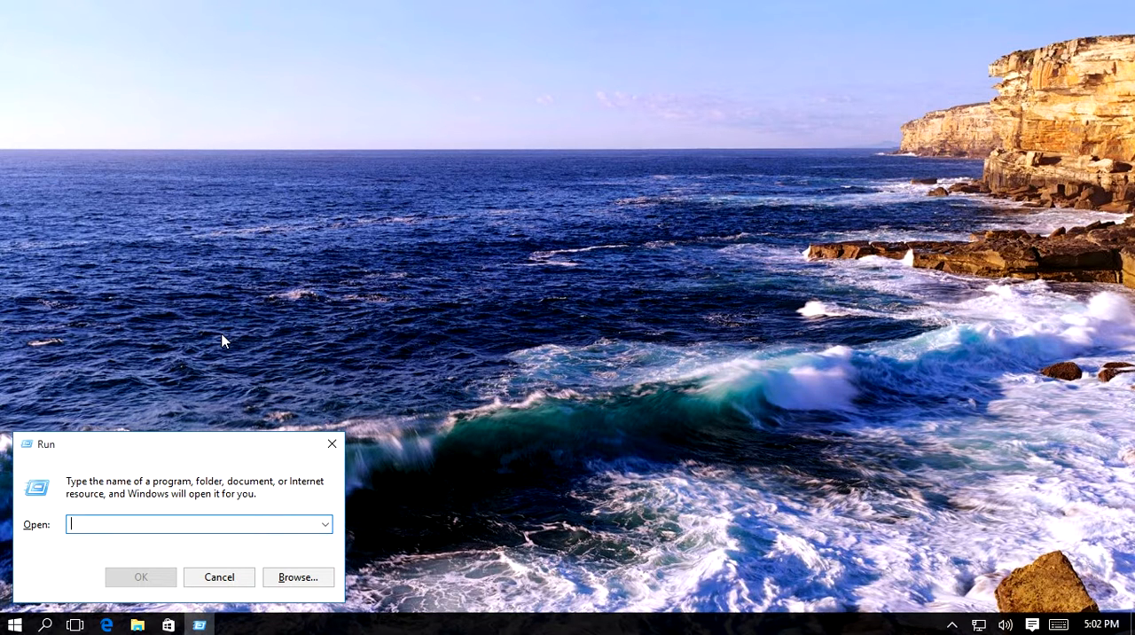
pyautogui.write('%te')
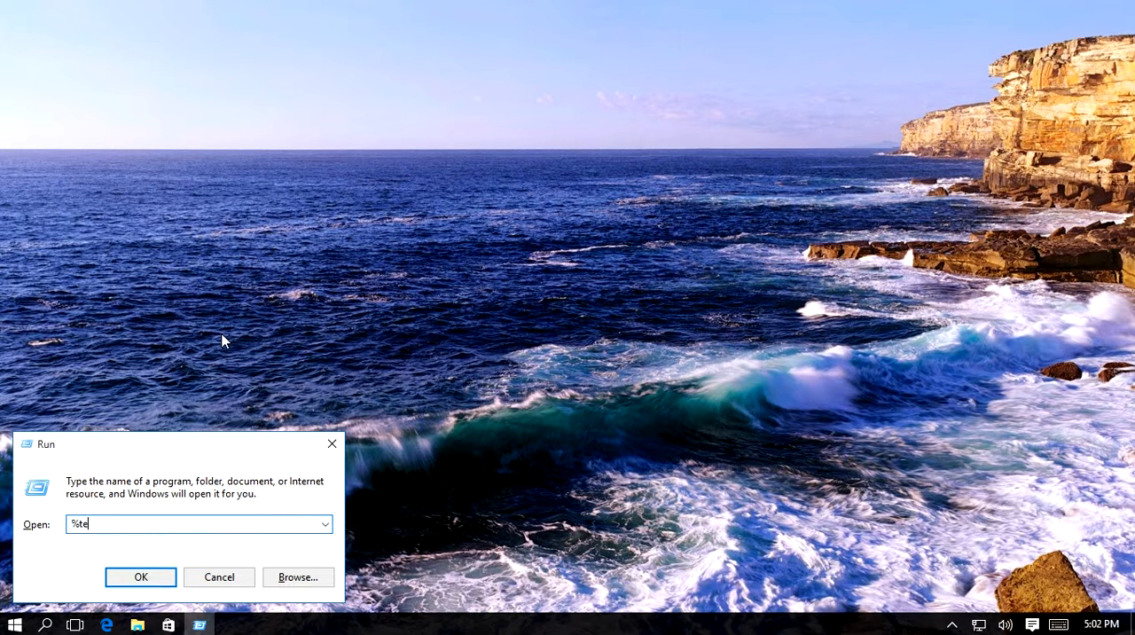
pyautogui.write('mp%')
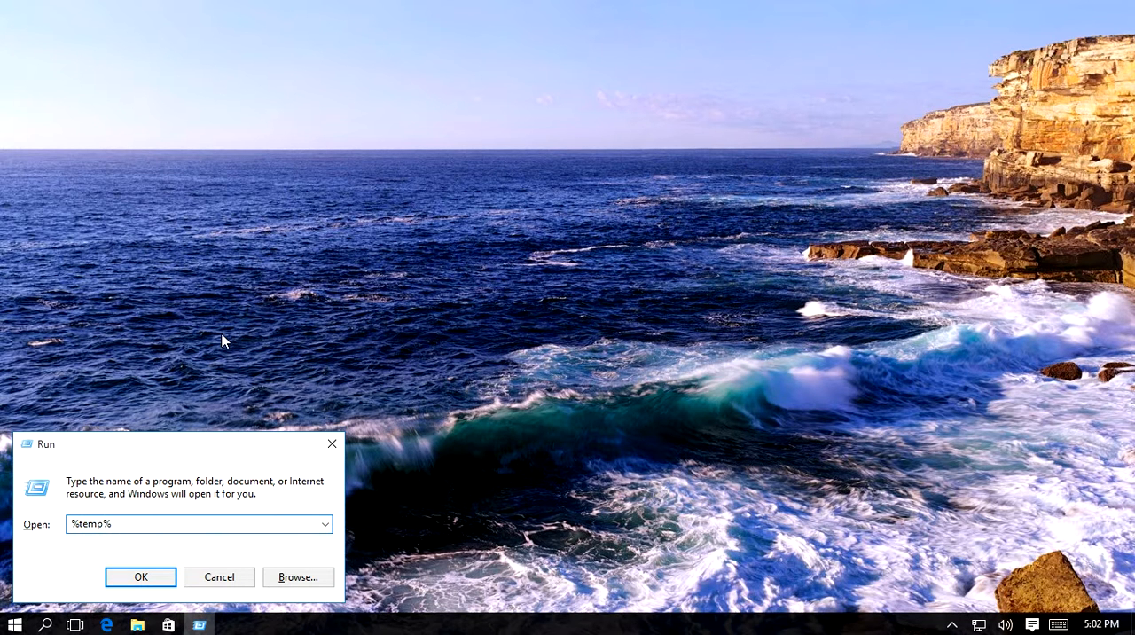
# - Open the AppData\Local\Temp folder, which shows two TMP files
pyautogui.click(139, 576)
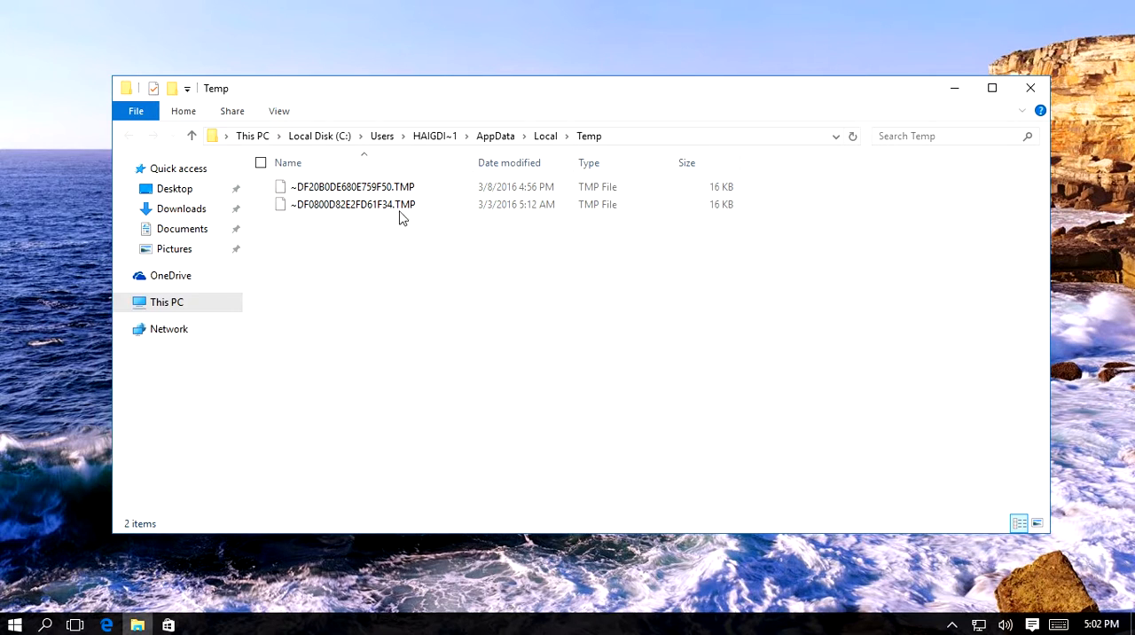
pyautogui.moveTo(438, 238)
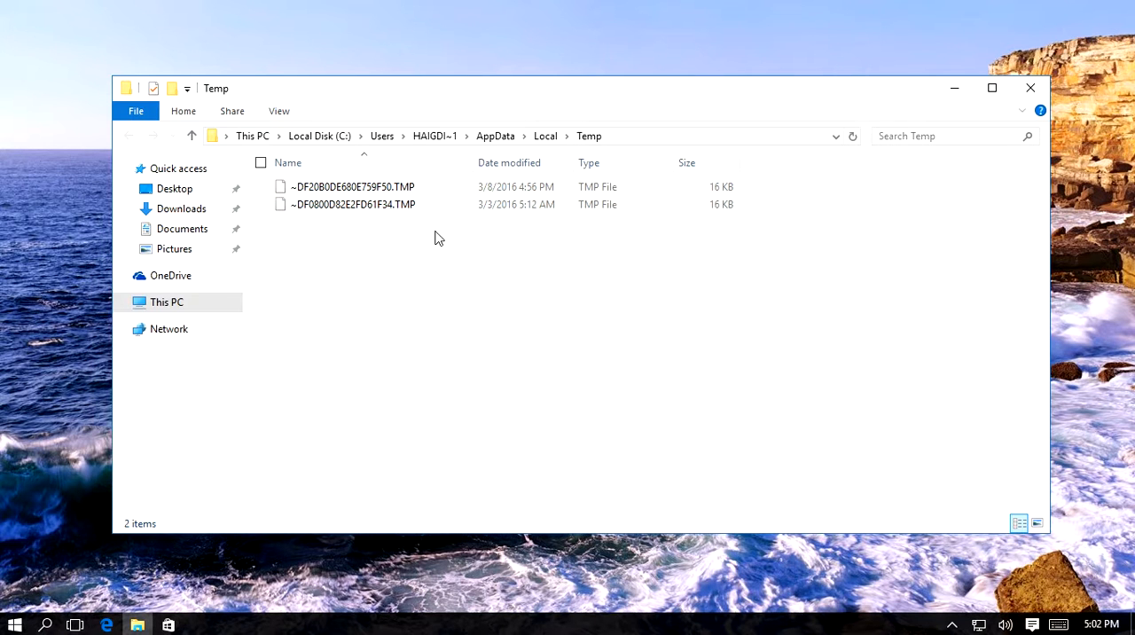
pyautogui.moveTo(333, 263)
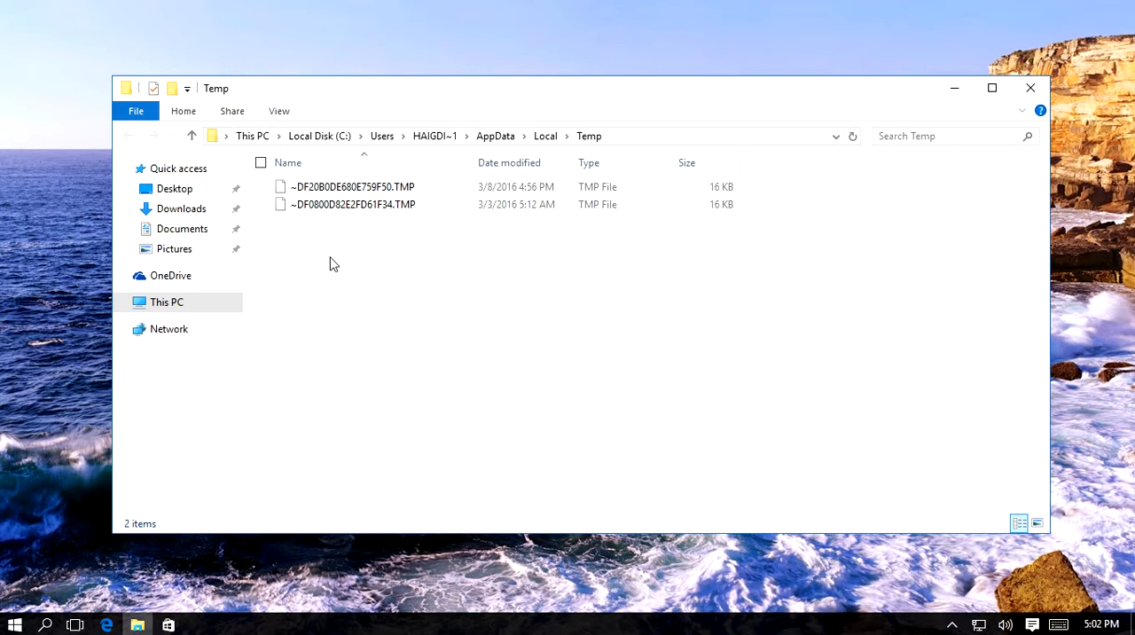
pyautogui.click(352, 204)
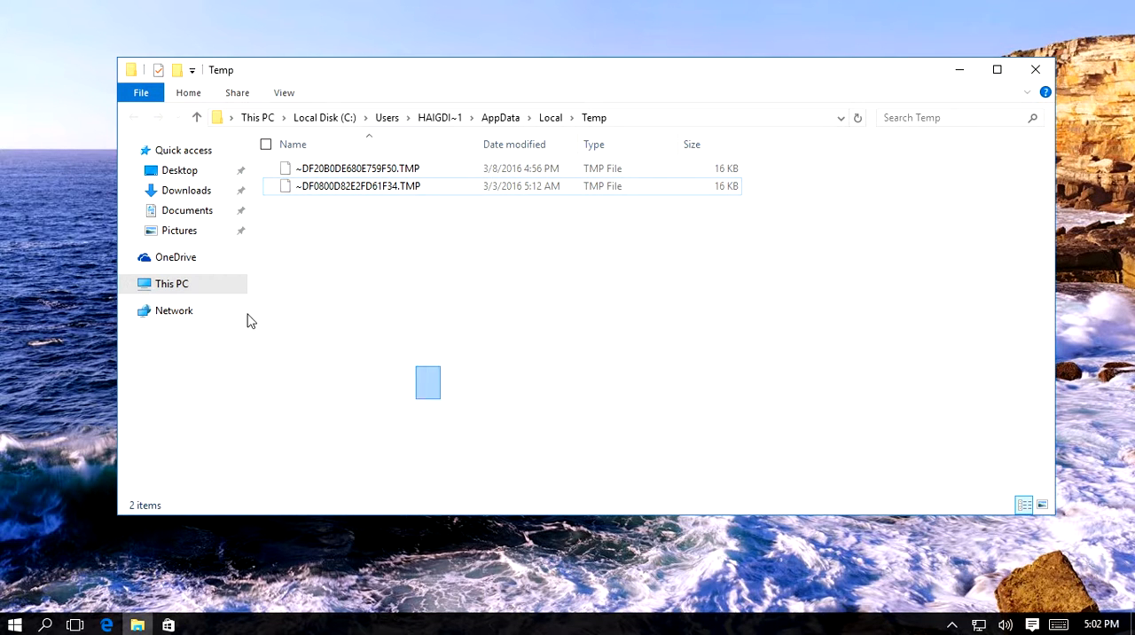
pyautogui.rightClick(356, 168)
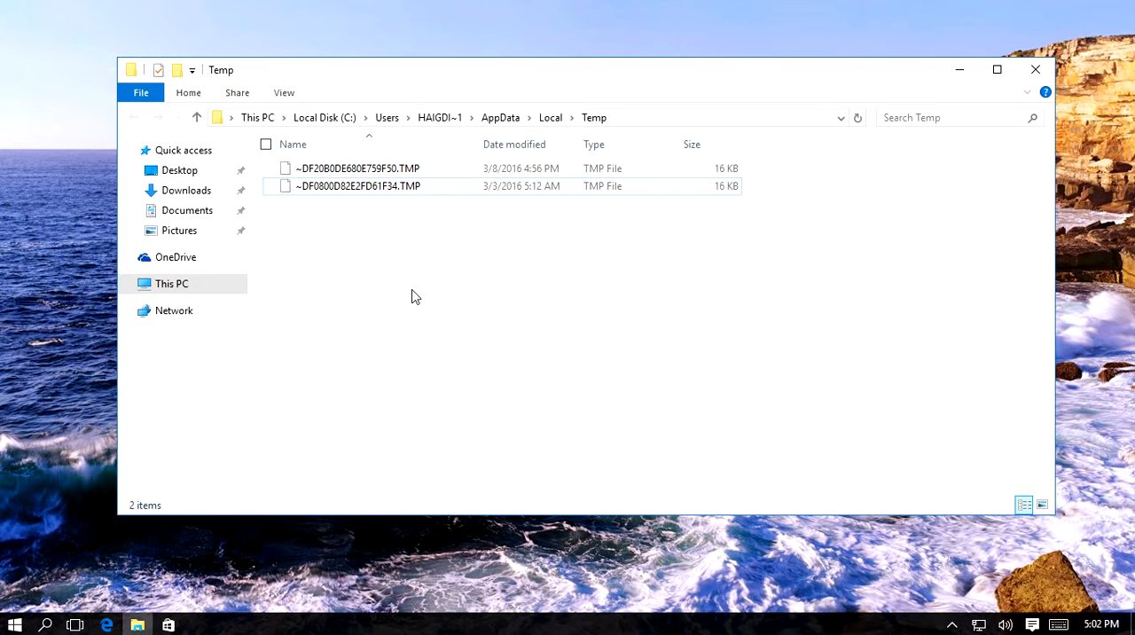
pyautogui.moveTo(449, 364)
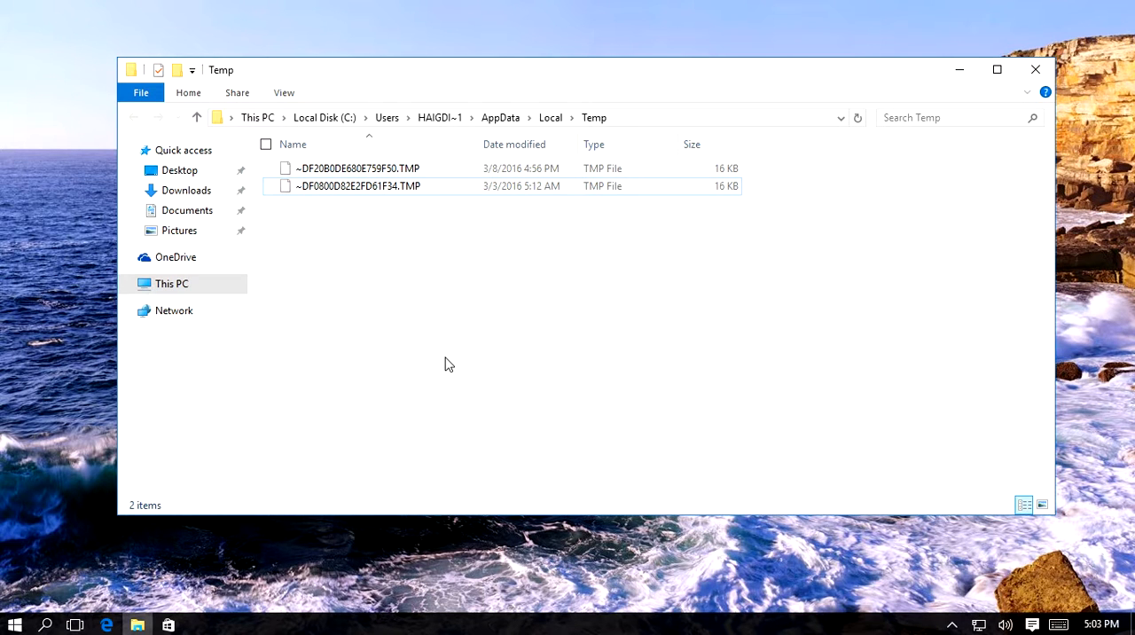
pyautogui.moveTo(410, 231)
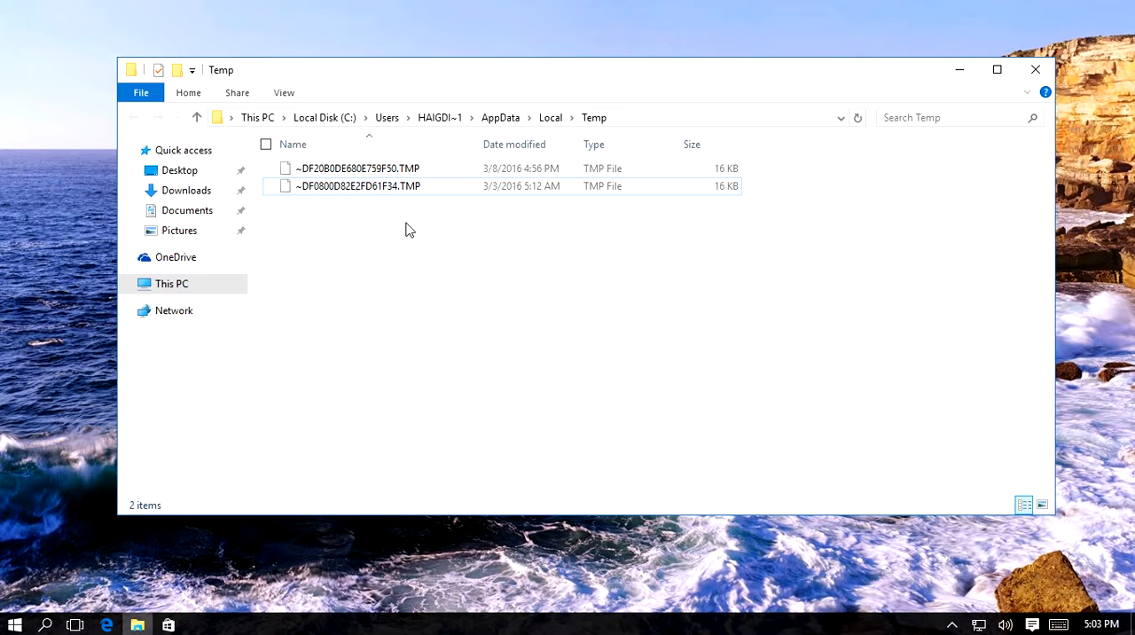
pyautogui.moveTo(610, 359)
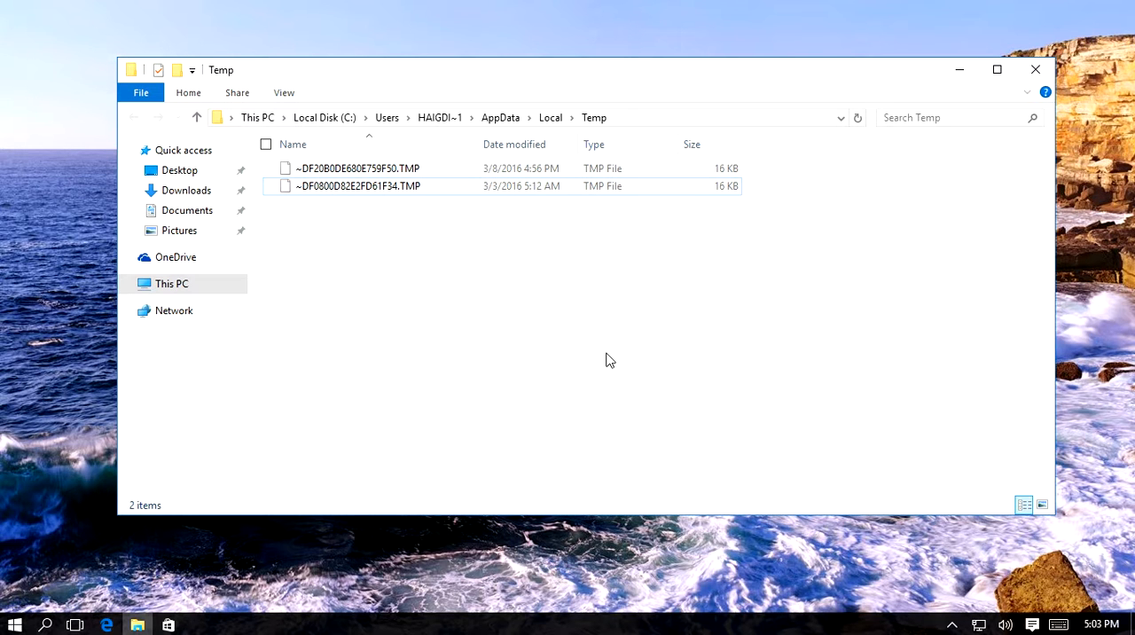
pyautogui.moveTo(713, 399)
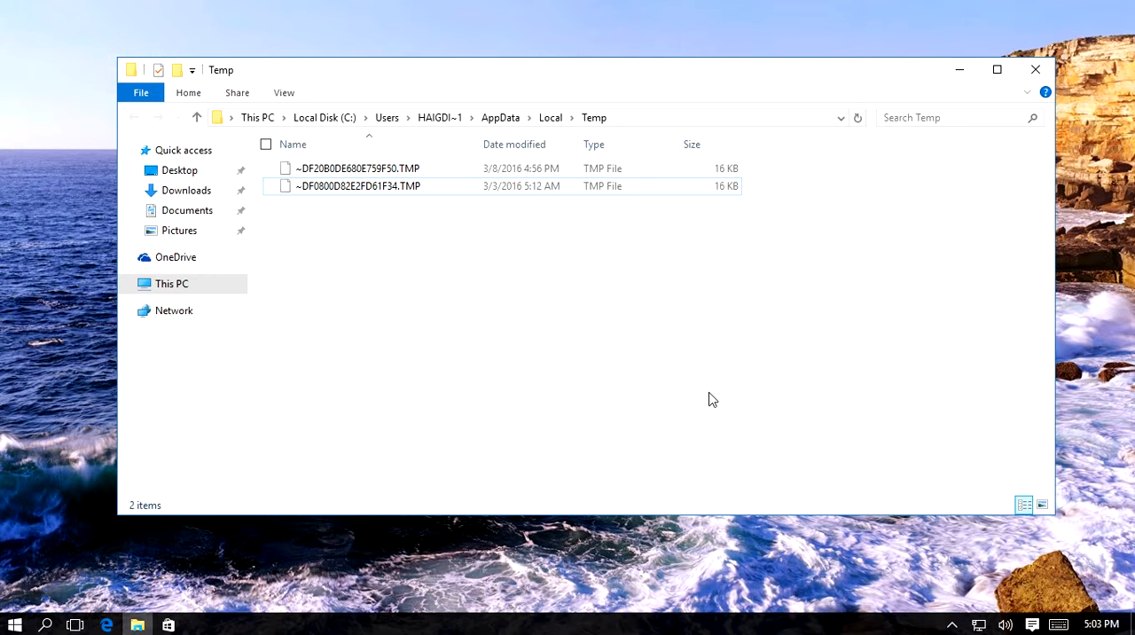
pyautogui.moveTo(712, 406)
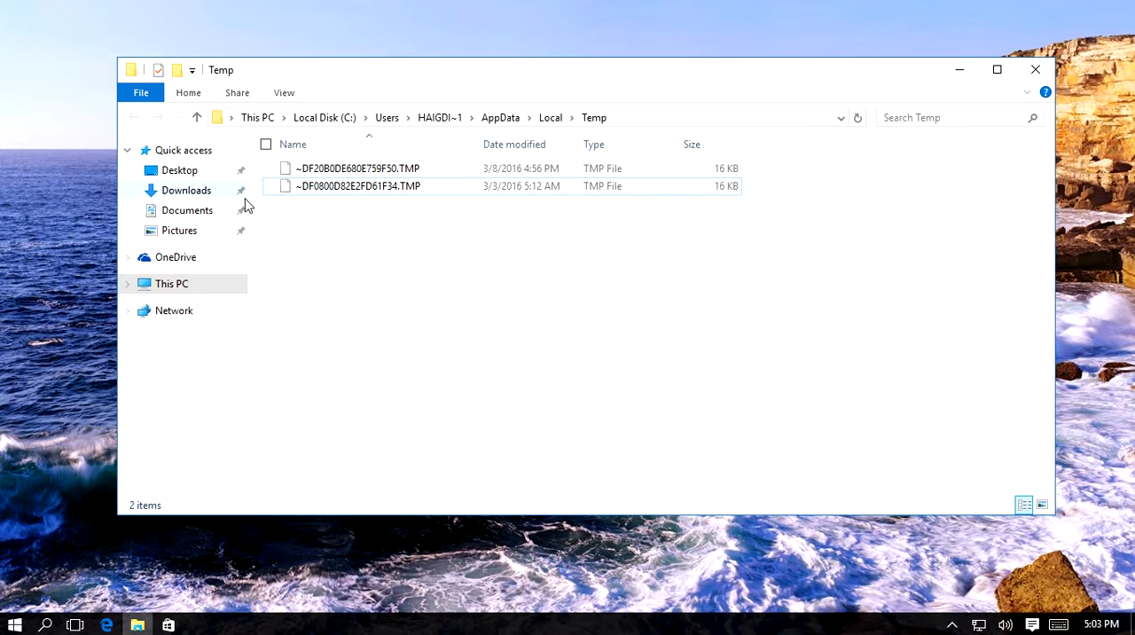
pyautogui.moveTo(175, 190)
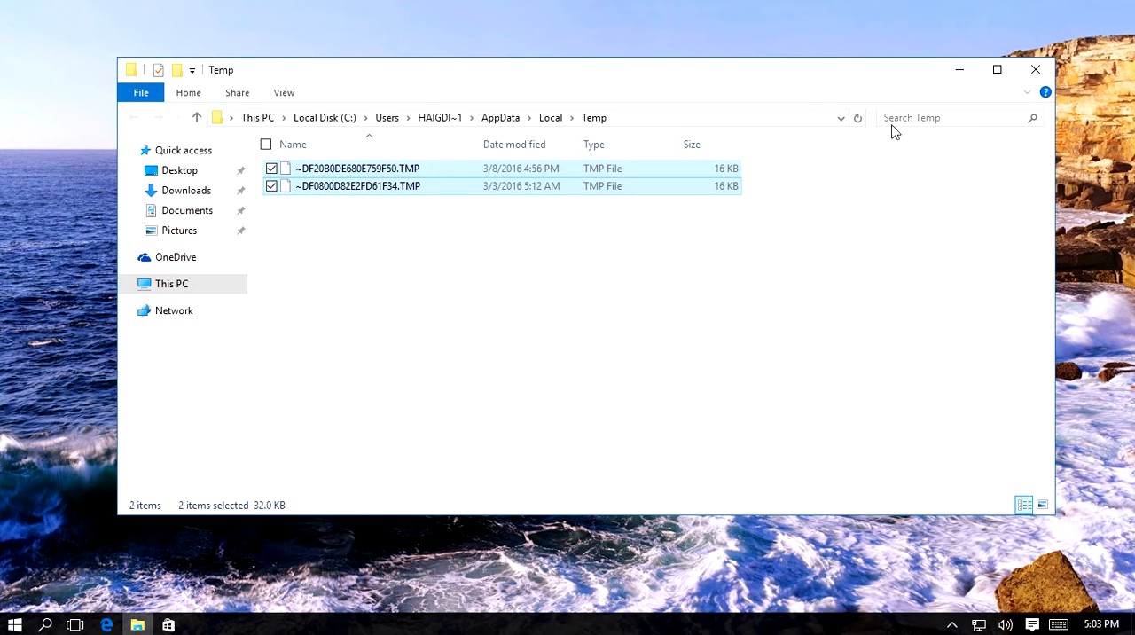
pyautogui.moveTo(996, 69)
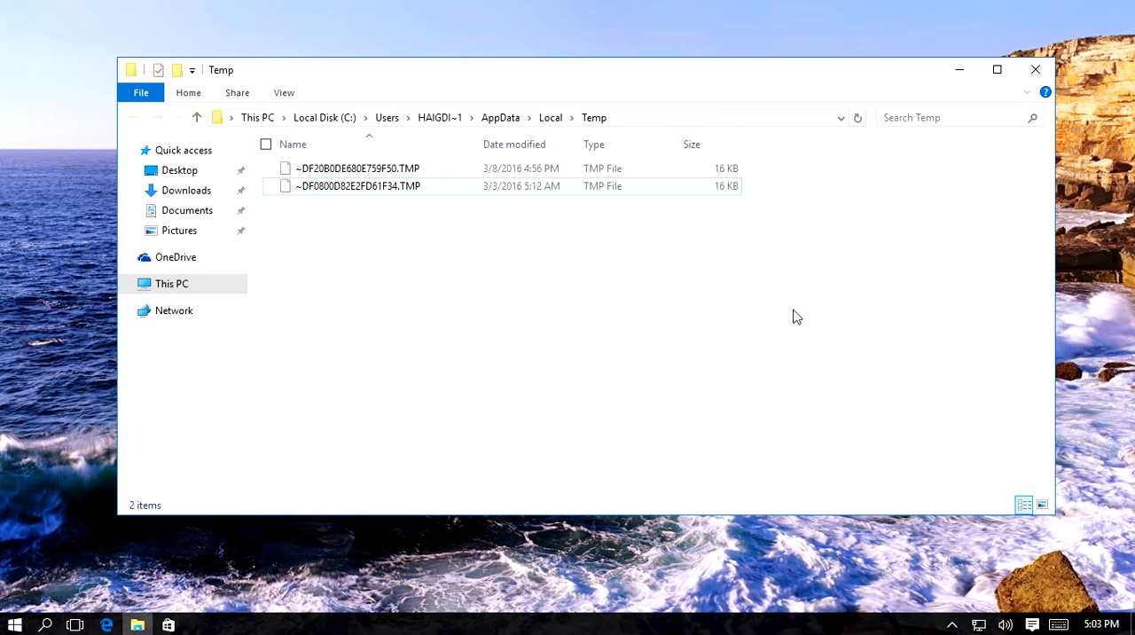
pyautogui.moveTo(995, 69)
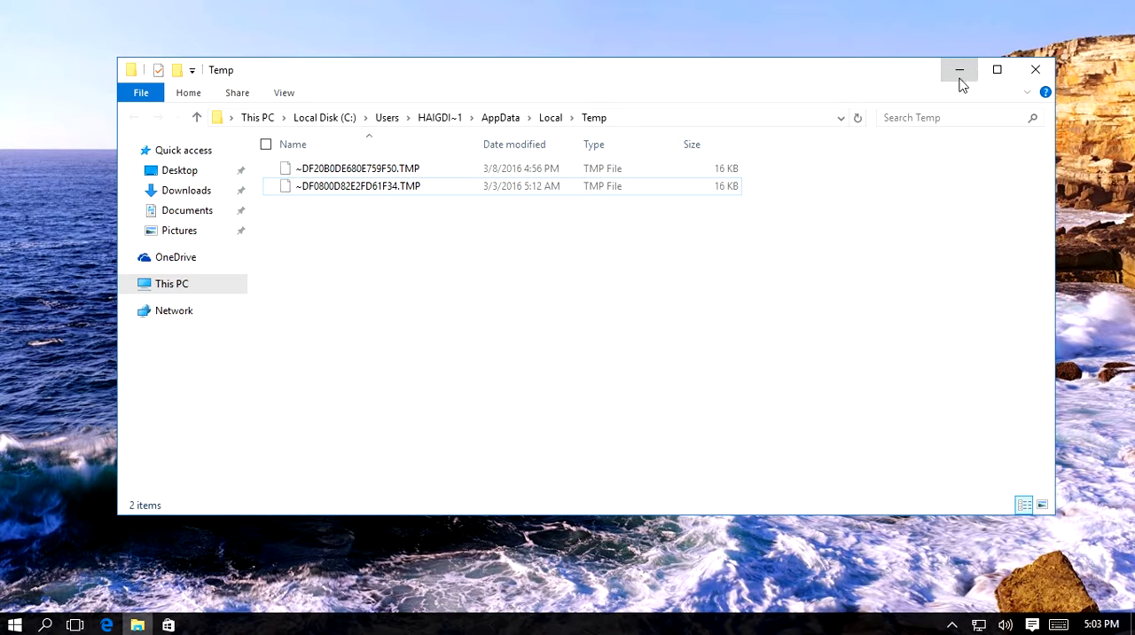
pyautogui.moveTo(343, 325)
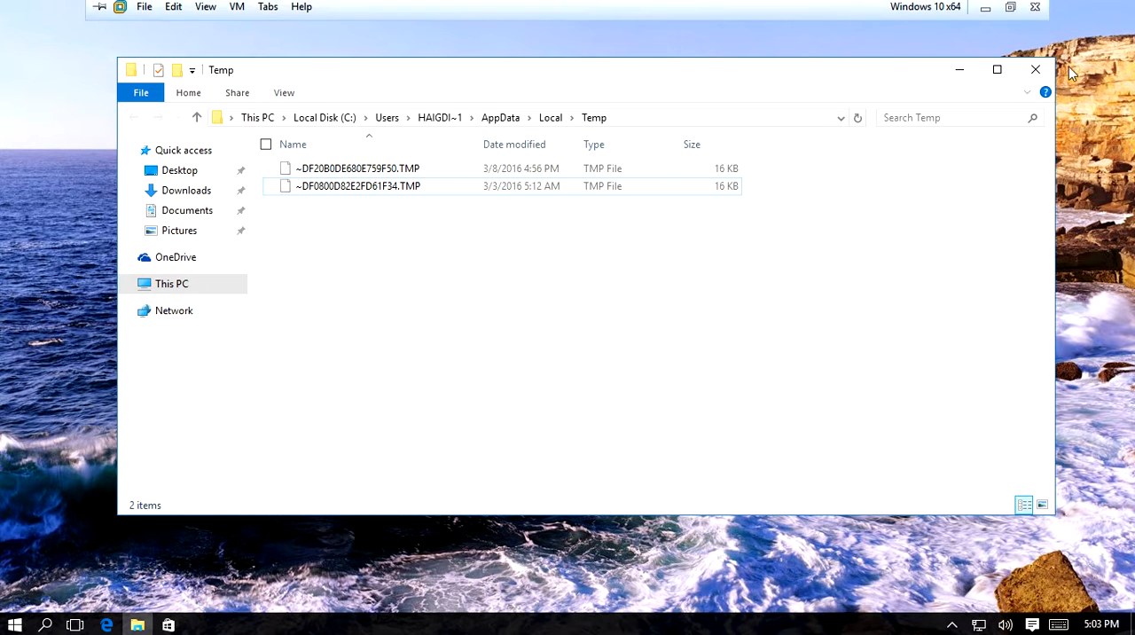
# - Close the Temp window and launch Notepad, fixing the misspelled 'notpad' to notepad.exe
pyautogui.click(1033, 69)
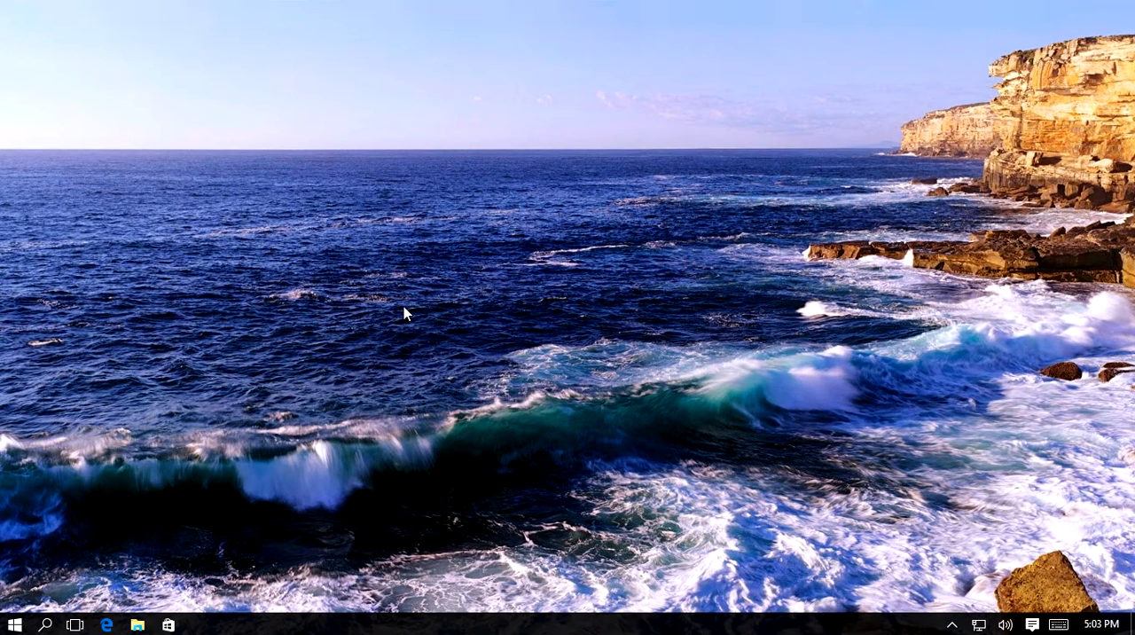
pyautogui.press('Win+r')
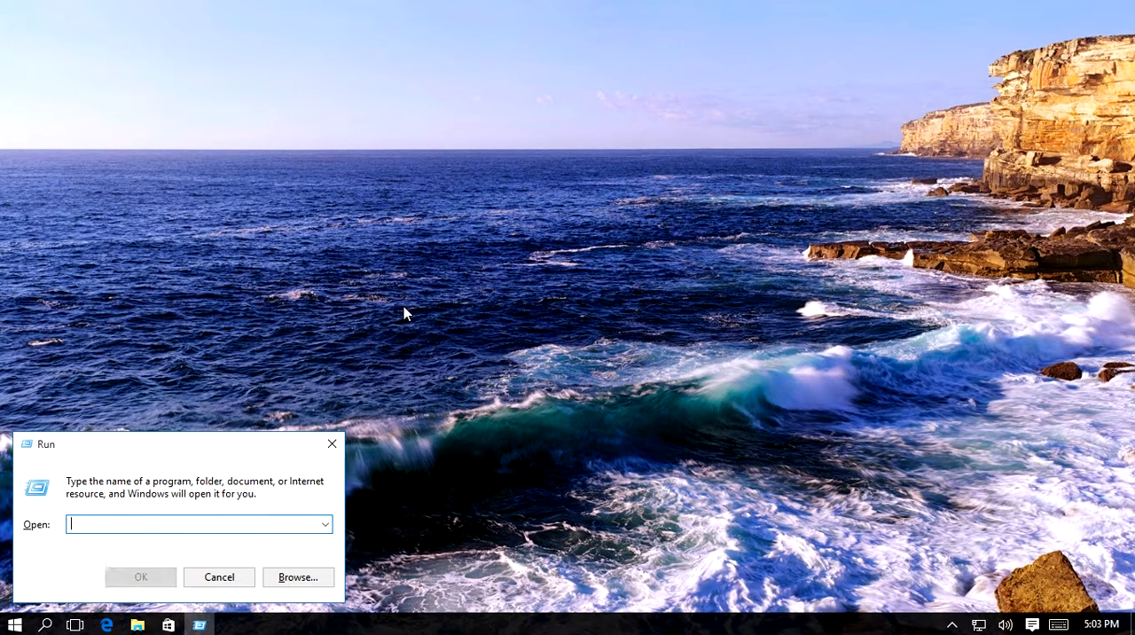
pyautogui.write('notpad')
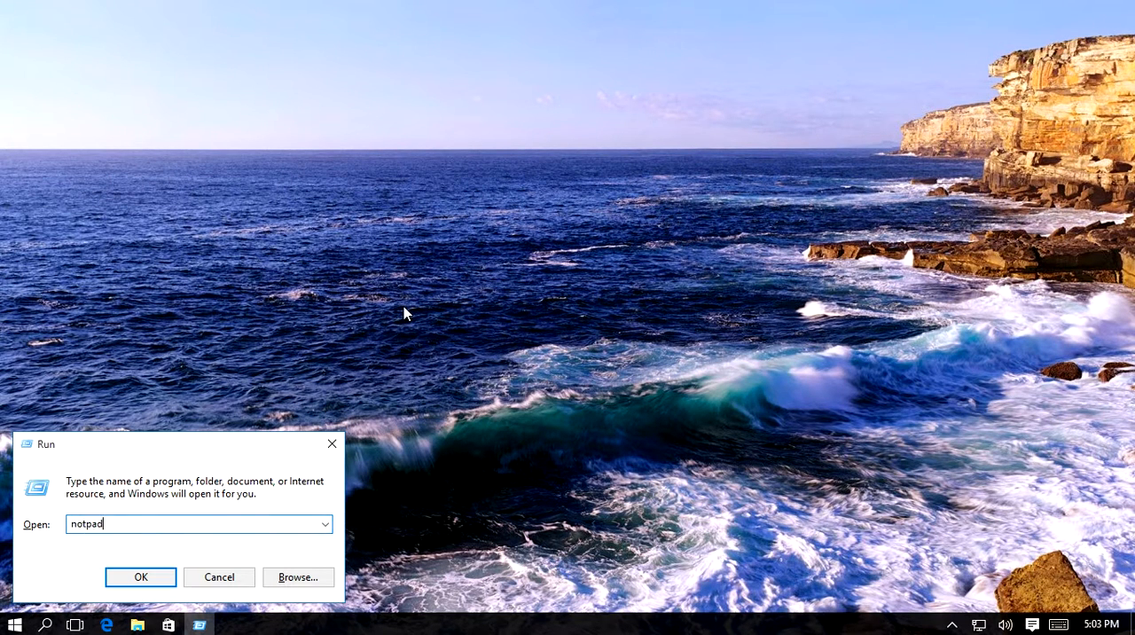
pyautogui.click(140, 576)
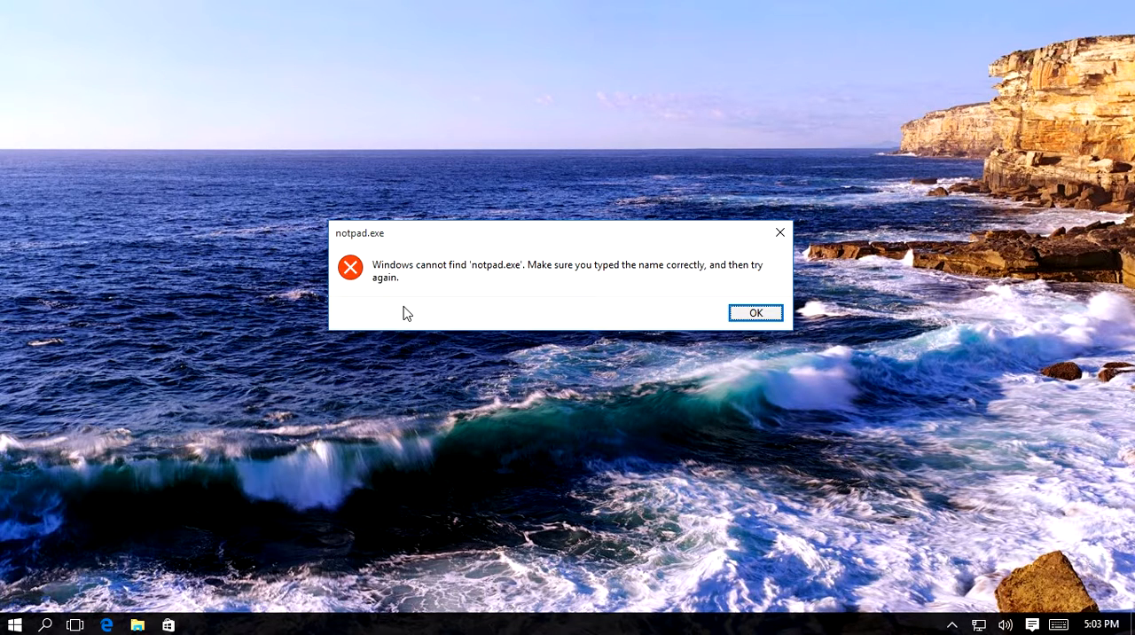
pyautogui.click(755, 312)
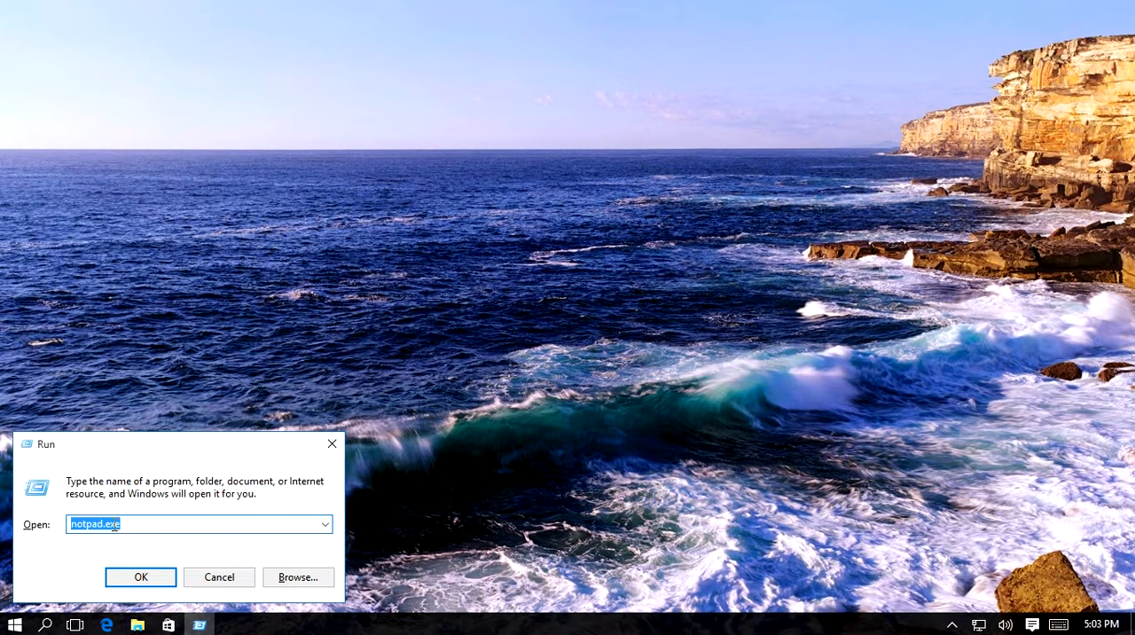
pyautogui.click(109, 523)
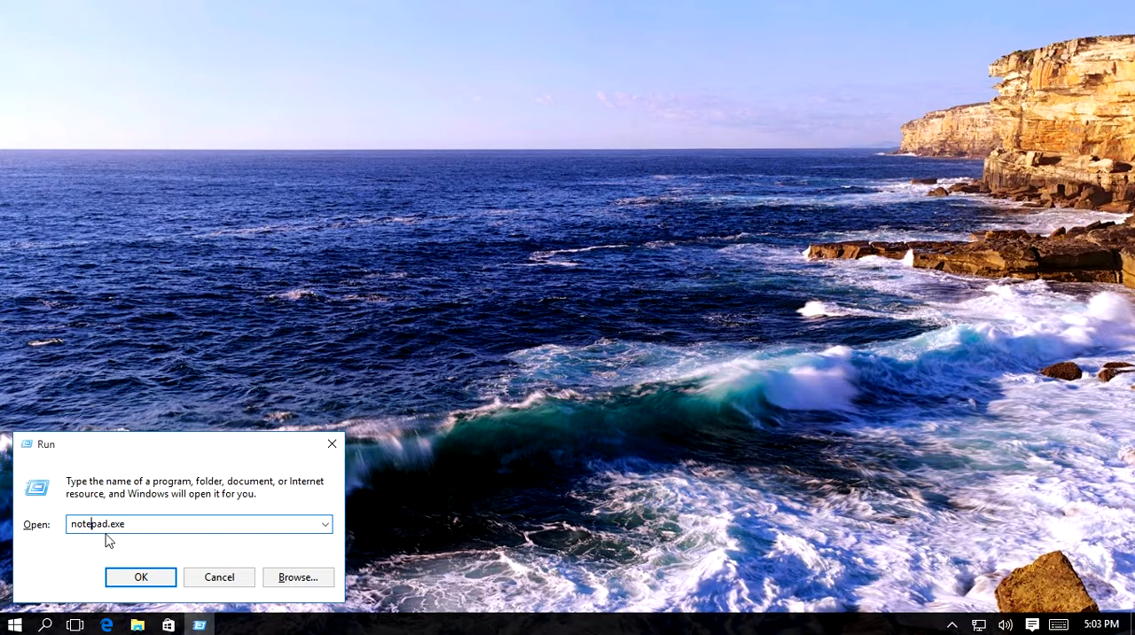
pyautogui.click(140, 576)
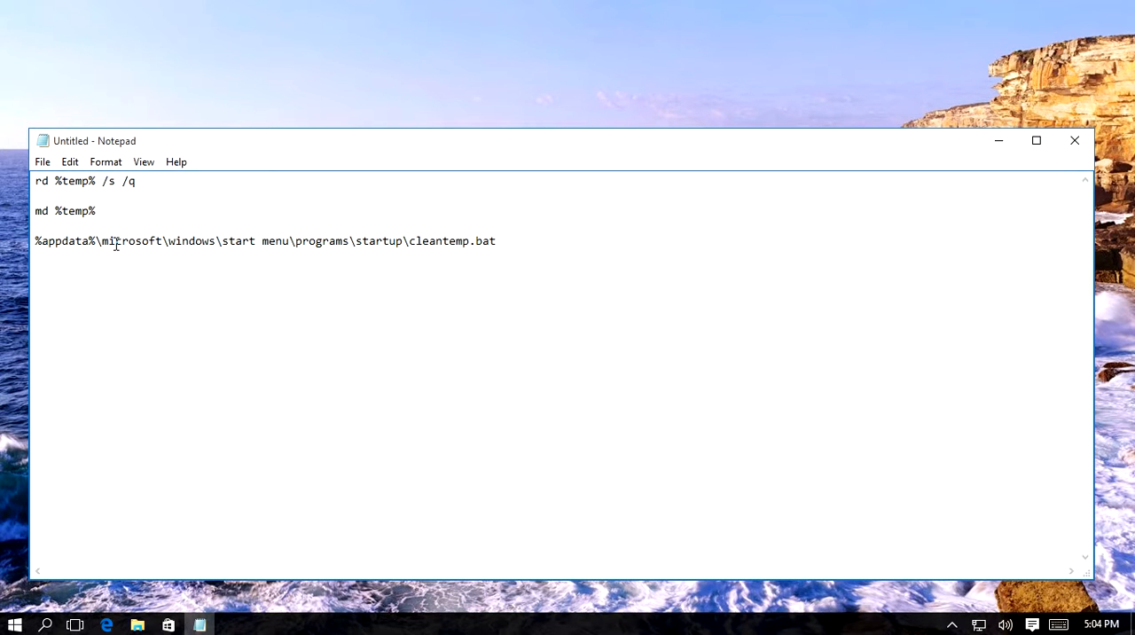
pyautogui.moveTo(238, 232)
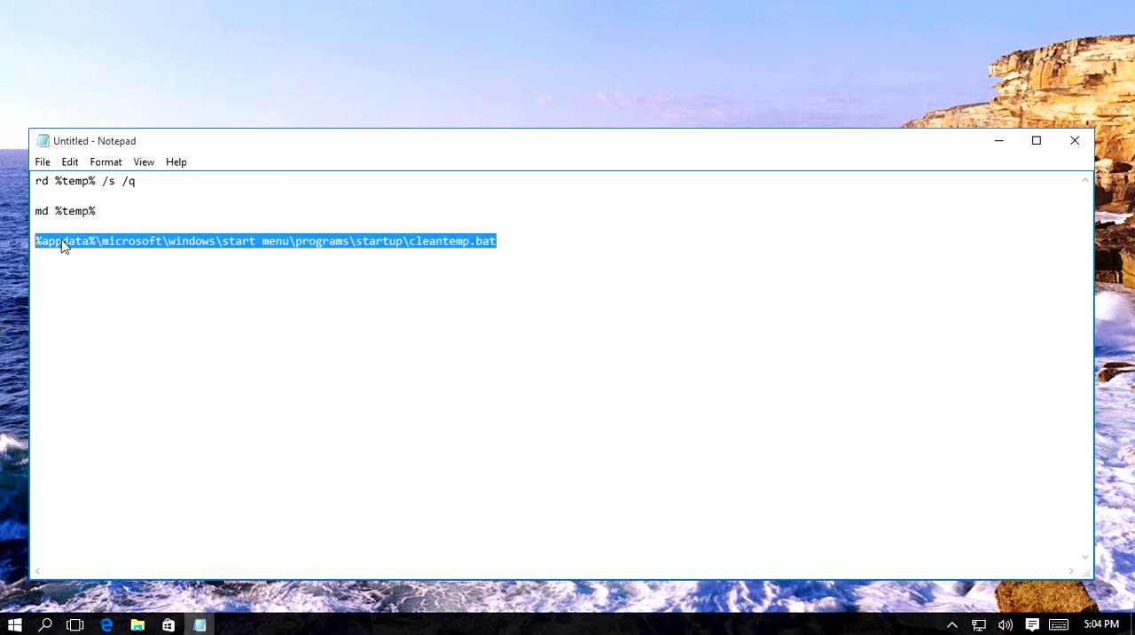
pyautogui.moveTo(186, 194)
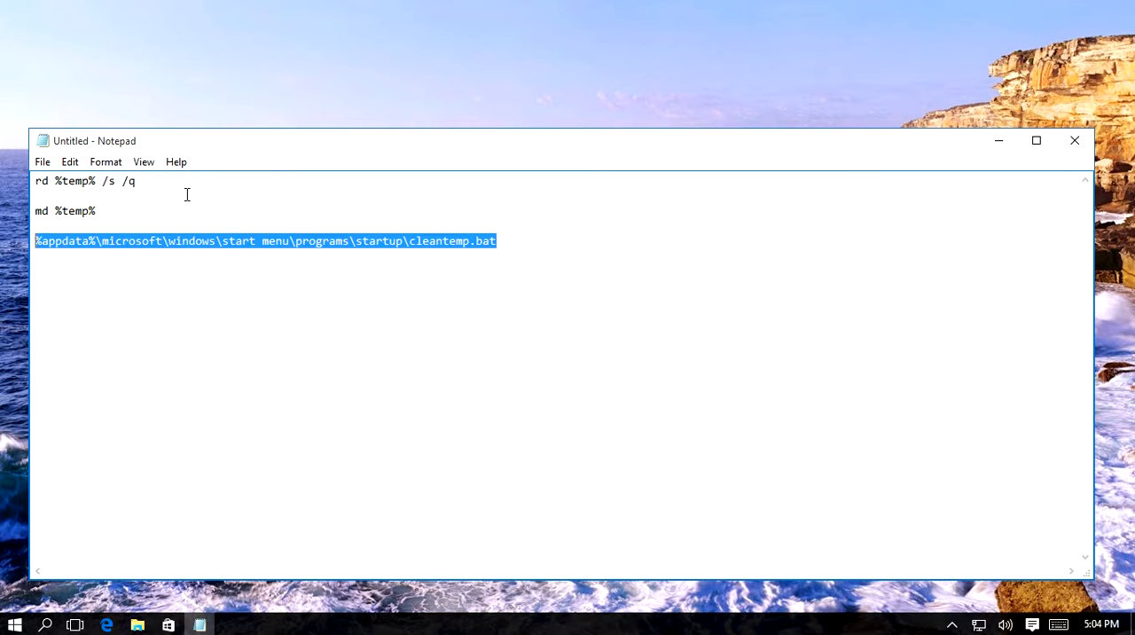
# - Set the script text to 18-point Consolas and delete the Startup path line
pyautogui.click(556, 277)
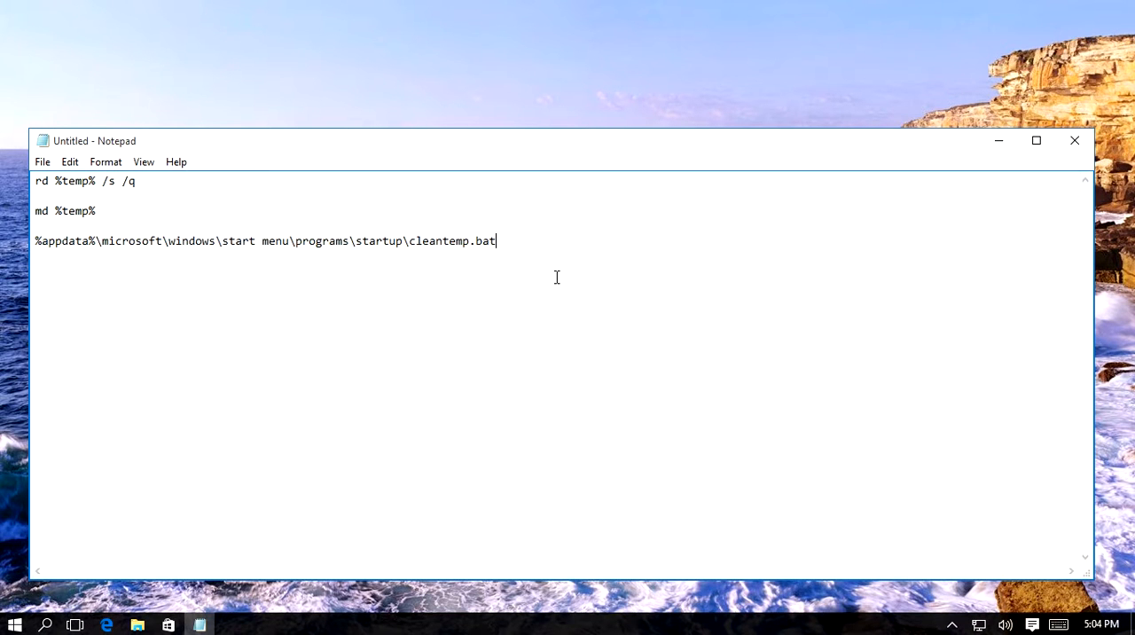
pyautogui.click(106, 161)
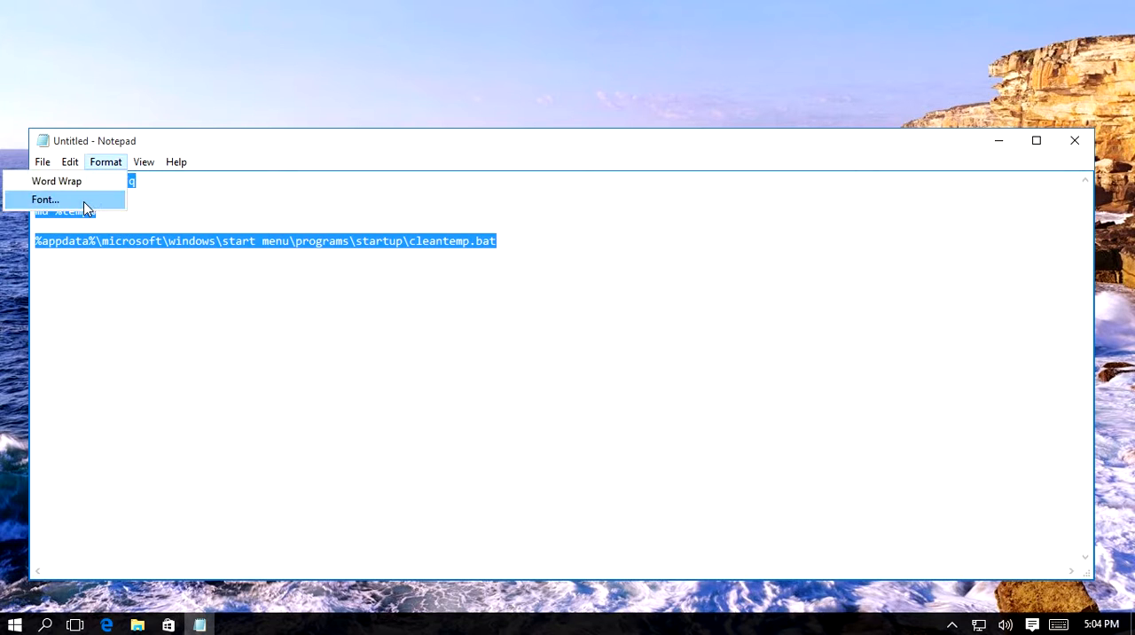
pyautogui.click(45, 199)
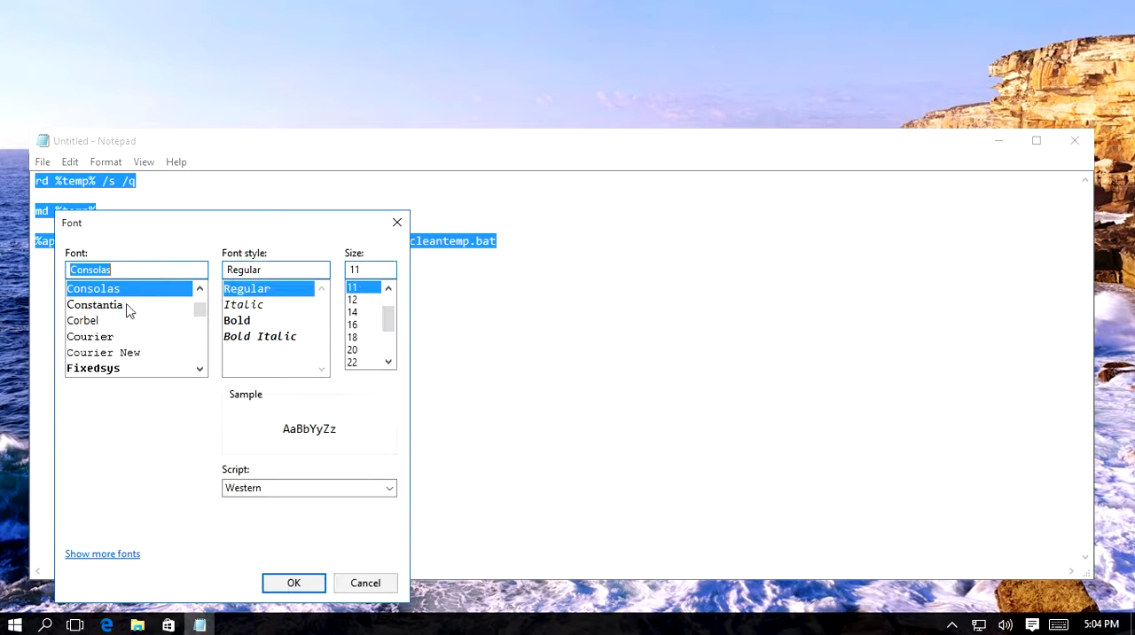
pyautogui.click(352, 336)
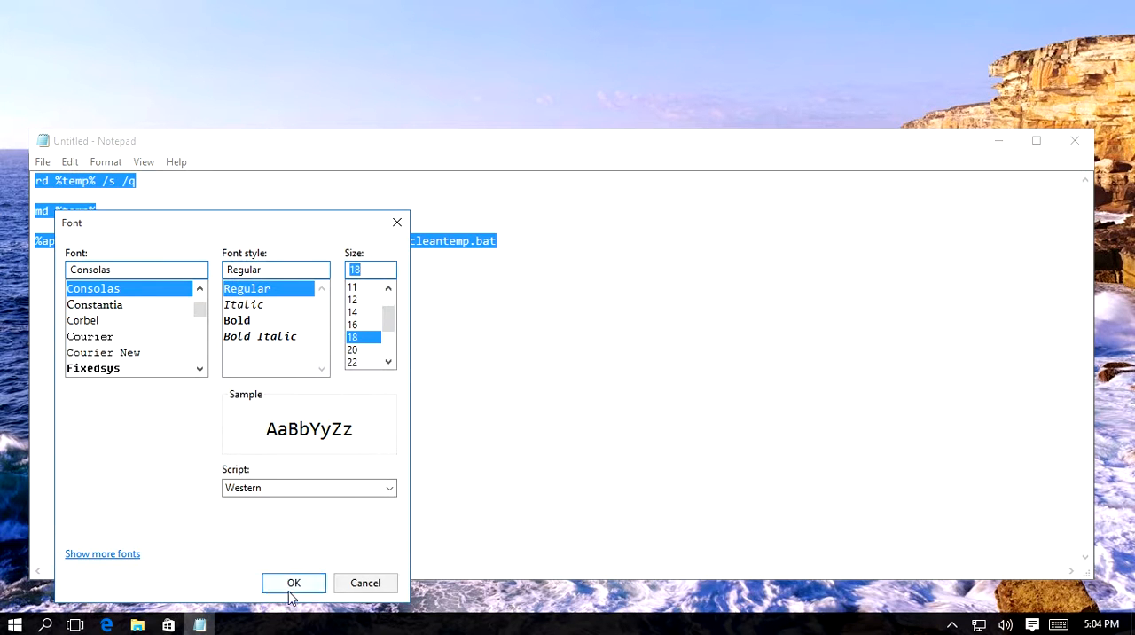
pyautogui.click(293, 583)
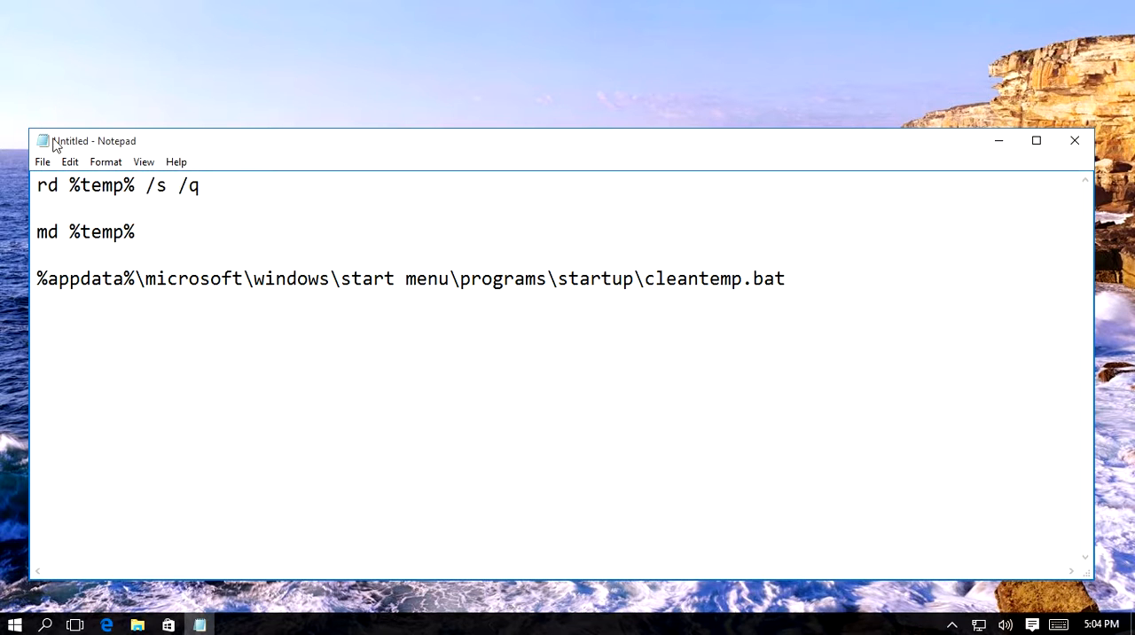
pyautogui.moveTo(865, 268)
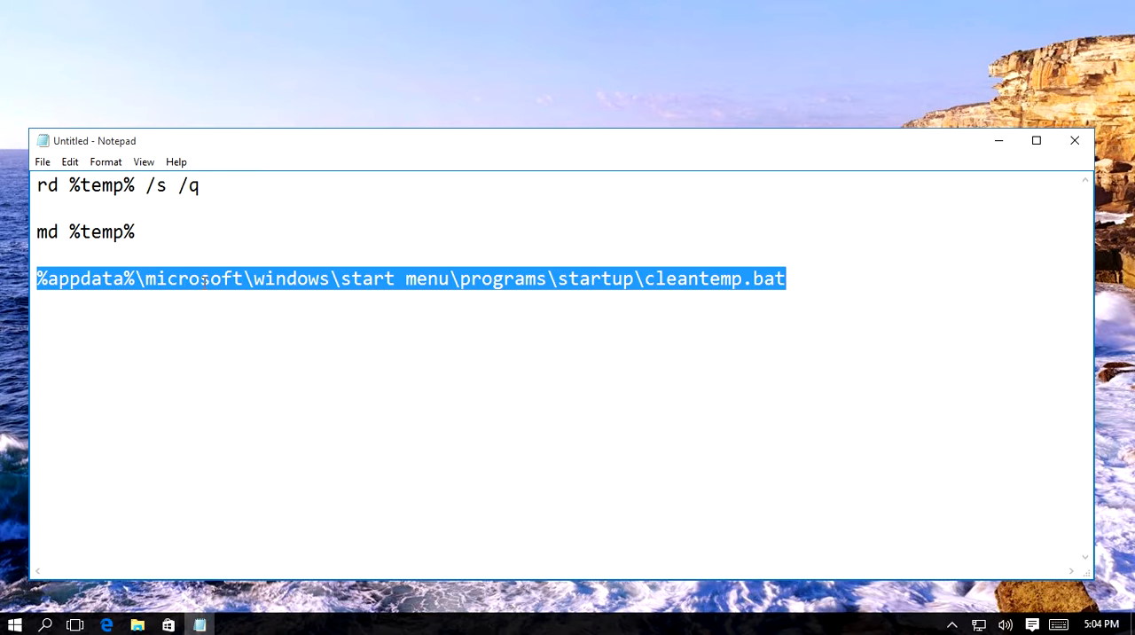
pyautogui.press('Delete')
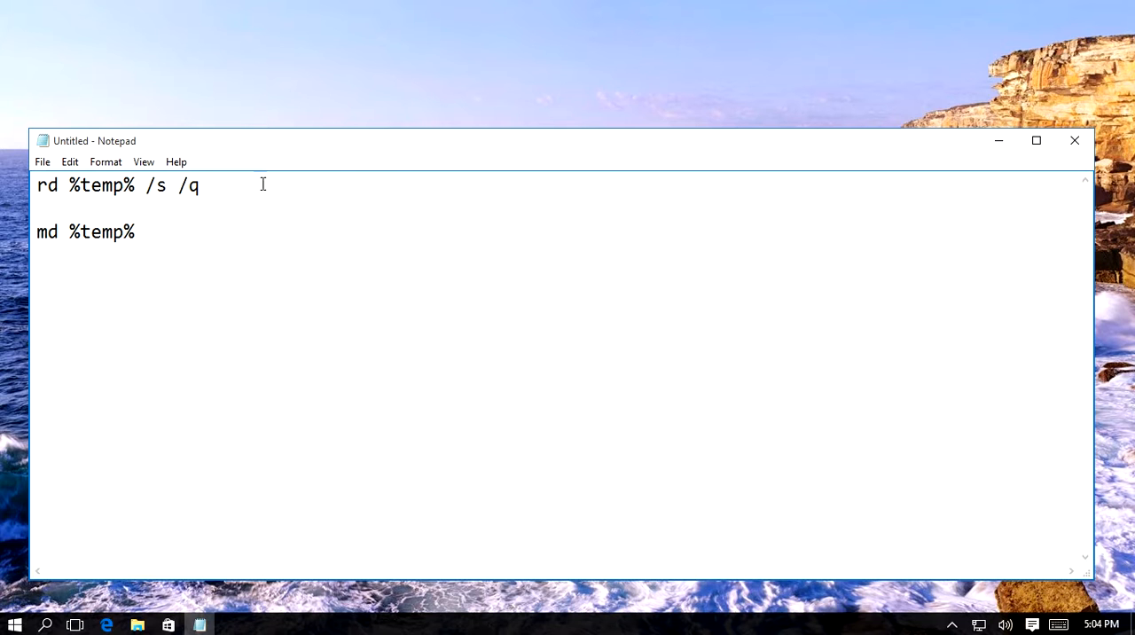
pyautogui.click(41, 161)
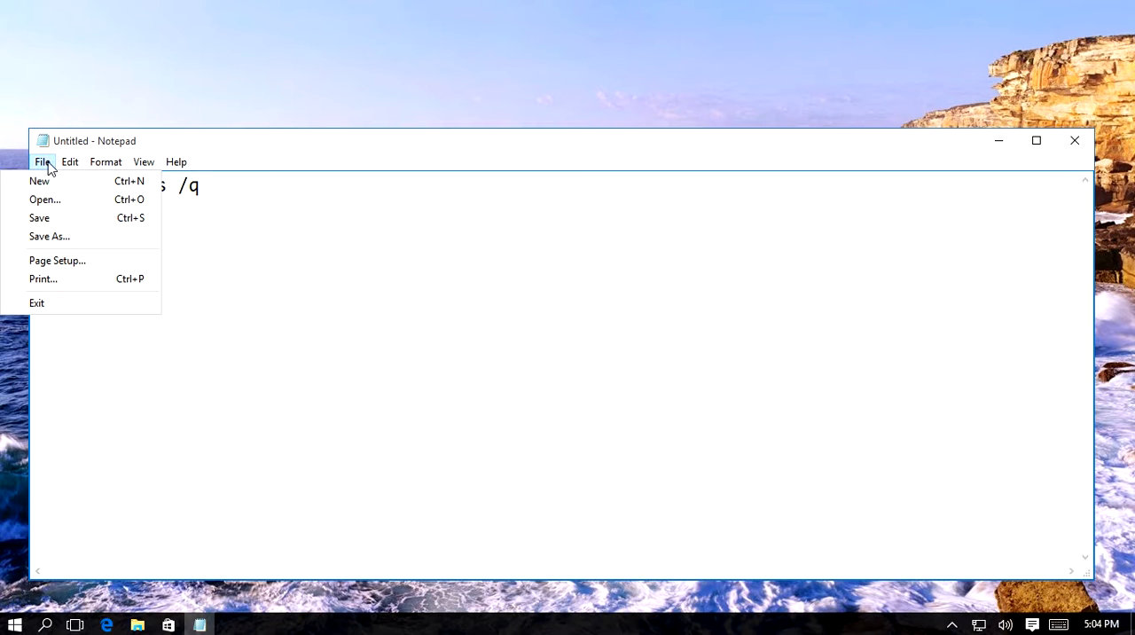
pyautogui.moveTo(53, 239)
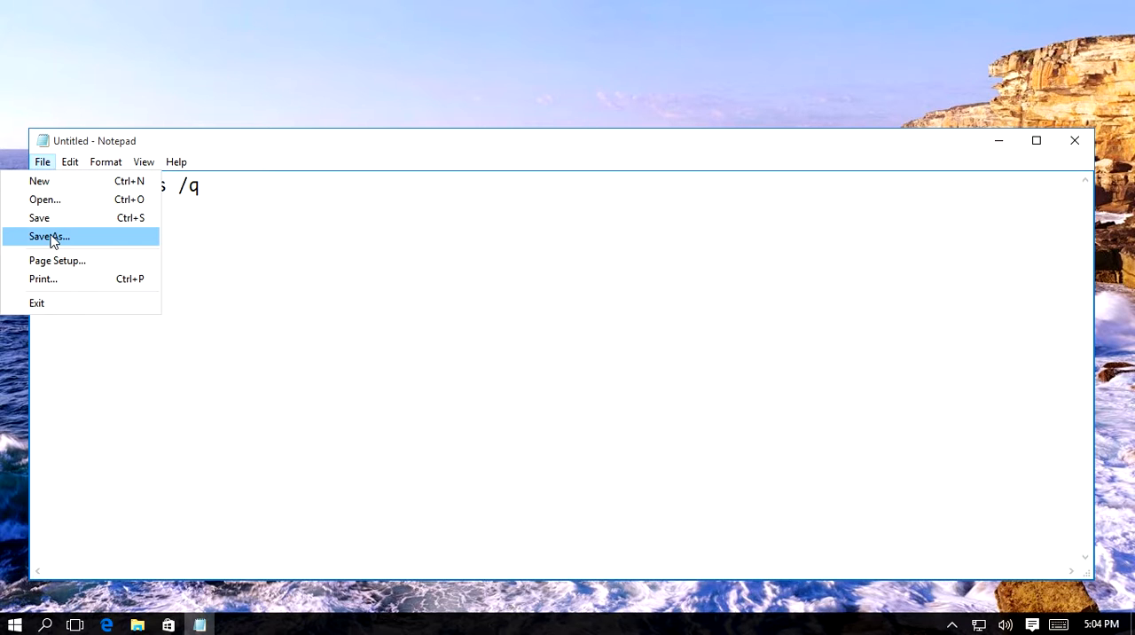
# - Save the two-command script as cleantemp.bat using the pasted Startup folder path
pyautogui.click(49, 236)
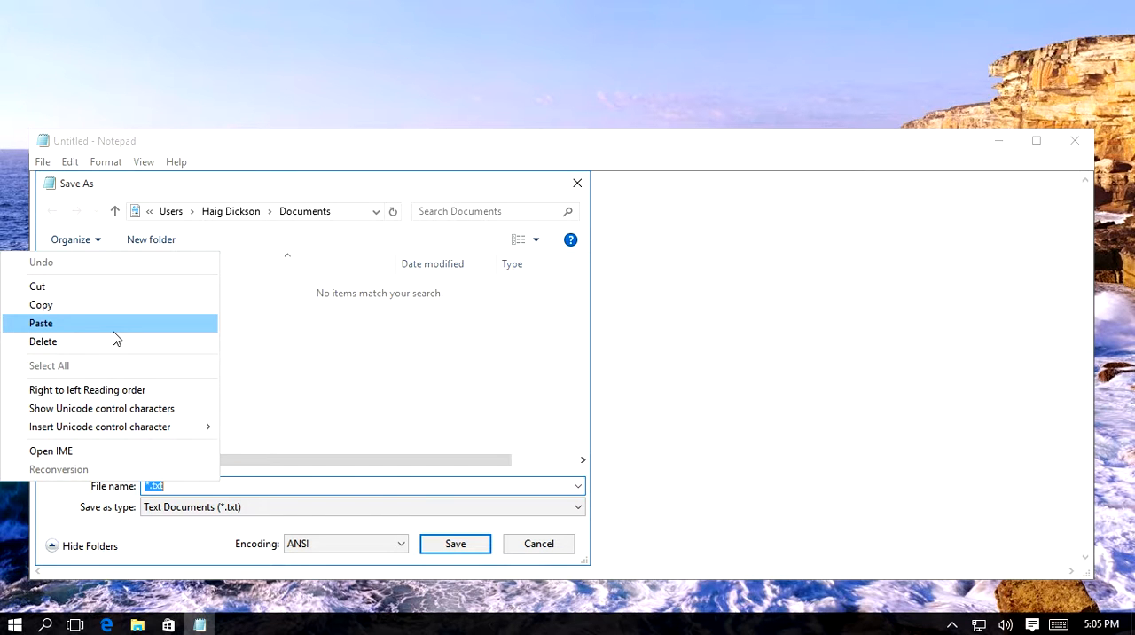
pyautogui.click(40, 322)
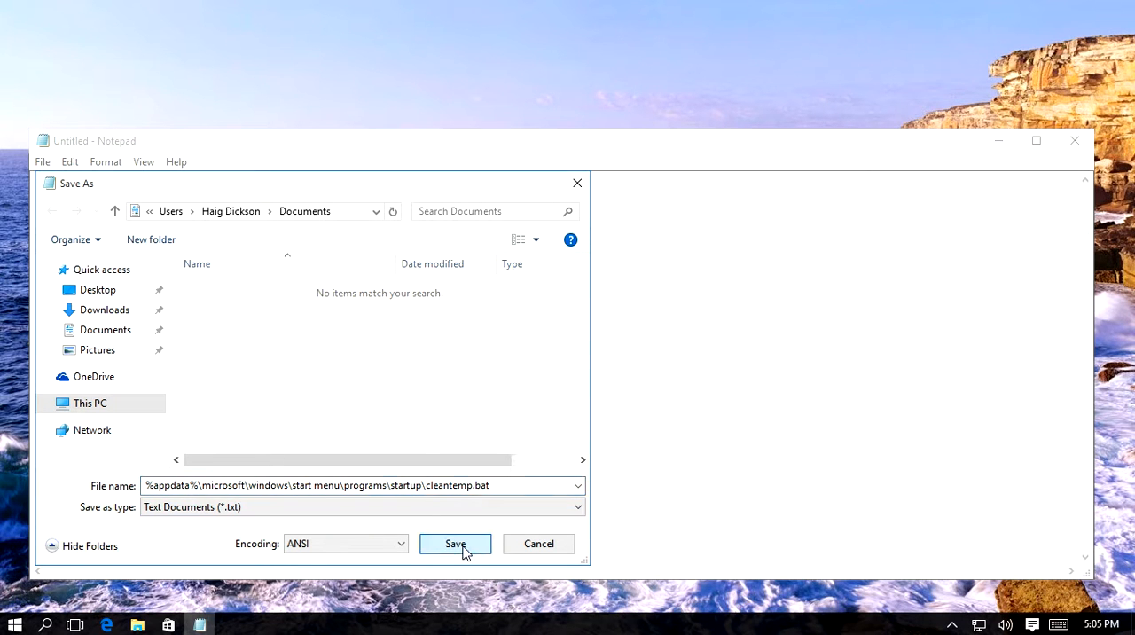
pyautogui.click(455, 544)
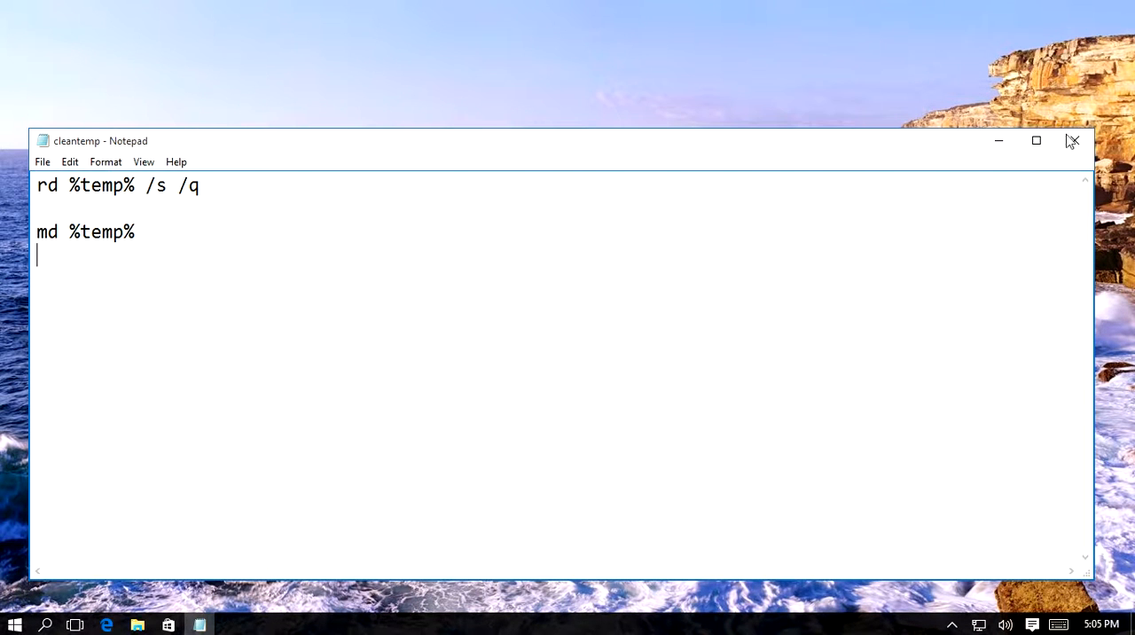
# - Close Notepad and go to %appdata%\microsoft\windows\start menu\programs\startup in Explorer
pyautogui.click(1071, 141)
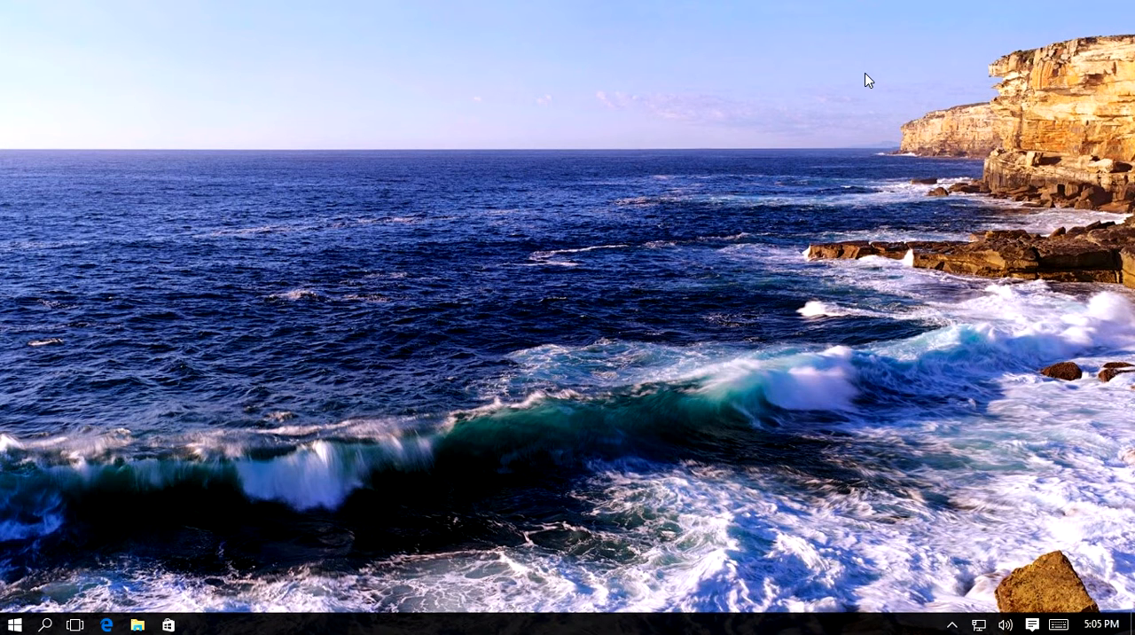
pyautogui.moveTo(333, 397)
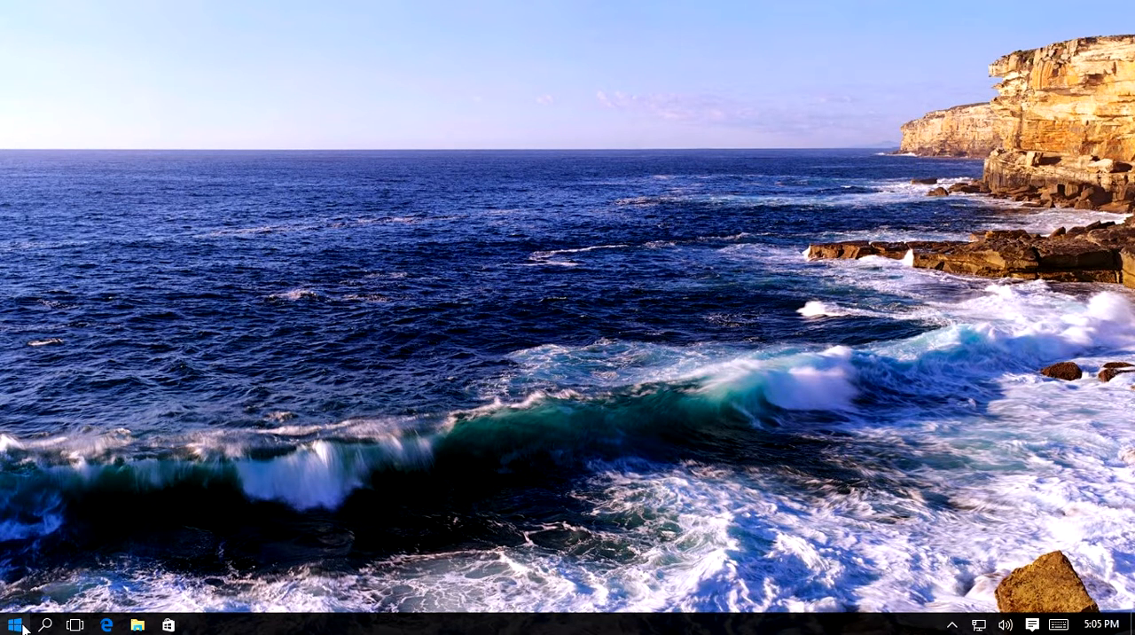
pyautogui.moveTo(162, 566)
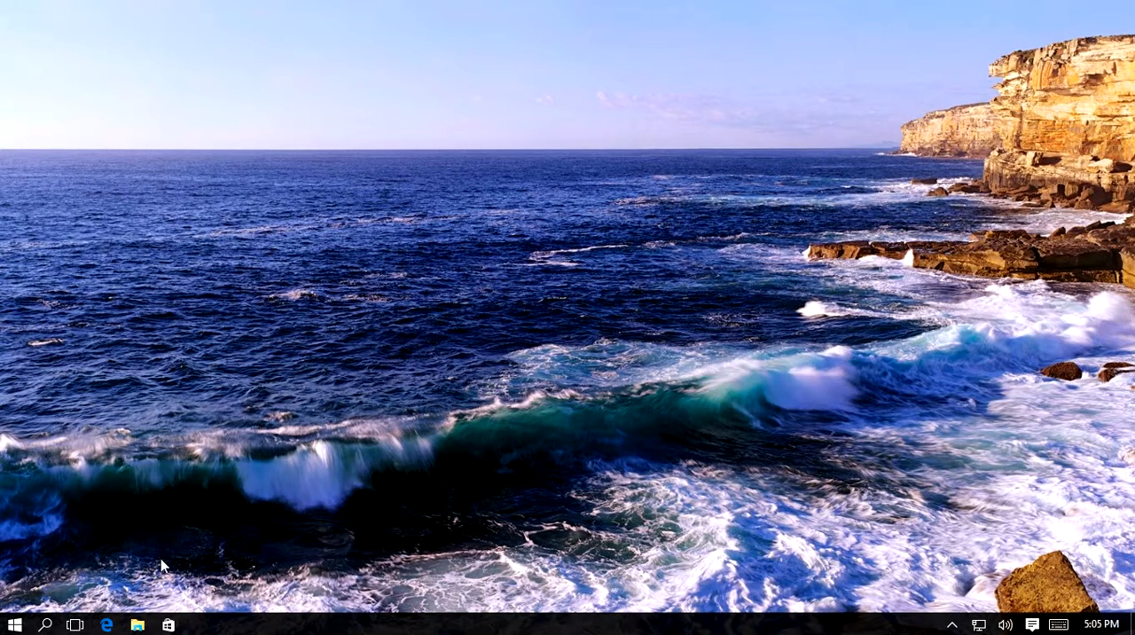
pyautogui.click(137, 623)
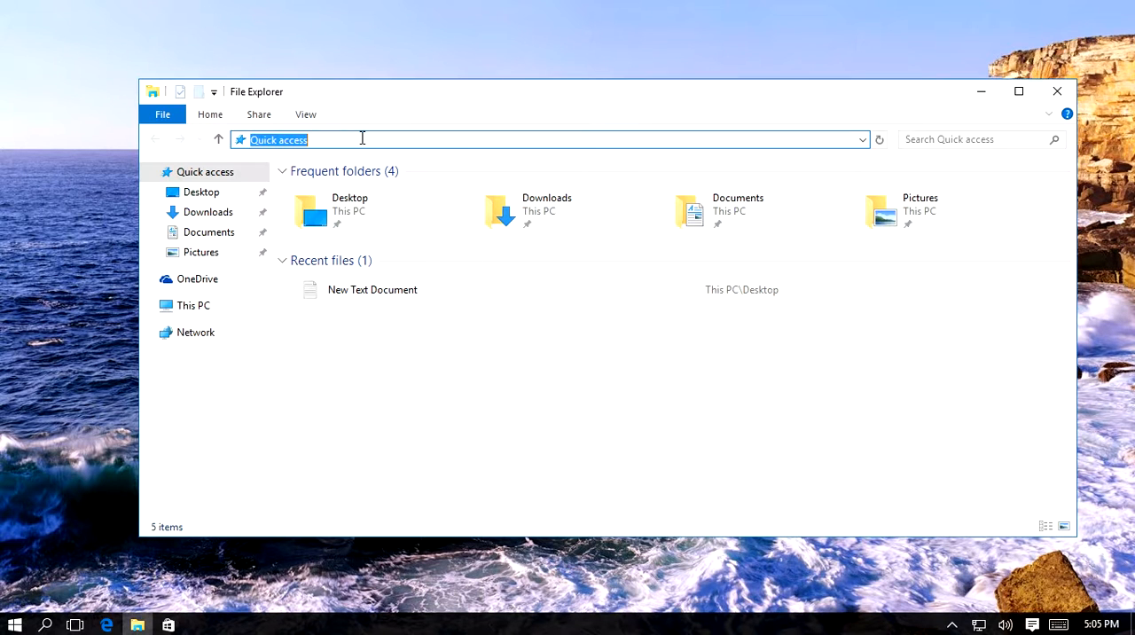
pyautogui.write('%appdata%\\microsoft\\windows\\start menu\\programs\\startup\\cleantemp.bat')
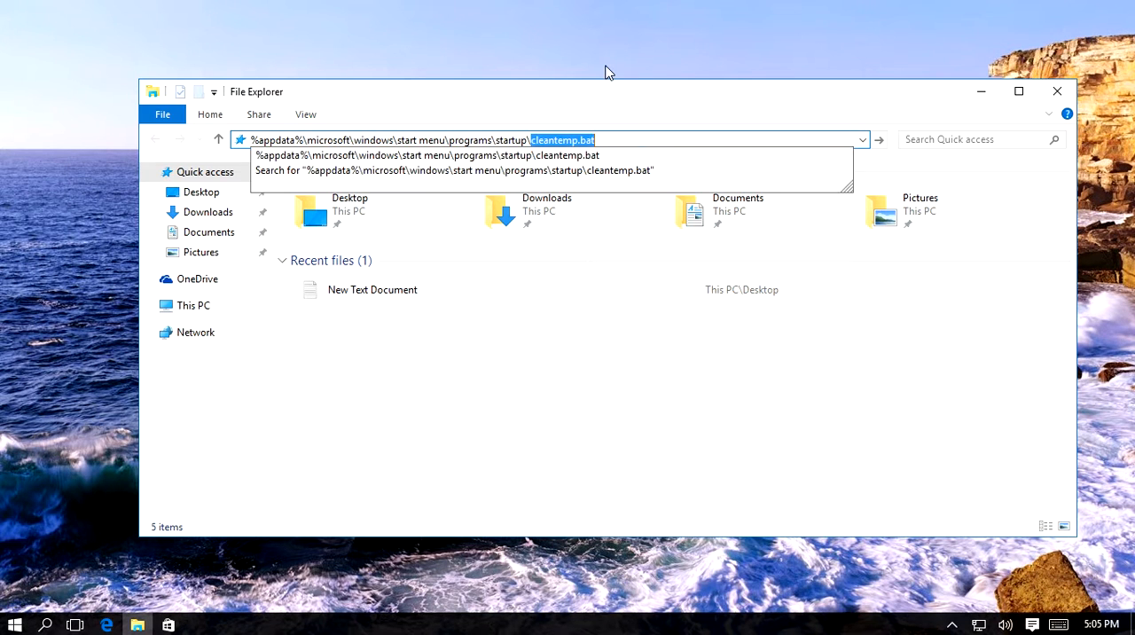
pyautogui.press('Enter')
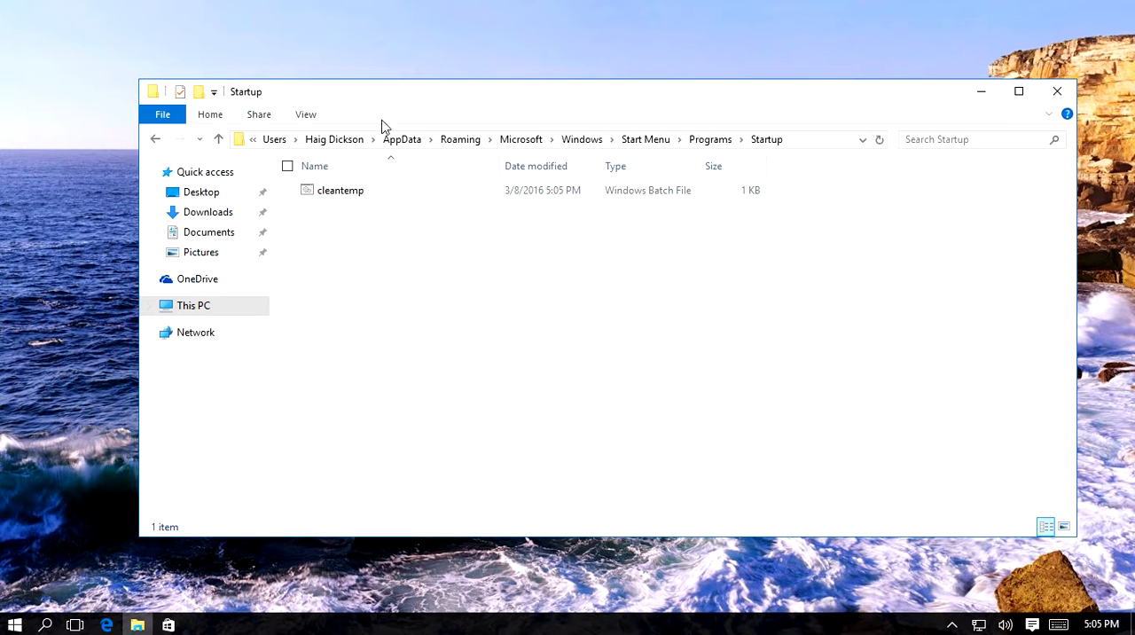
pyautogui.moveTo(330, 150)
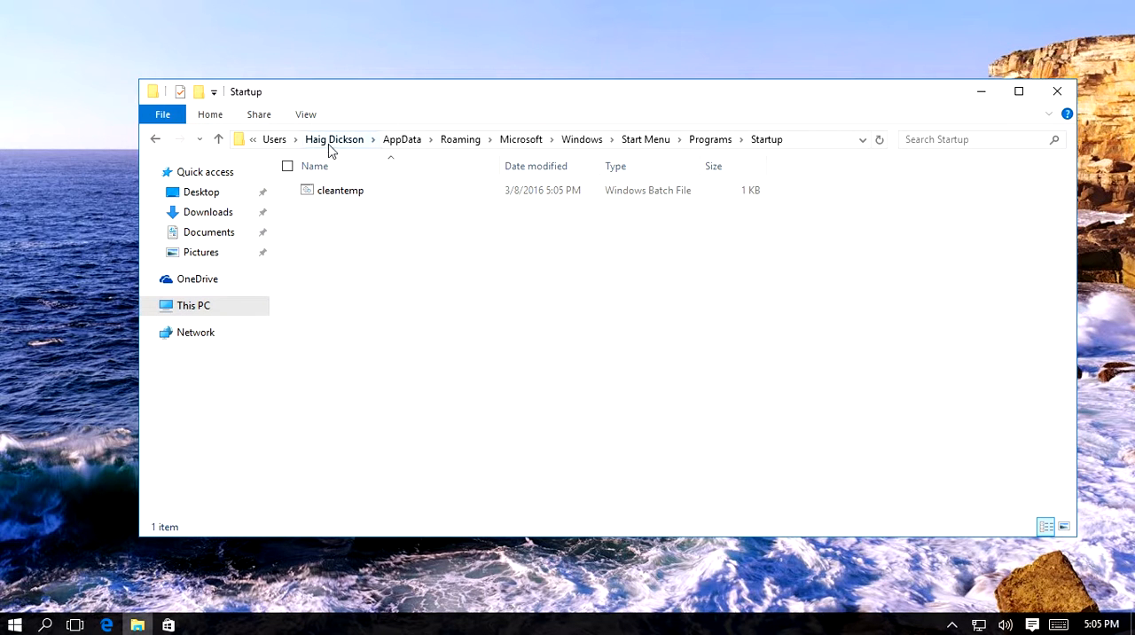
pyautogui.moveTo(499, 130)
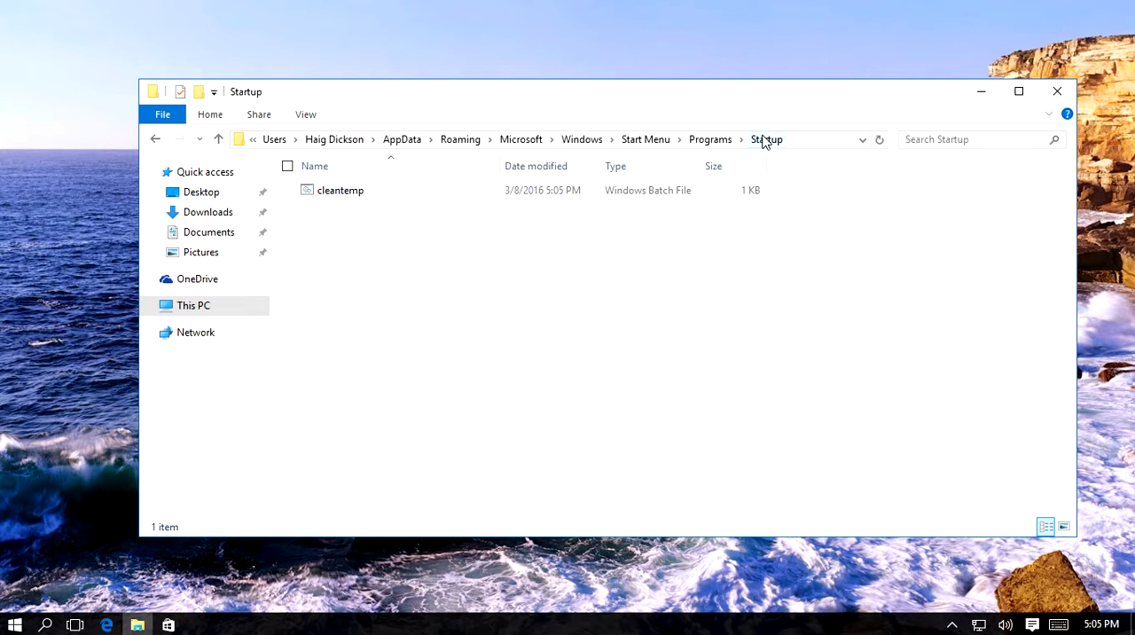
pyautogui.moveTo(391, 206)
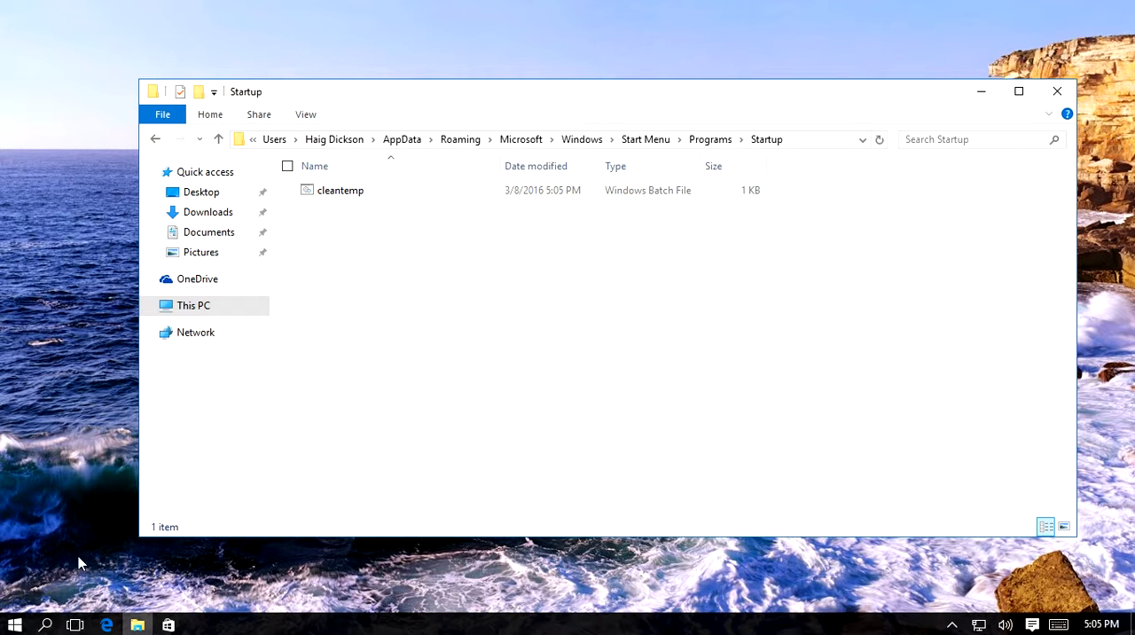
# - Relaunch Notepad, close the Startup folder window, and enter %appdata% in Run
pyautogui.press('Win+r')
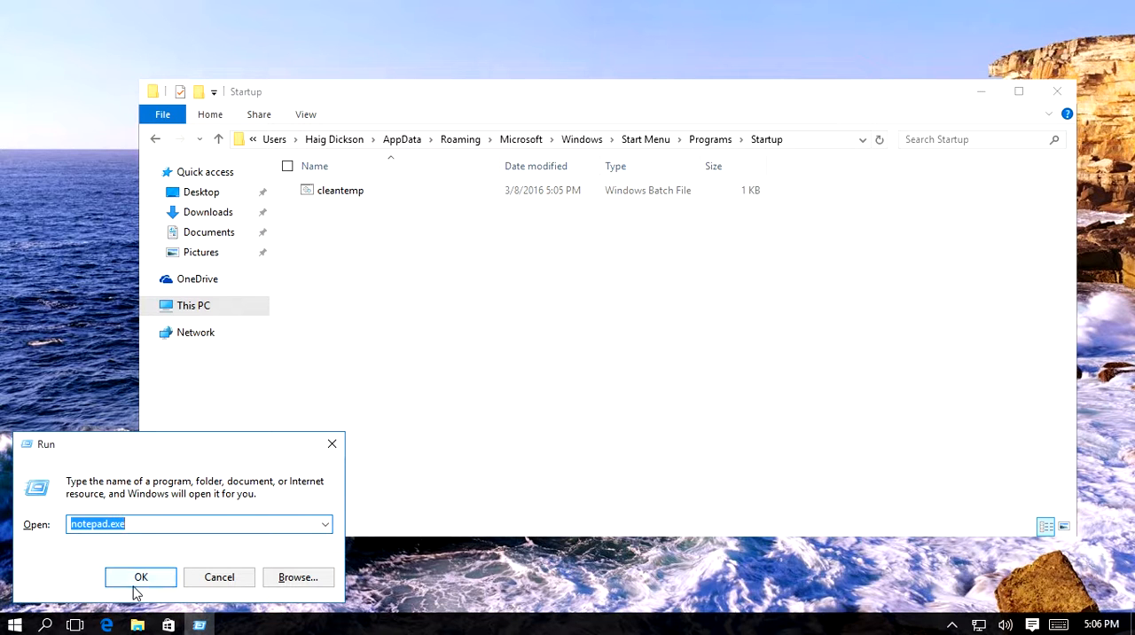
pyautogui.click(139, 576)
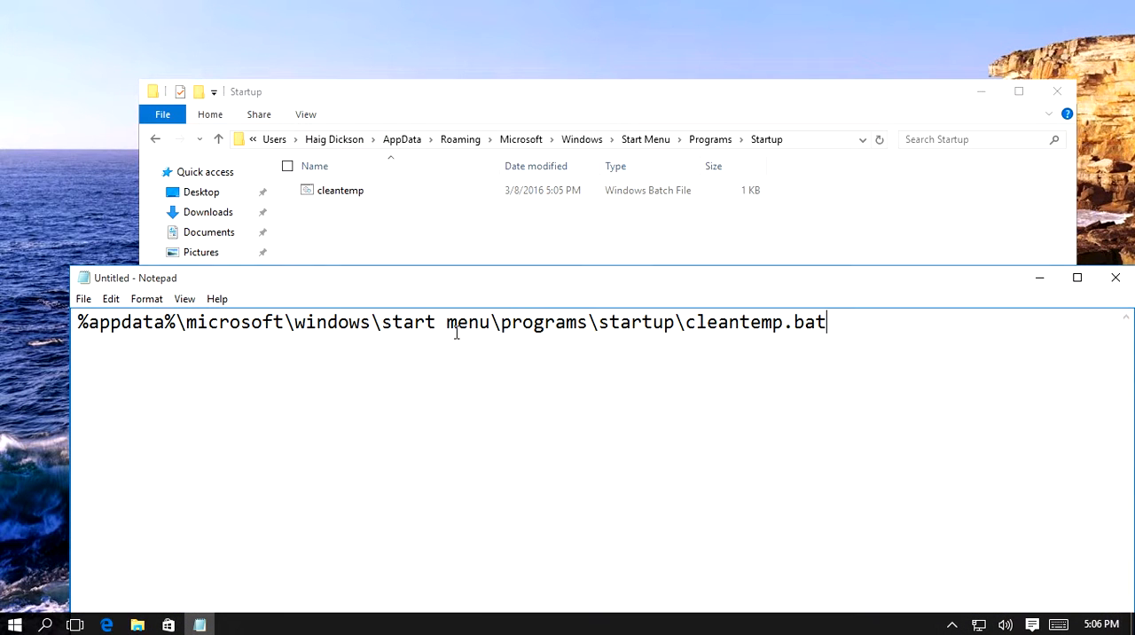
pyautogui.moveTo(1056, 91)
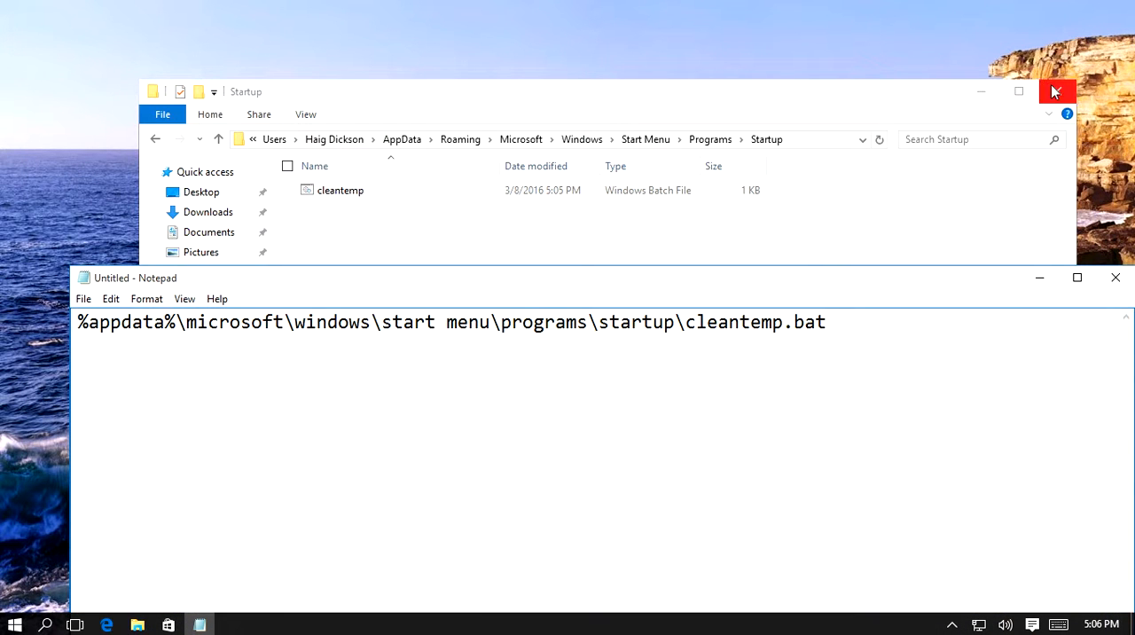
pyautogui.click(1054, 91)
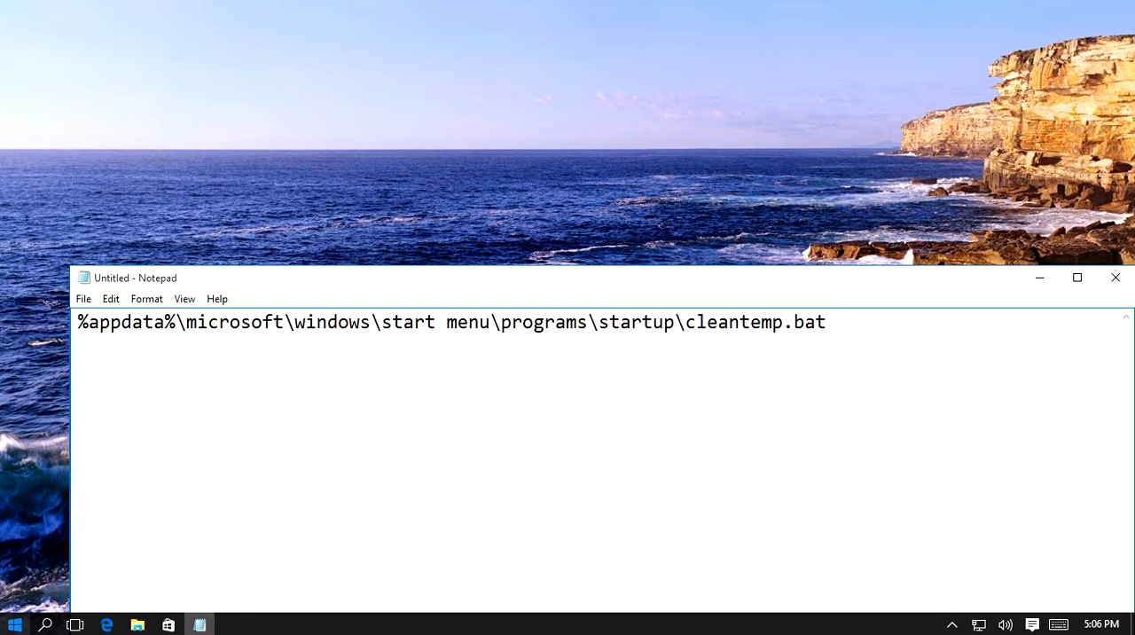
pyautogui.press('Win+r')
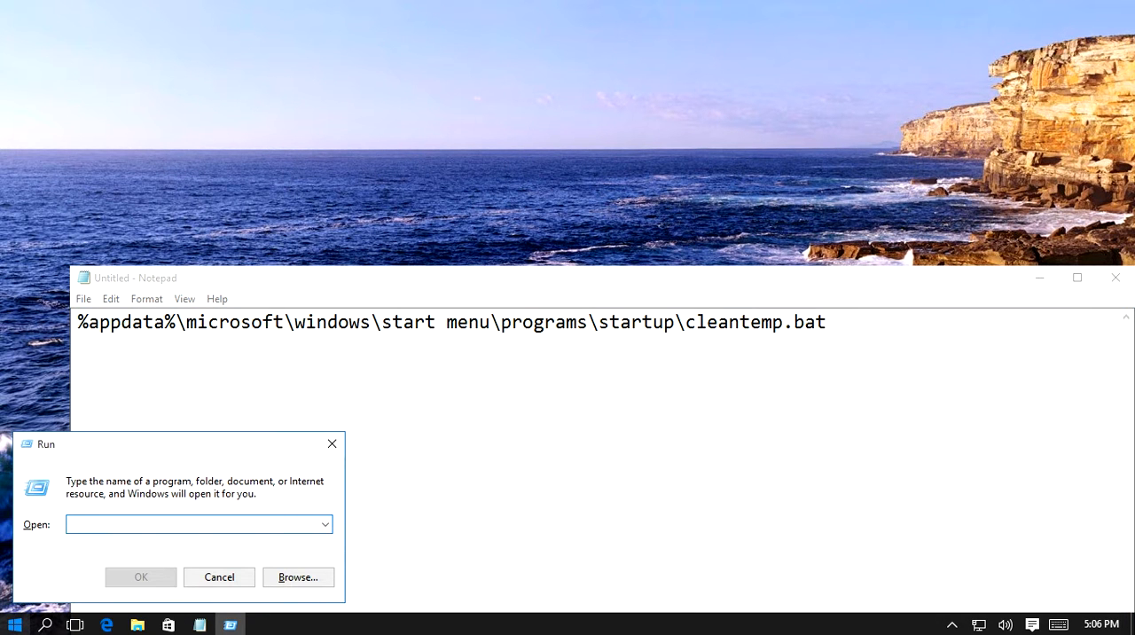
pyautogui.write('appdata')
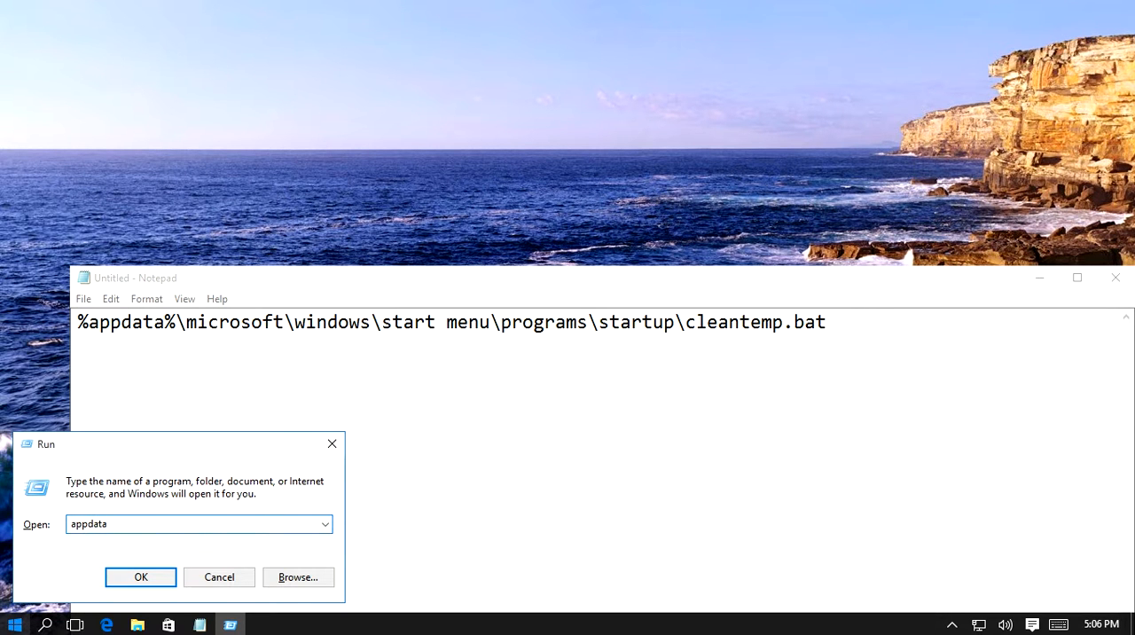
pyautogui.write('%')
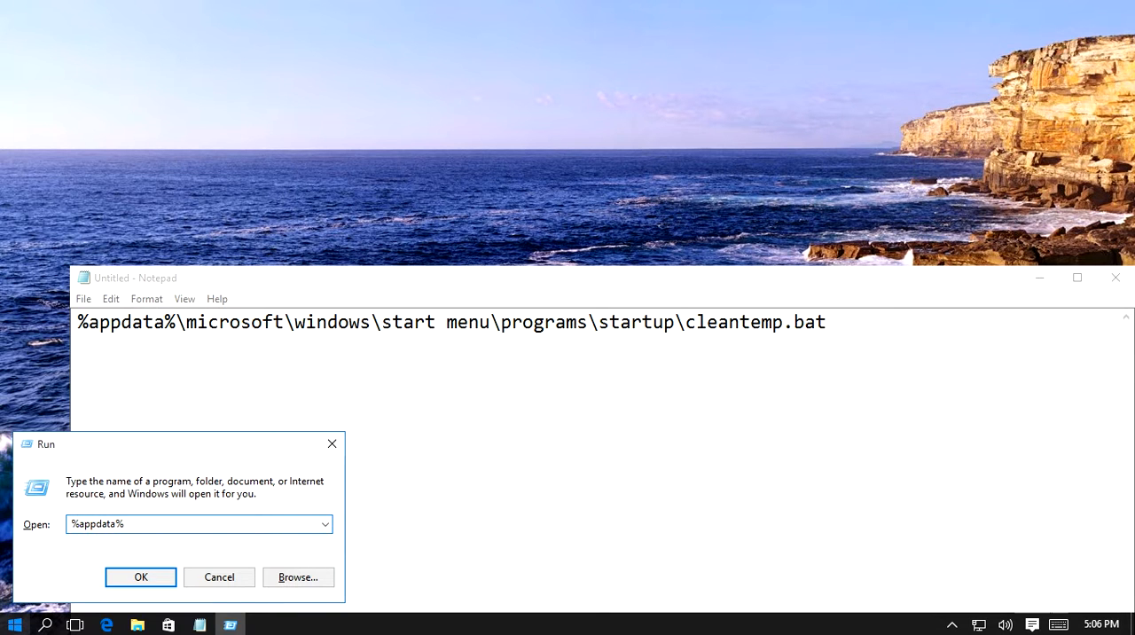
# - Open %appdata% and browse Microsoft > Windows > Startup to find cleantemp
pyautogui.click(140, 576)
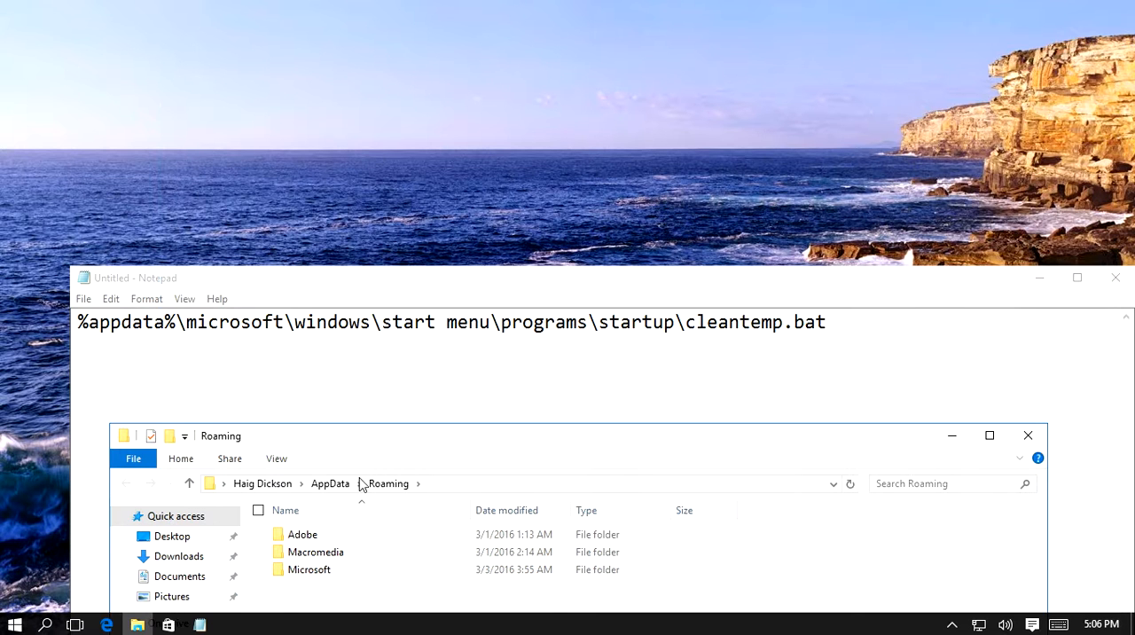
pyautogui.doubleClick(308, 569)
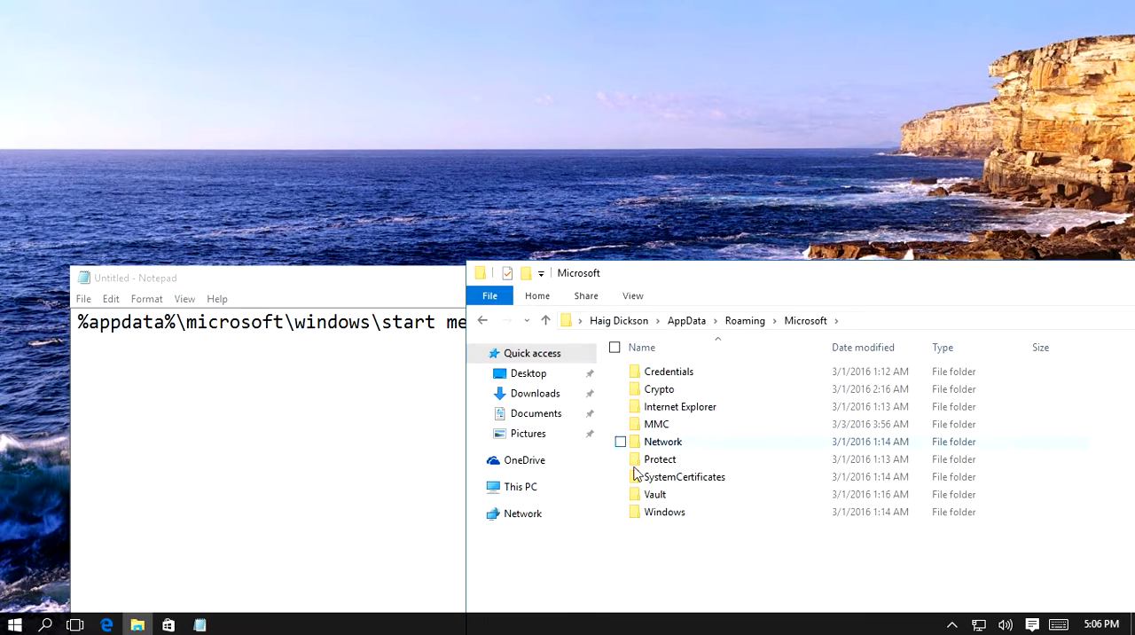
pyautogui.doubleClick(665, 511)
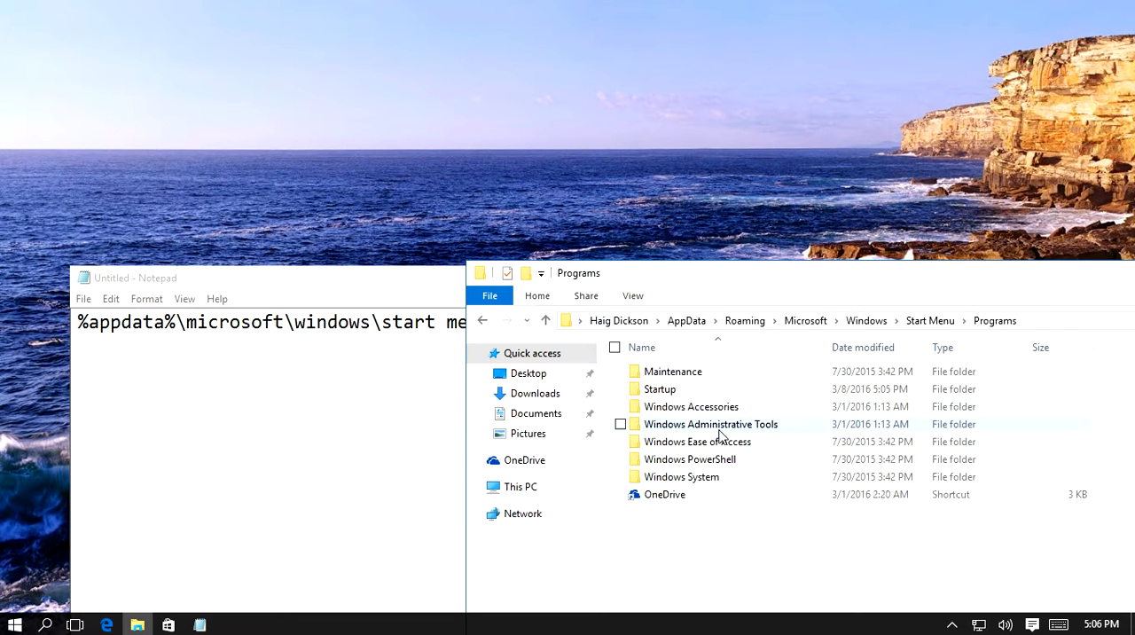
pyautogui.doubleClick(660, 388)
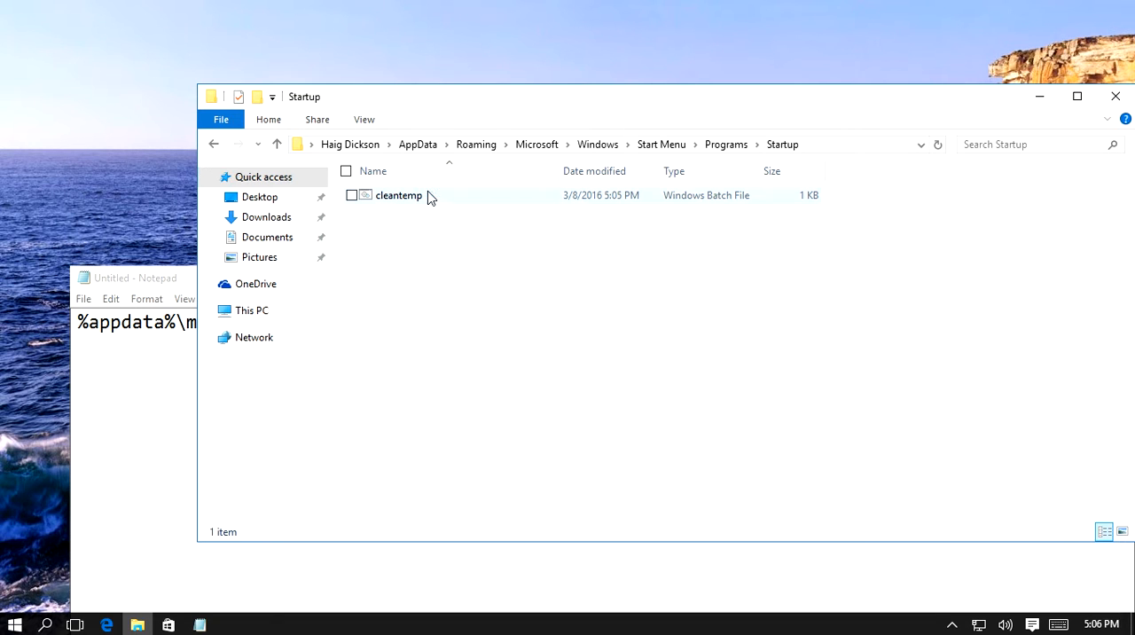
pyautogui.moveTo(381, 208)
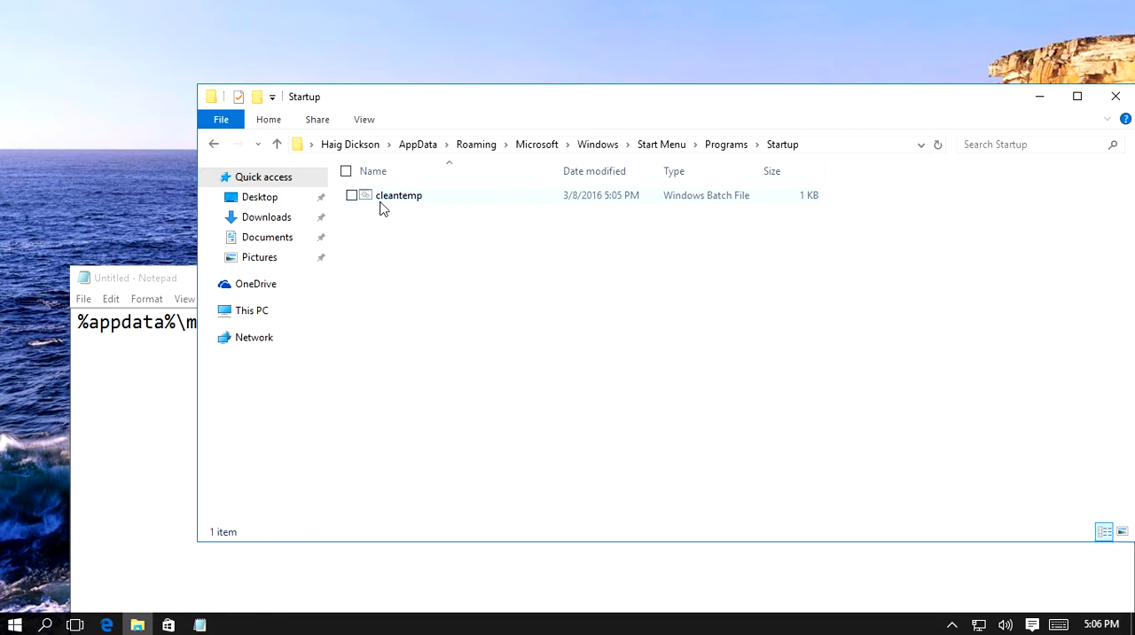
pyautogui.moveTo(413, 200)
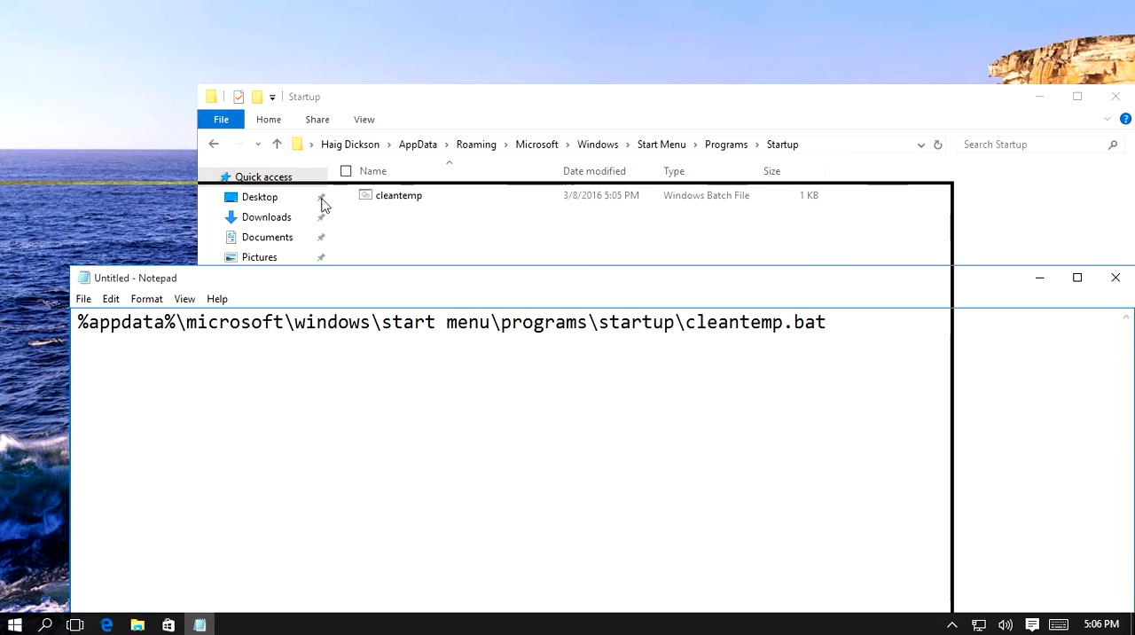
# - Close the path note without saving and bring up the Run dialog
pyautogui.click(1114, 277)
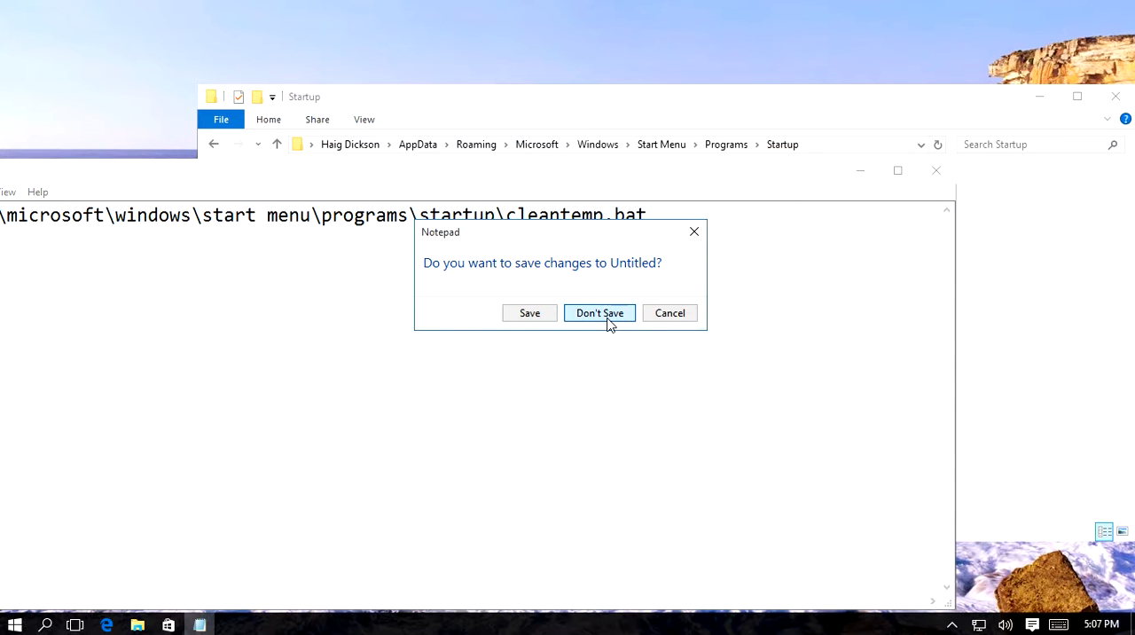
pyautogui.click(598, 312)
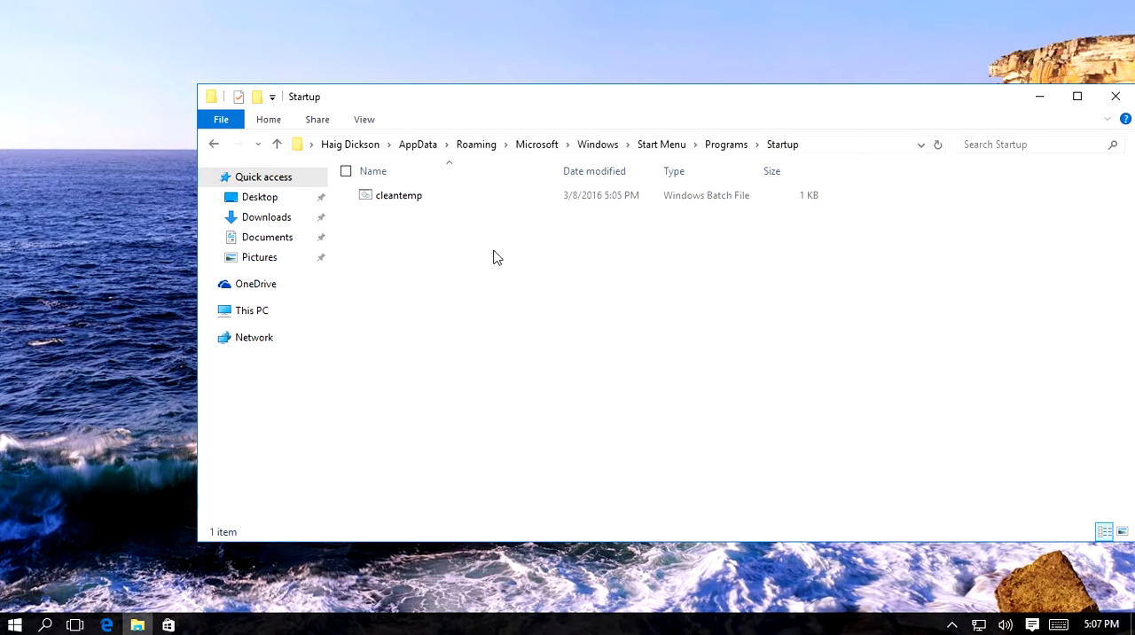
pyautogui.press('Win+r')
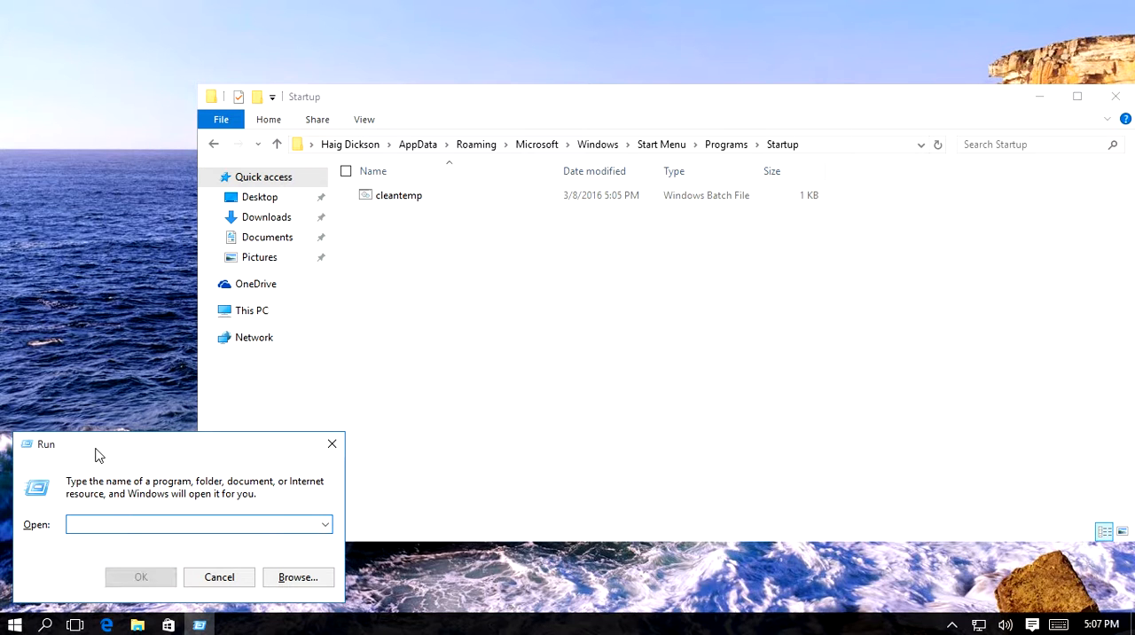
# - Open %temp% and create several new empty text documents as test files
pyautogui.write('%temp')
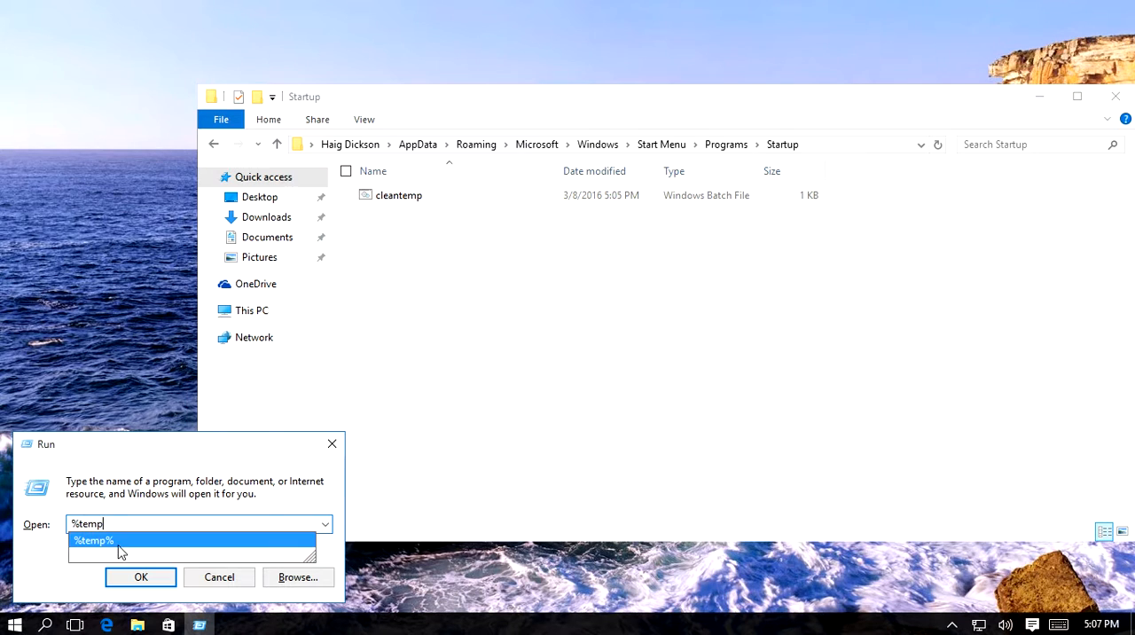
pyautogui.click(139, 577)
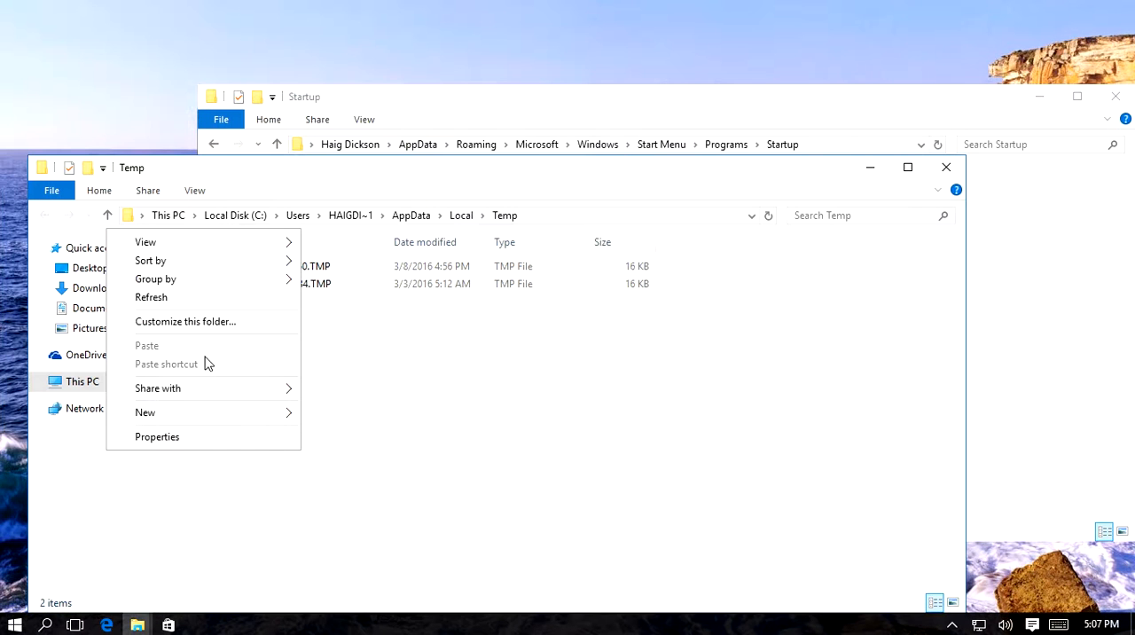
pyautogui.click(145, 412)
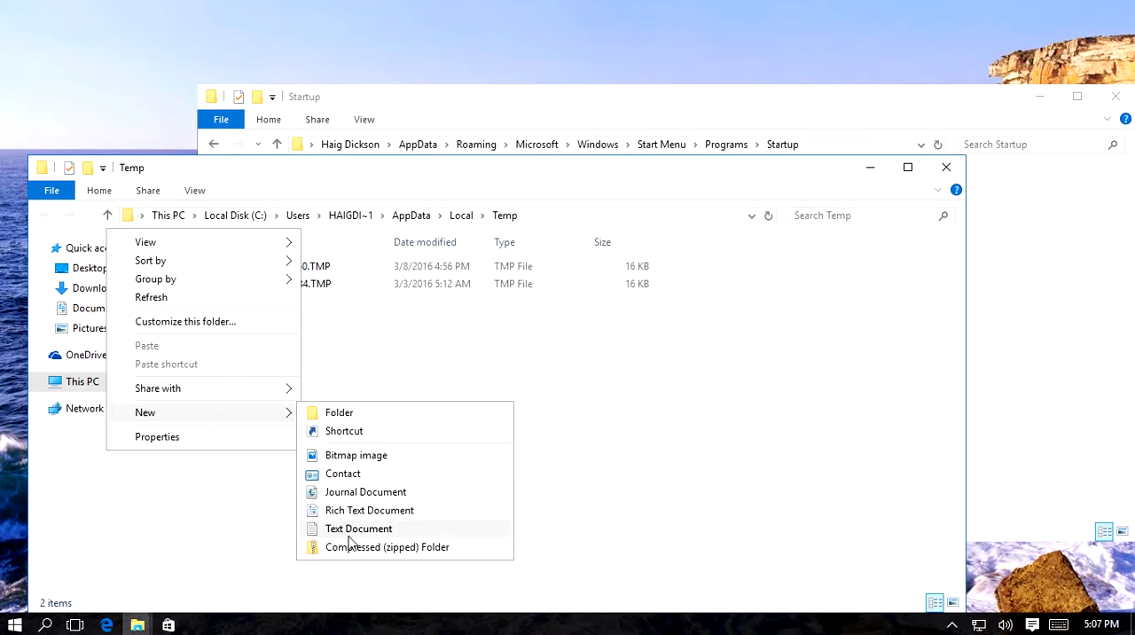
pyautogui.click(358, 528)
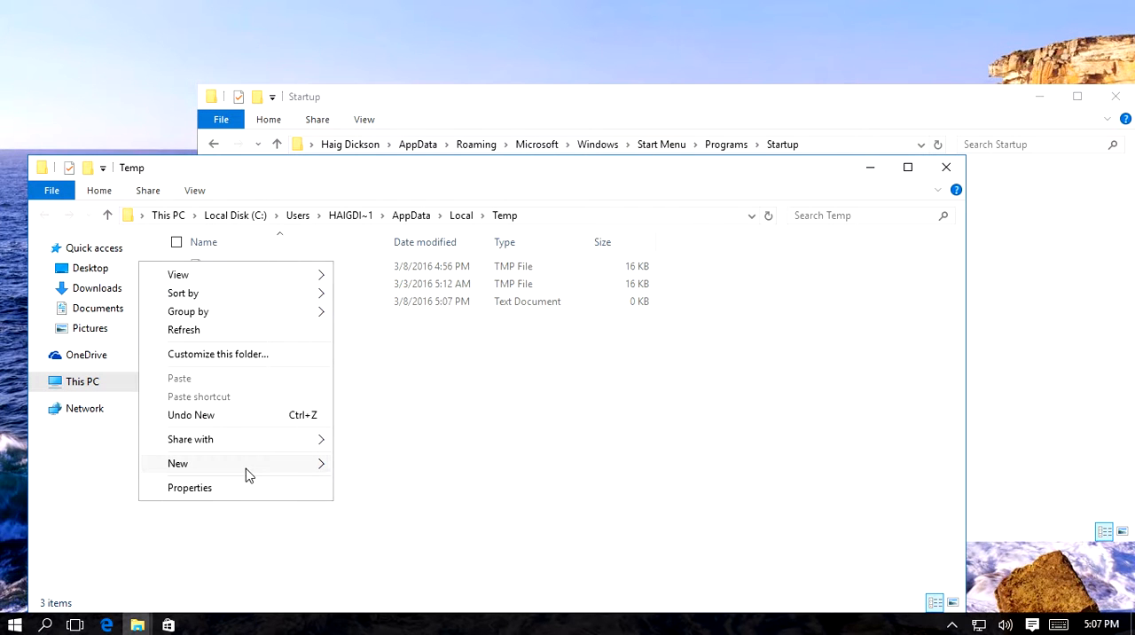
pyautogui.click(177, 463)
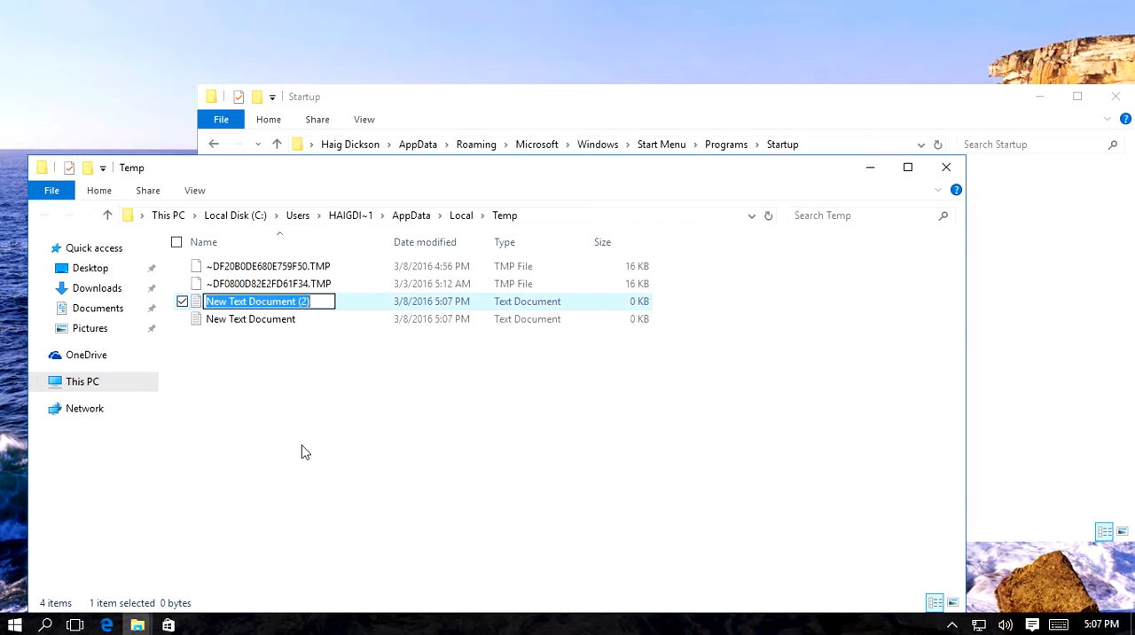
pyautogui.rightClick(305, 451)
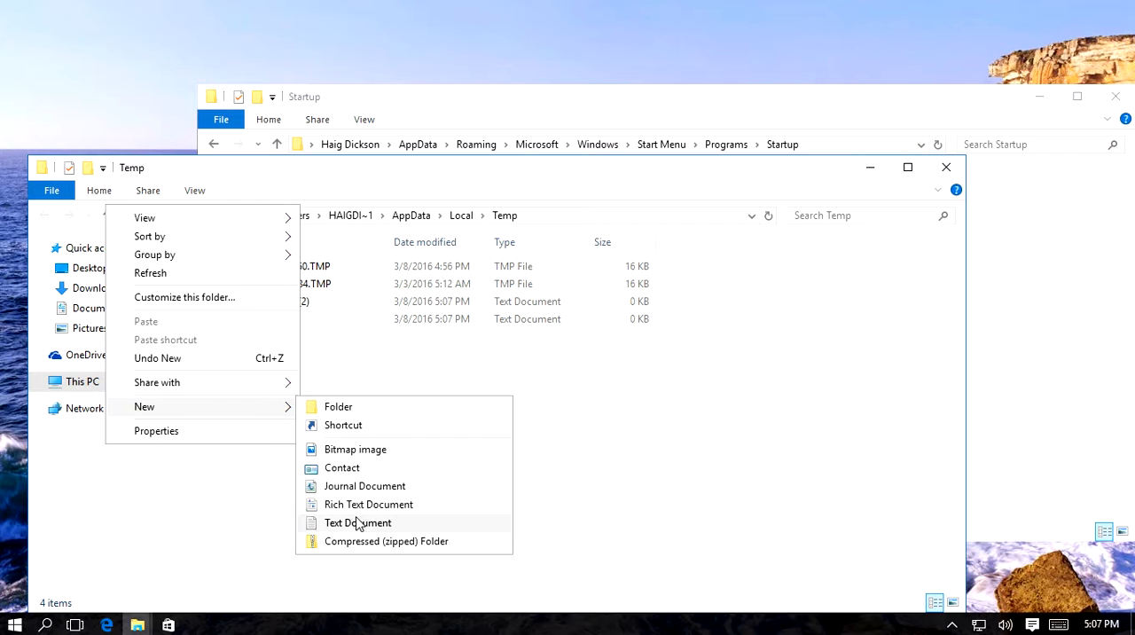
pyautogui.click(358, 522)
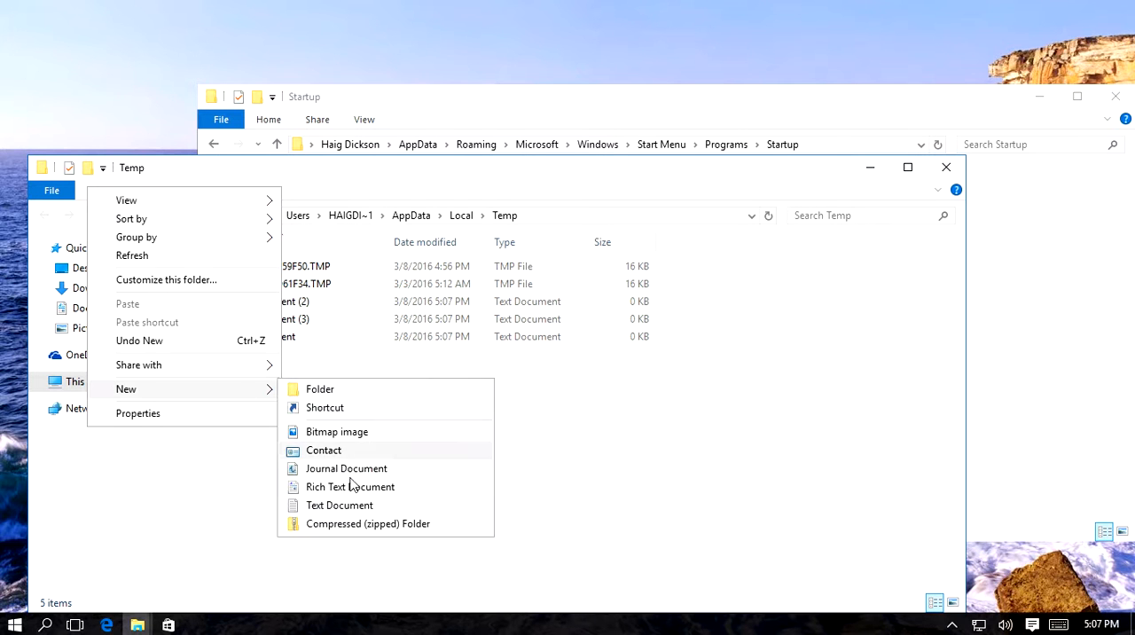
pyautogui.click(350, 486)
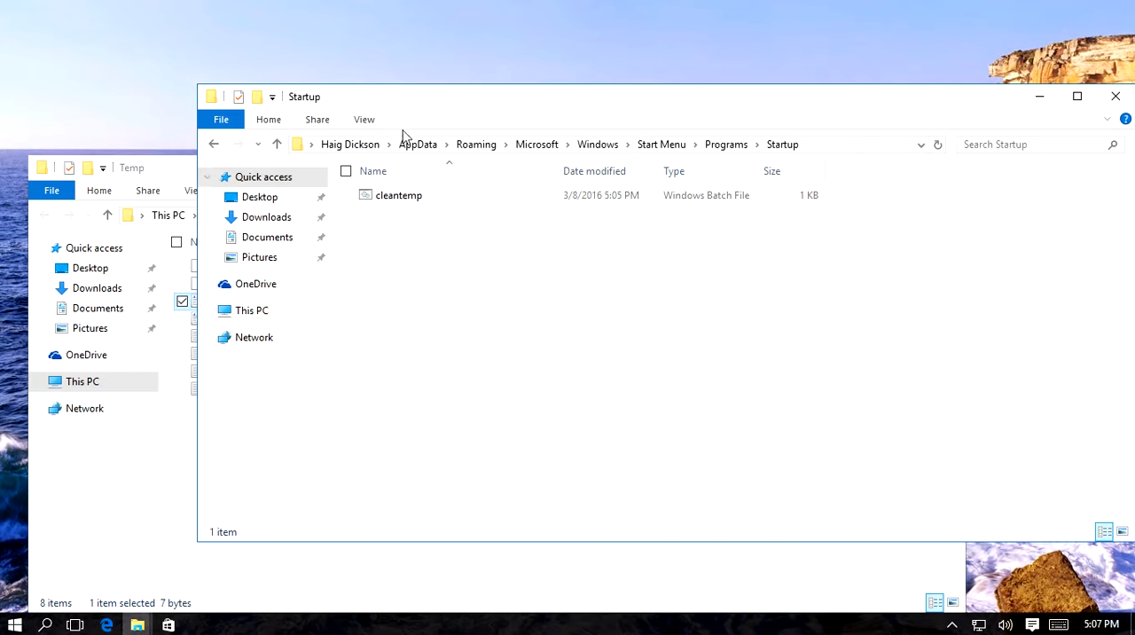
pyautogui.moveTo(800, 97)
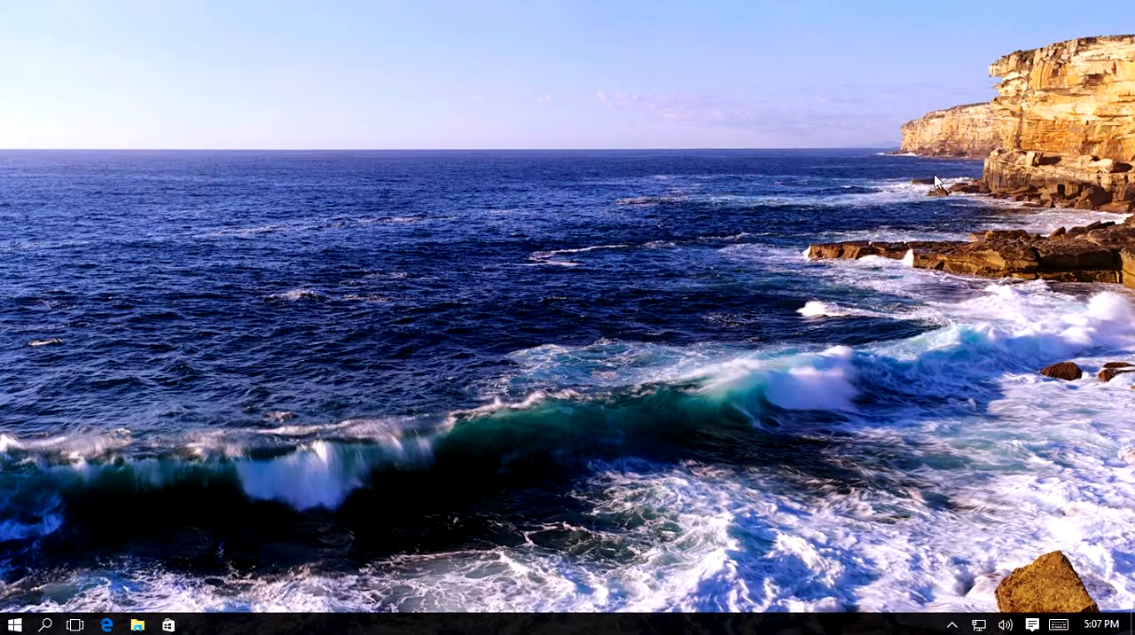
# - Restart Windows from the Start menu's Power options
pyautogui.click(12, 624)
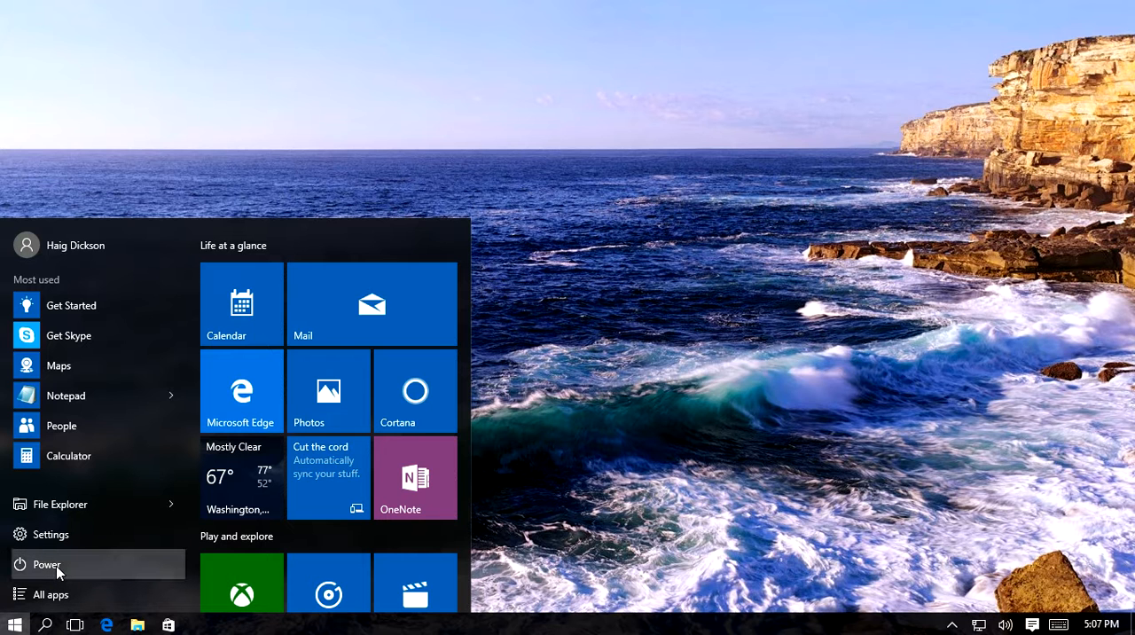
pyautogui.click(46, 564)
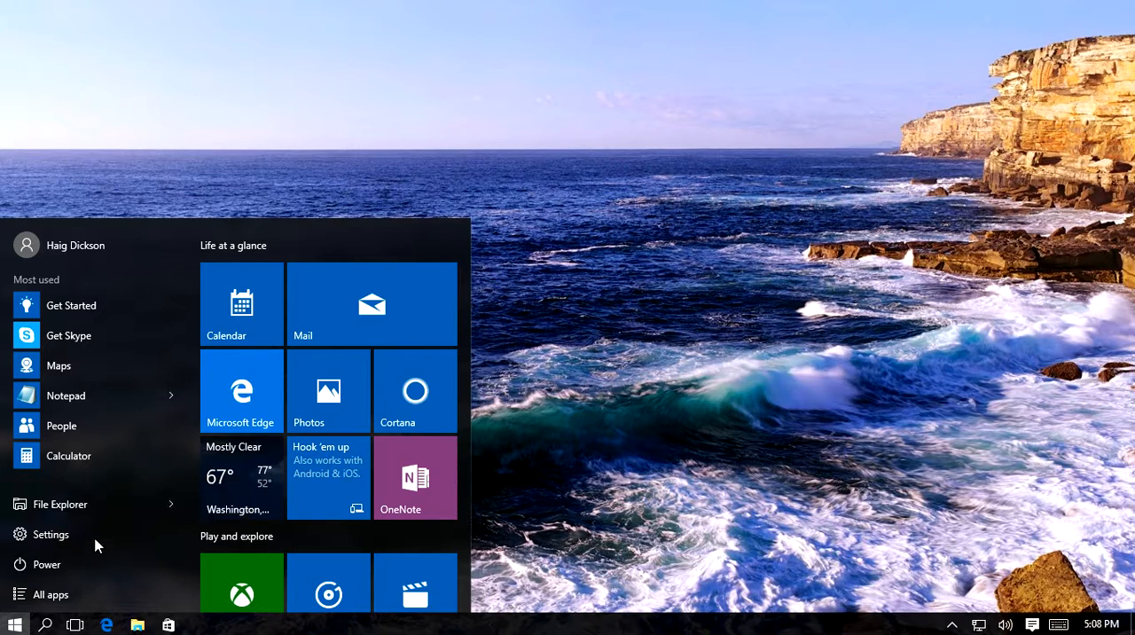
pyautogui.click(46, 563)
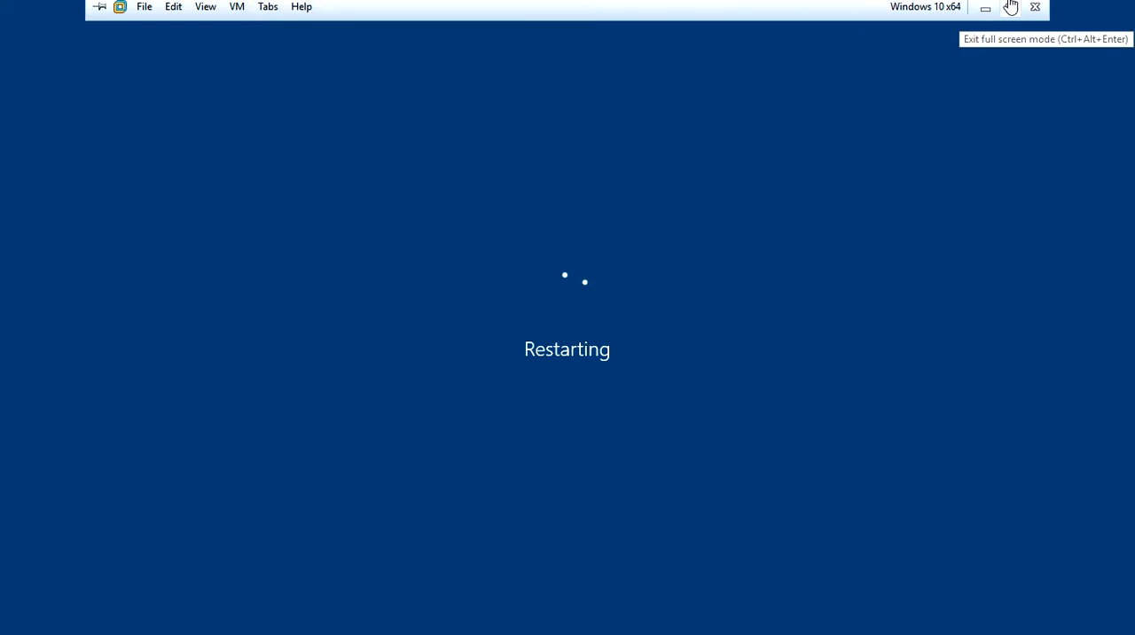
pyautogui.moveTo(985, 7)
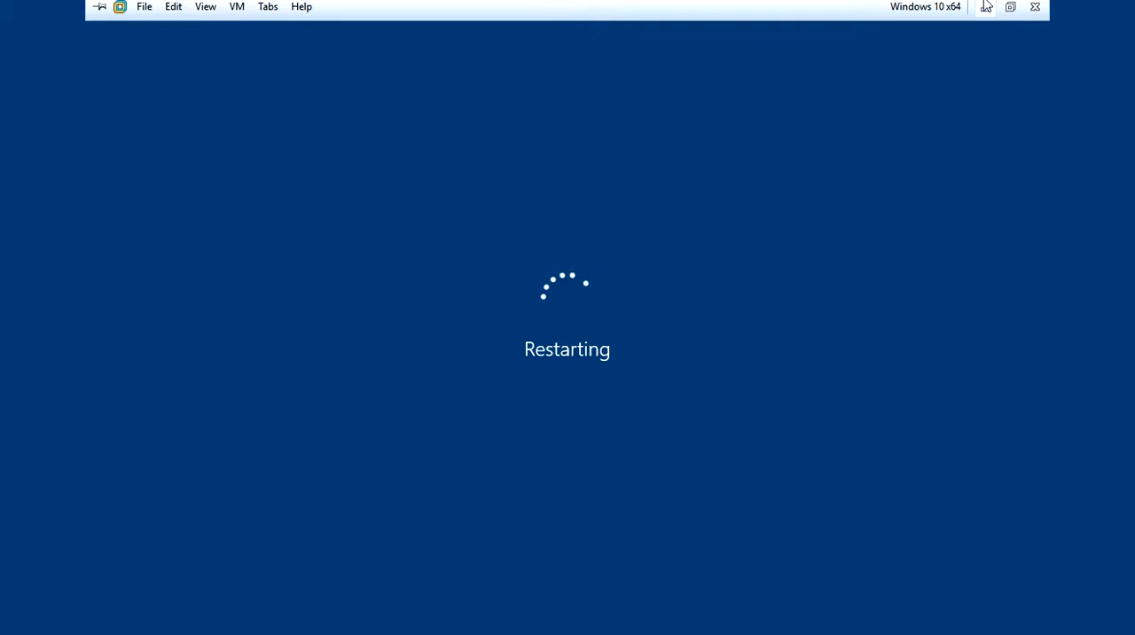
pyautogui.moveTo(1020, 11)
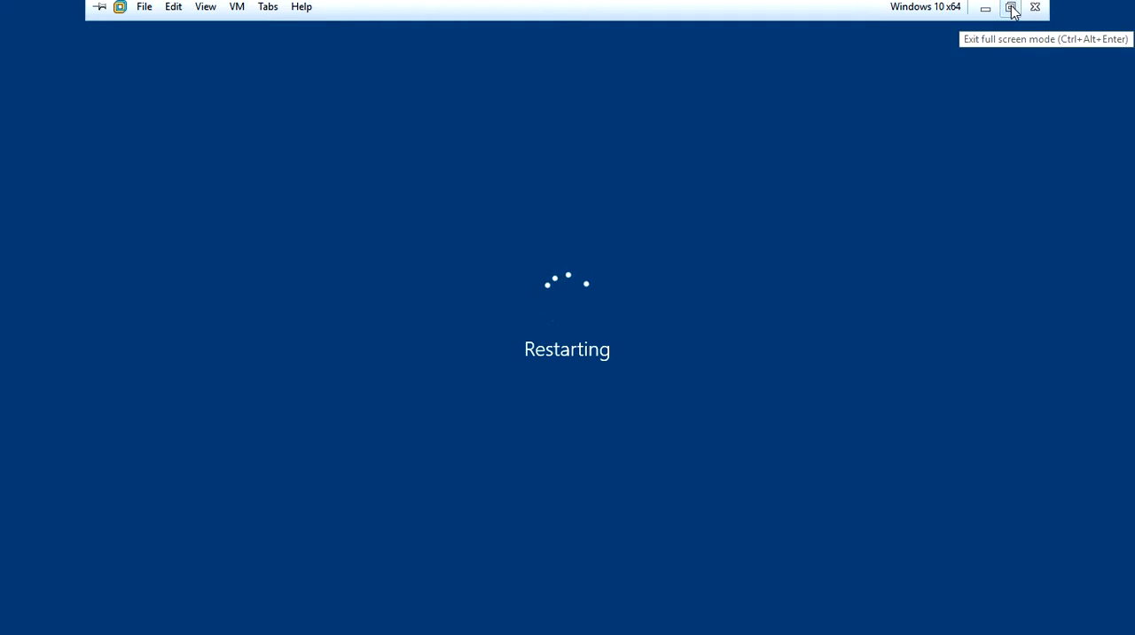
# - Exit full screen while the Windows 10 guest reboots, then restore View > Full Screen
pyautogui.click(1011, 12)
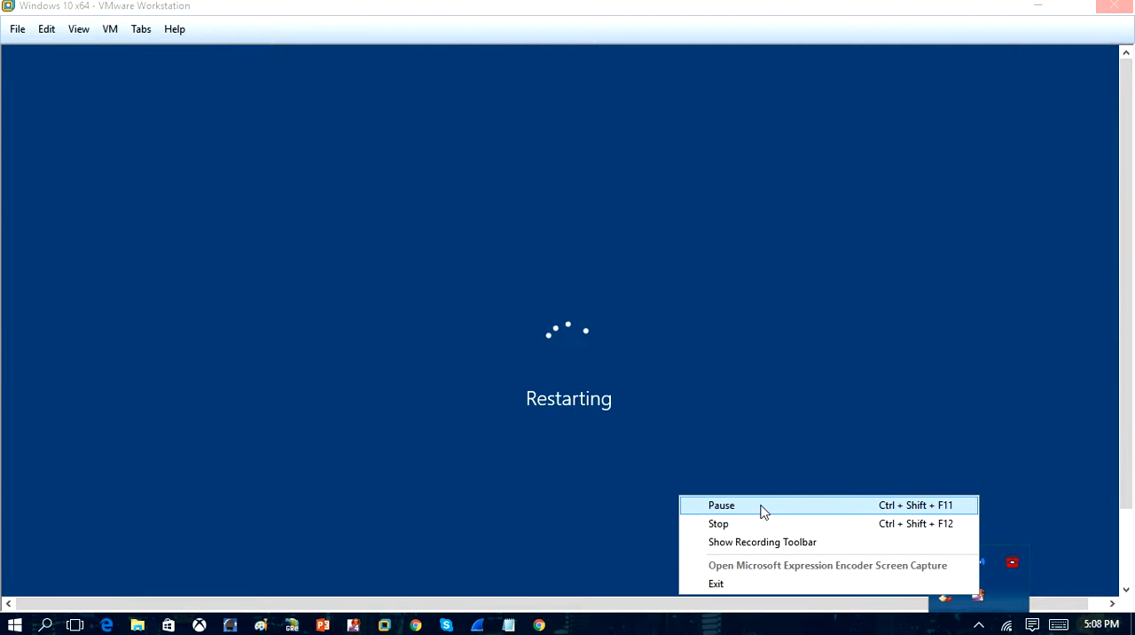
pyautogui.click(92, 66)
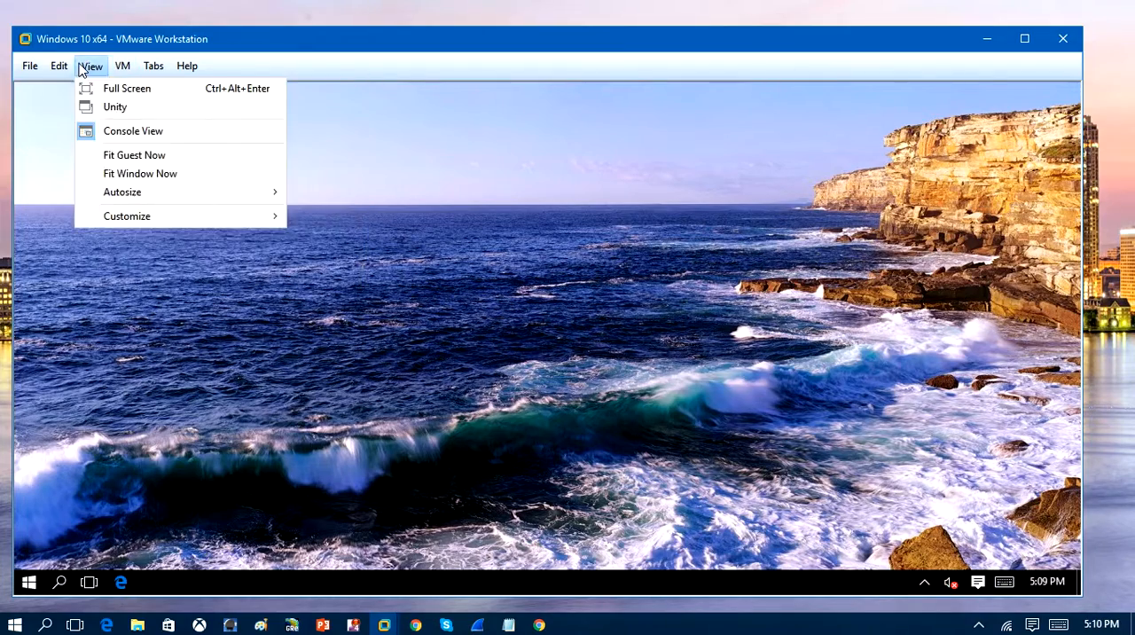
pyautogui.click(128, 87)
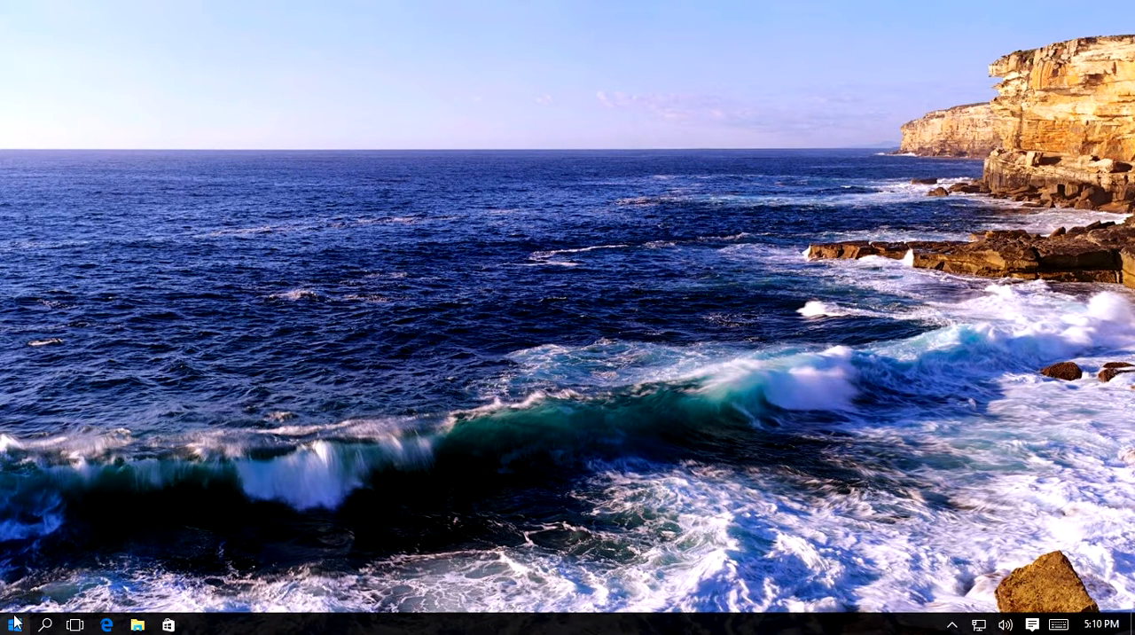
pyautogui.moveTo(486, 516)
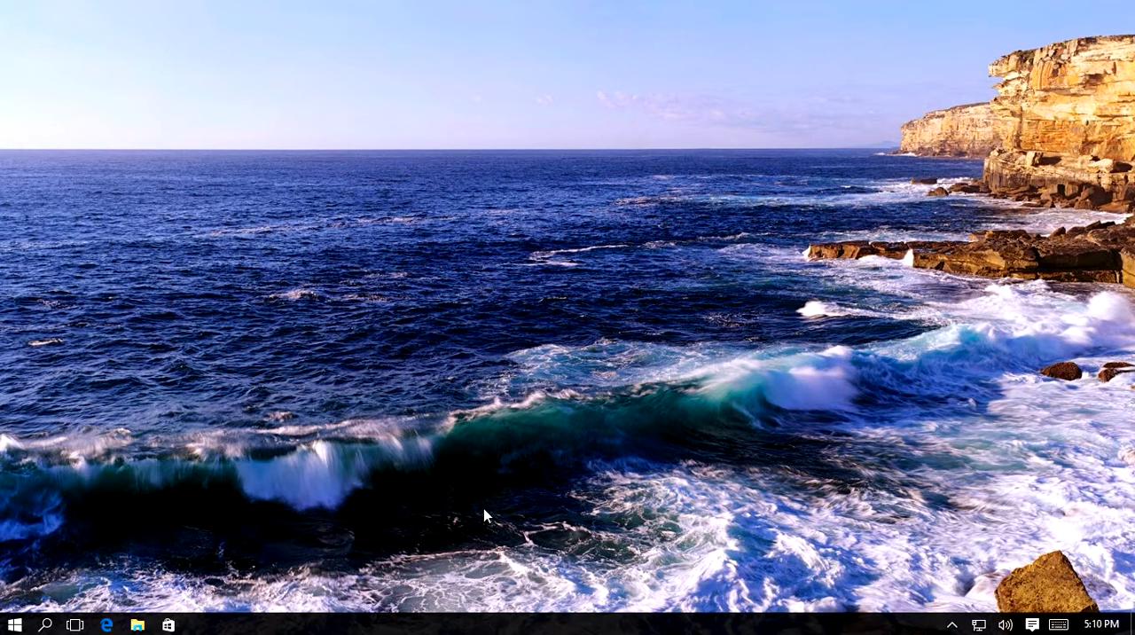
pyautogui.moveTo(554, 374)
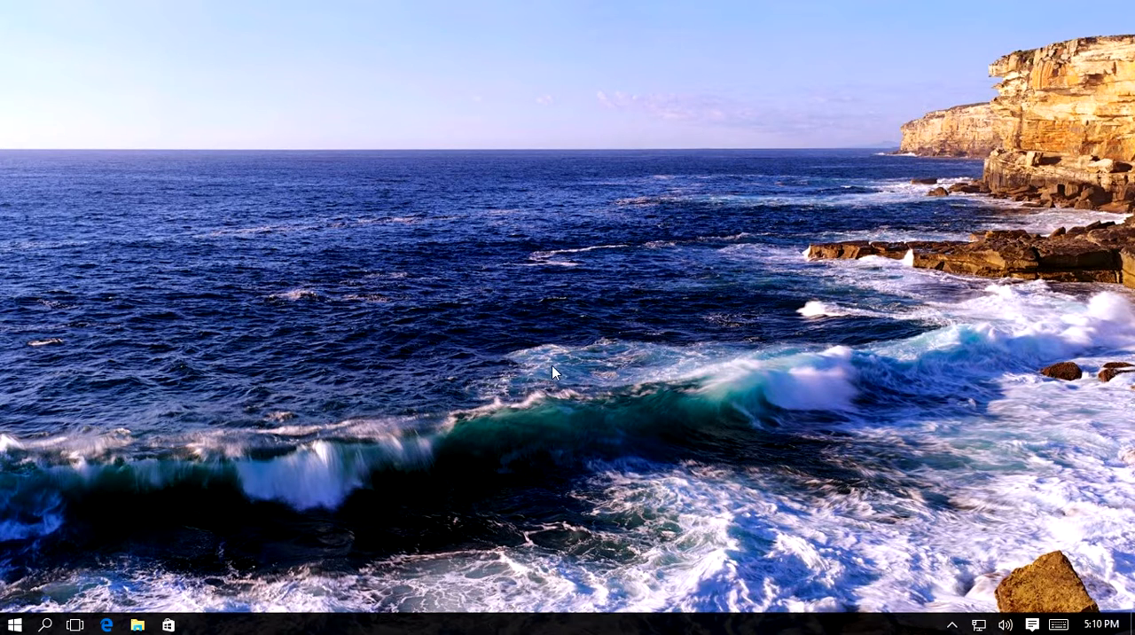
pyautogui.rightClick(12, 621)
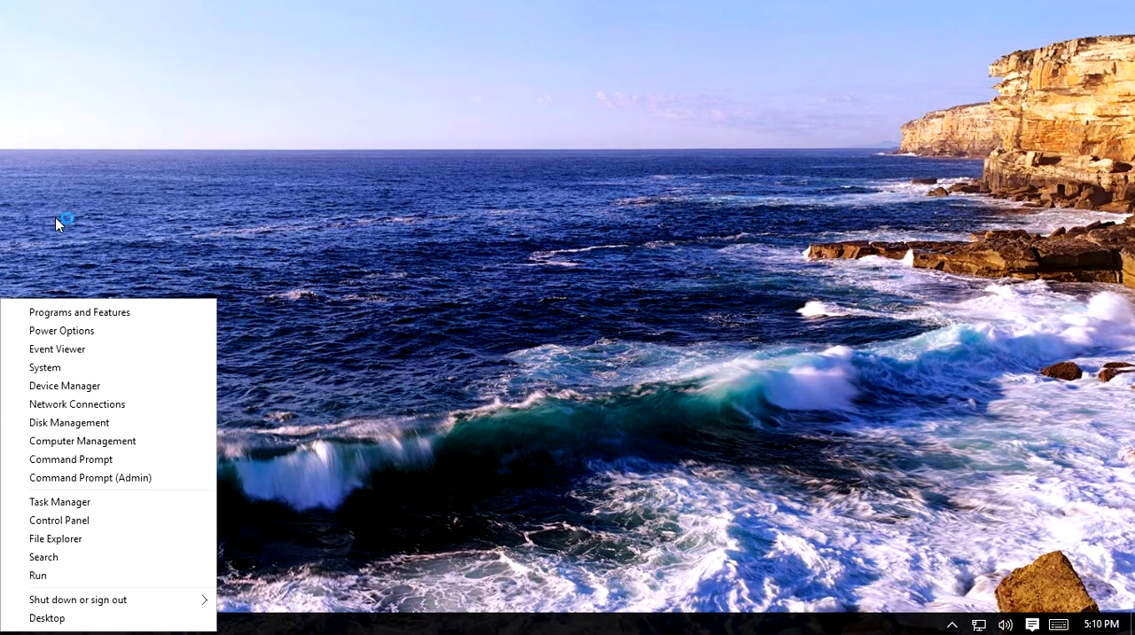
pyautogui.click(89, 476)
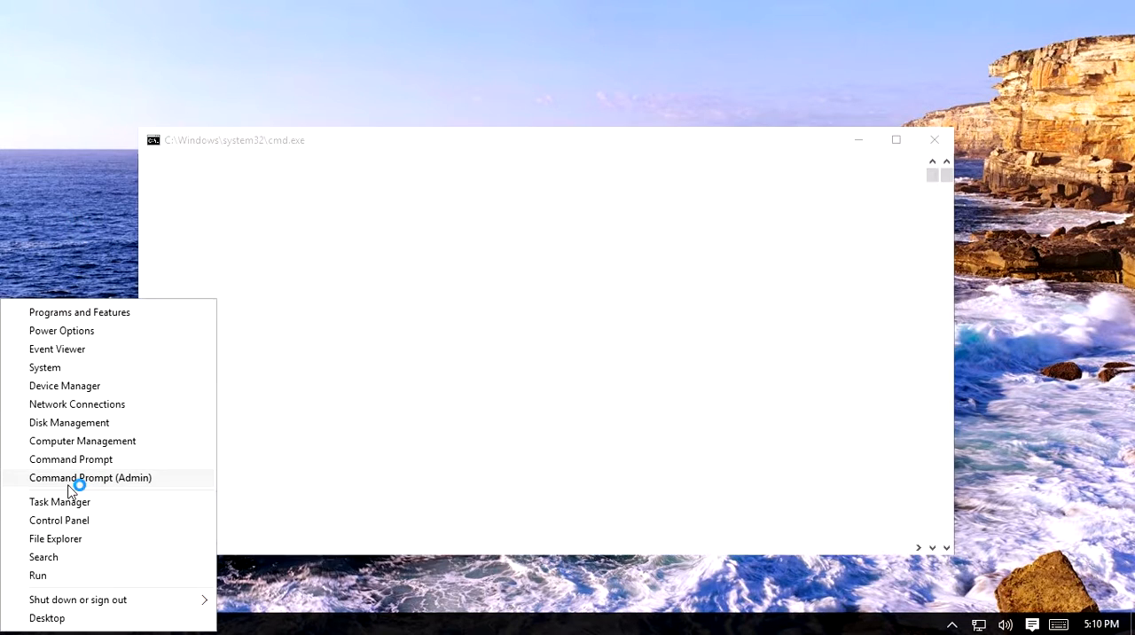
pyautogui.click(90, 477)
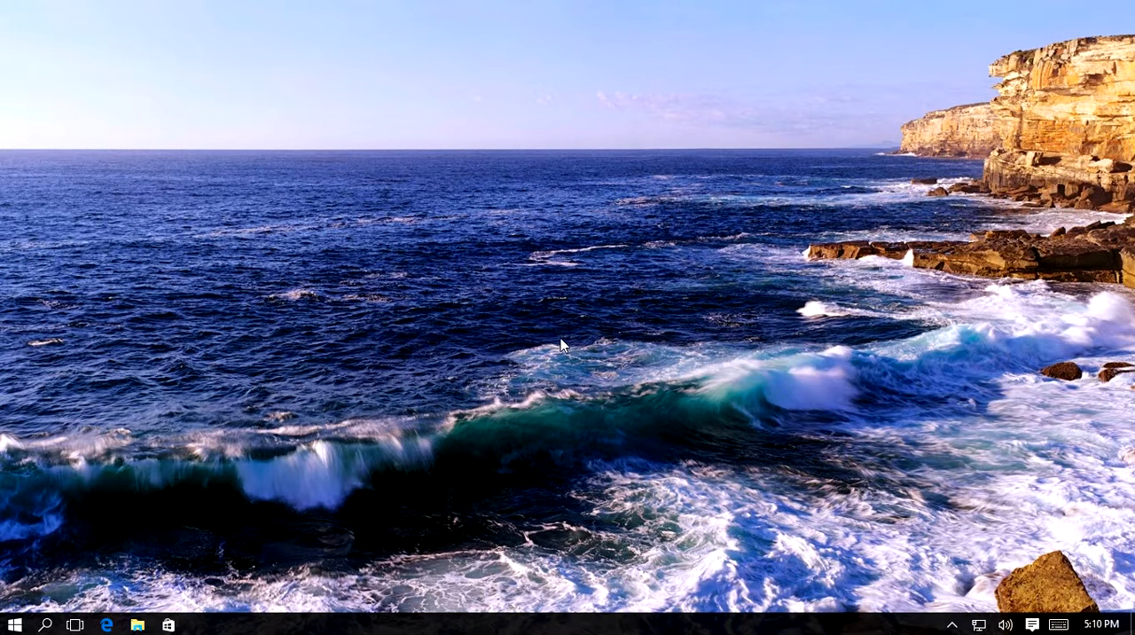
pyautogui.moveTo(287, 499)
pyautogui.write('%temp%')
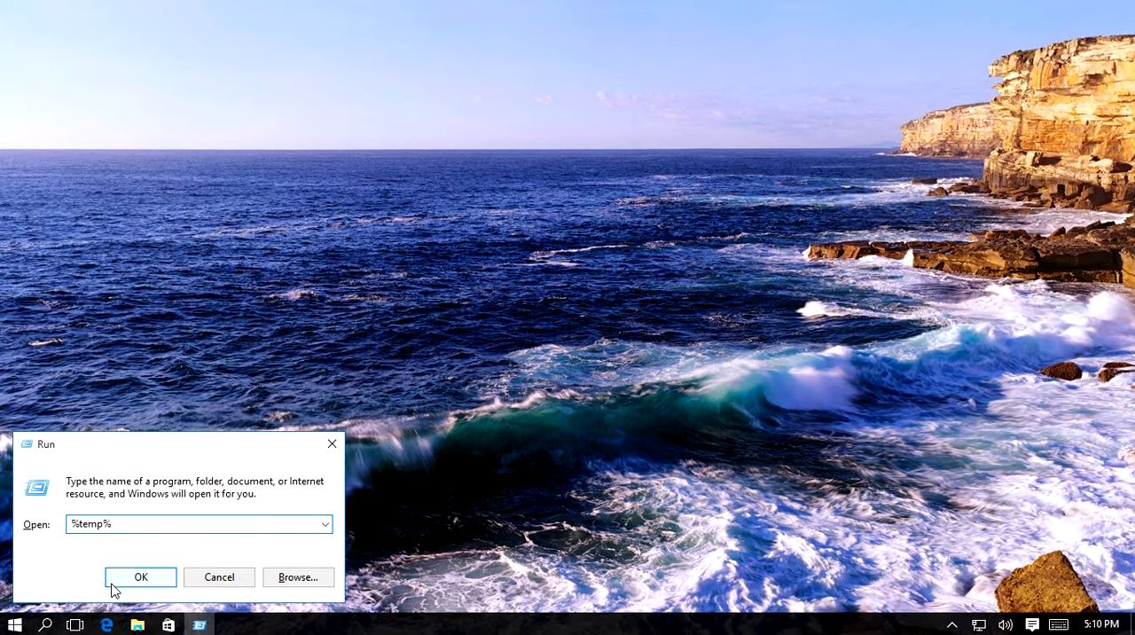
# - Run %temp% to show the Temp folder, now holding zero items after reboot
pyautogui.click(140, 577)
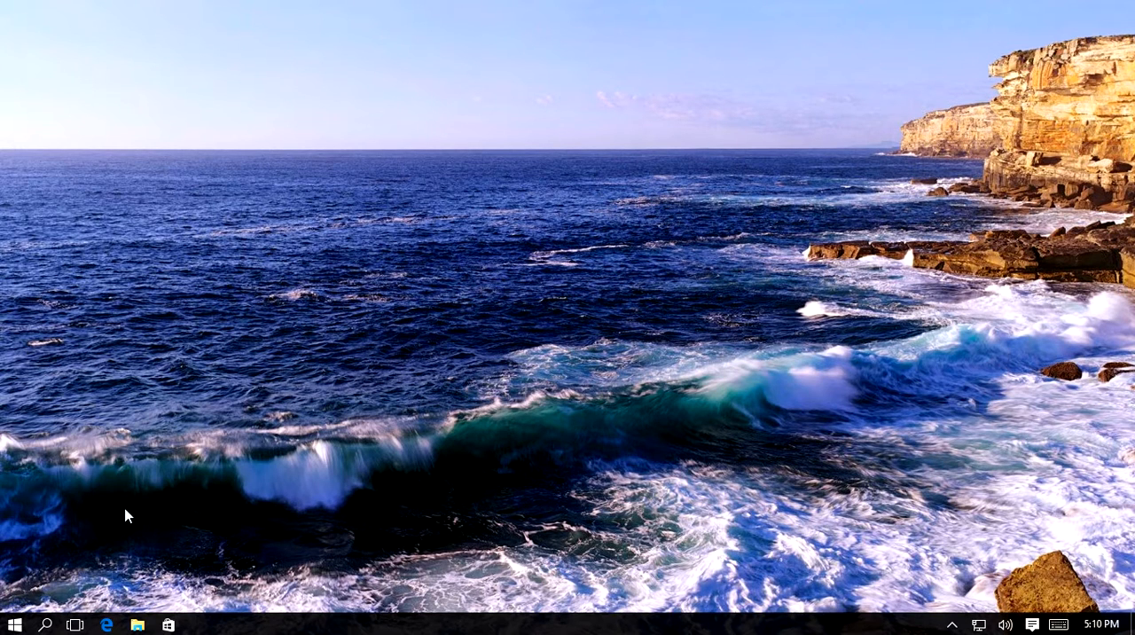
pyautogui.moveTo(99, 585)
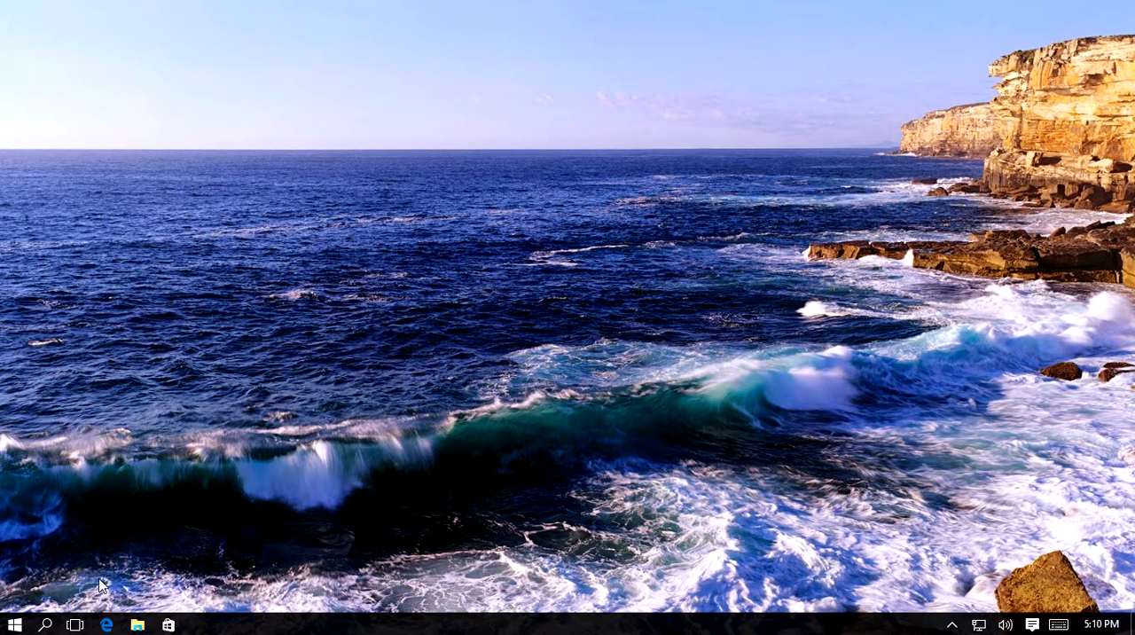
pyautogui.click(136, 624)
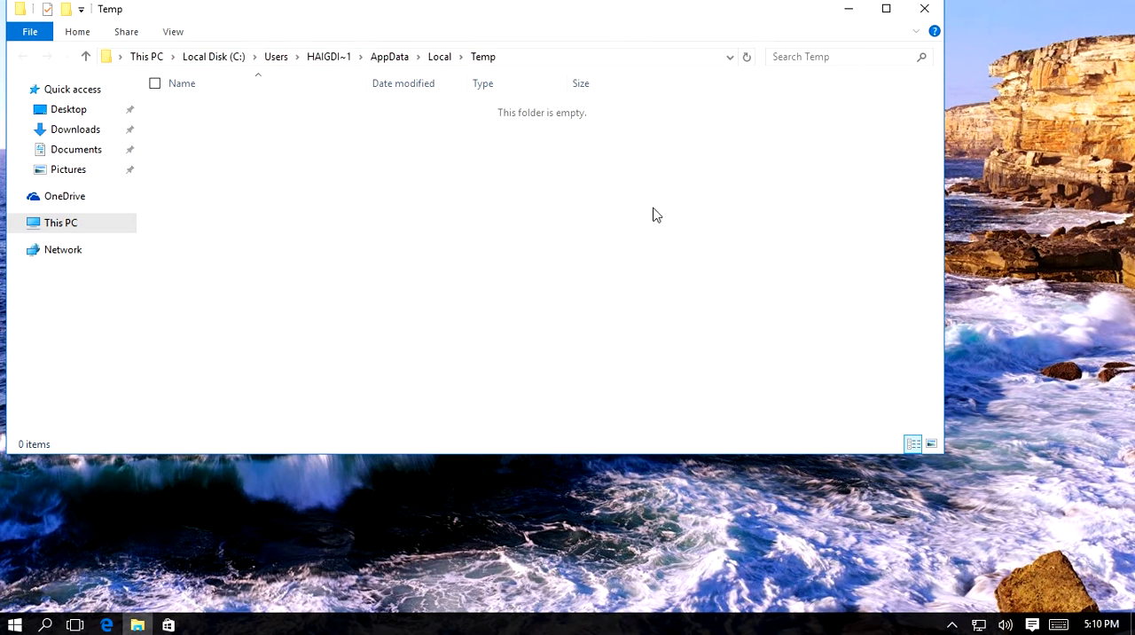
# - Add a new Rich Text Document and new Text Documents to the empty Temp folder
pyautogui.rightClick(270, 142)
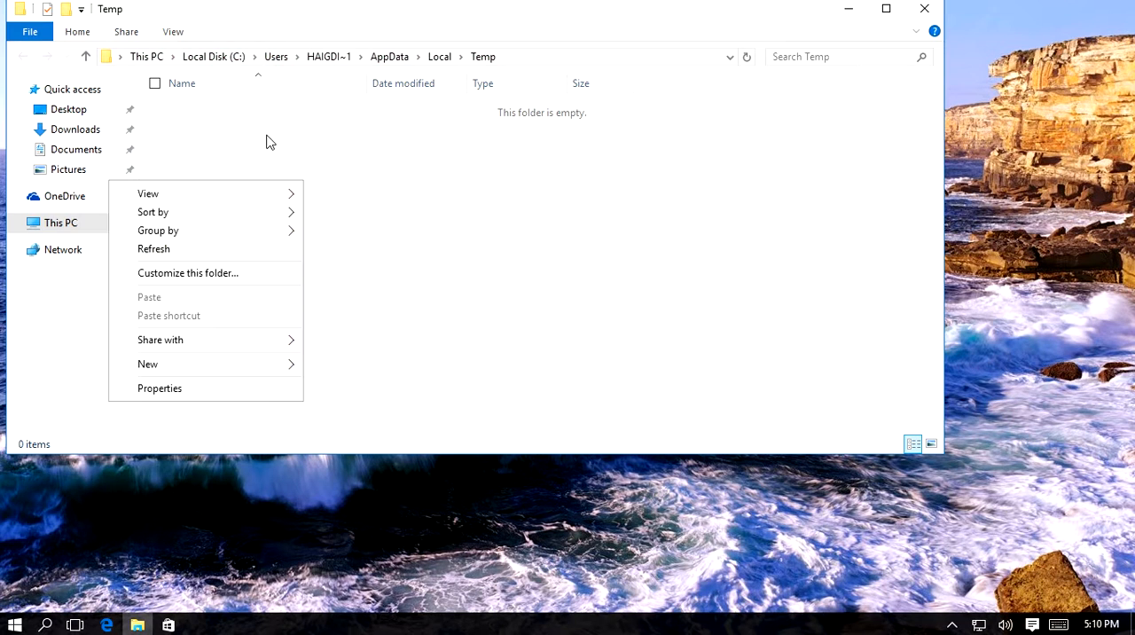
pyautogui.click(148, 193)
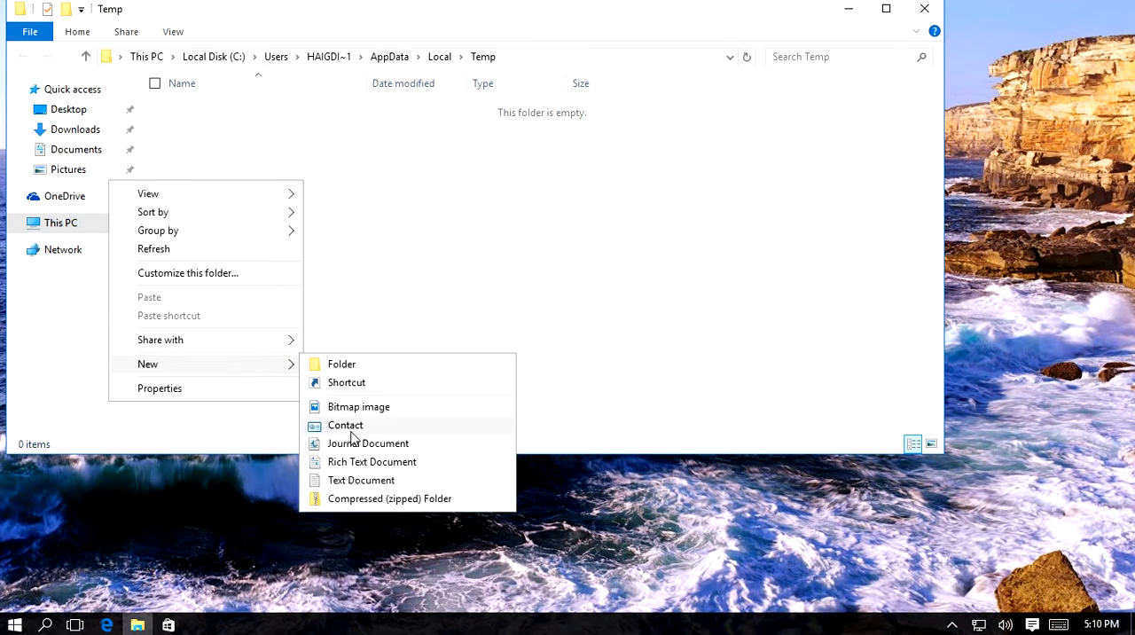
pyautogui.click(371, 460)
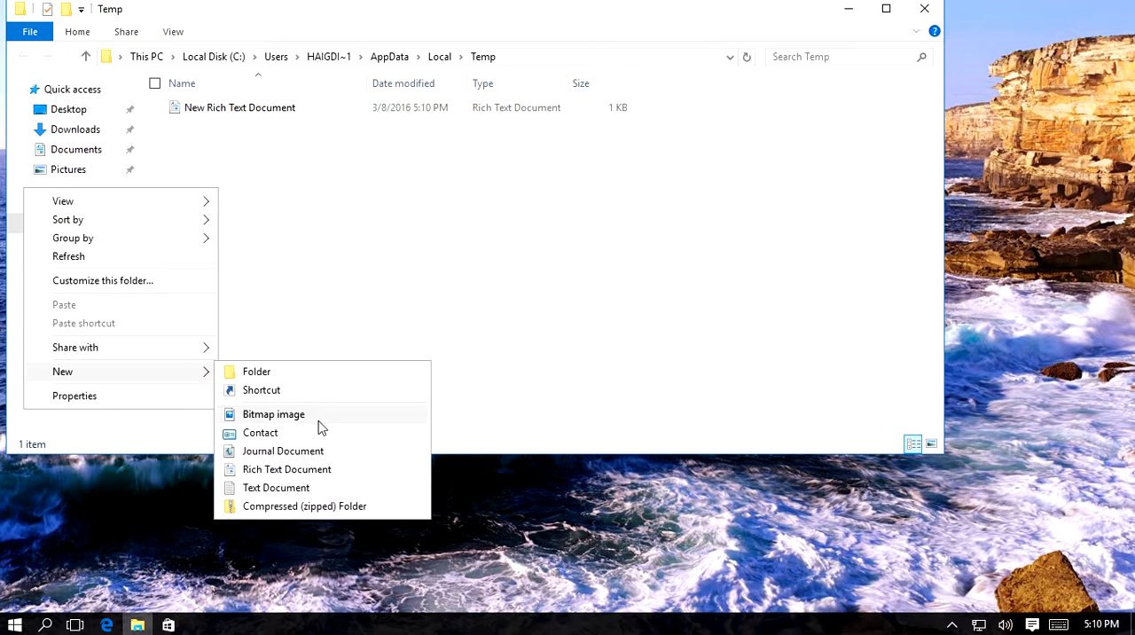
pyautogui.click(275, 488)
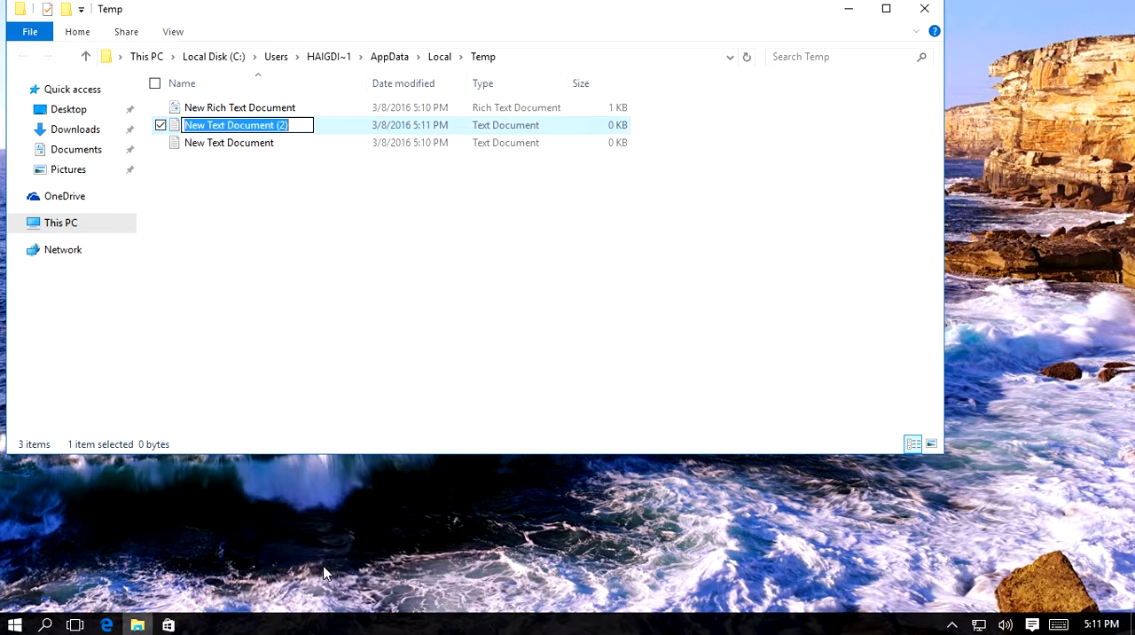
pyautogui.click(558, 235)
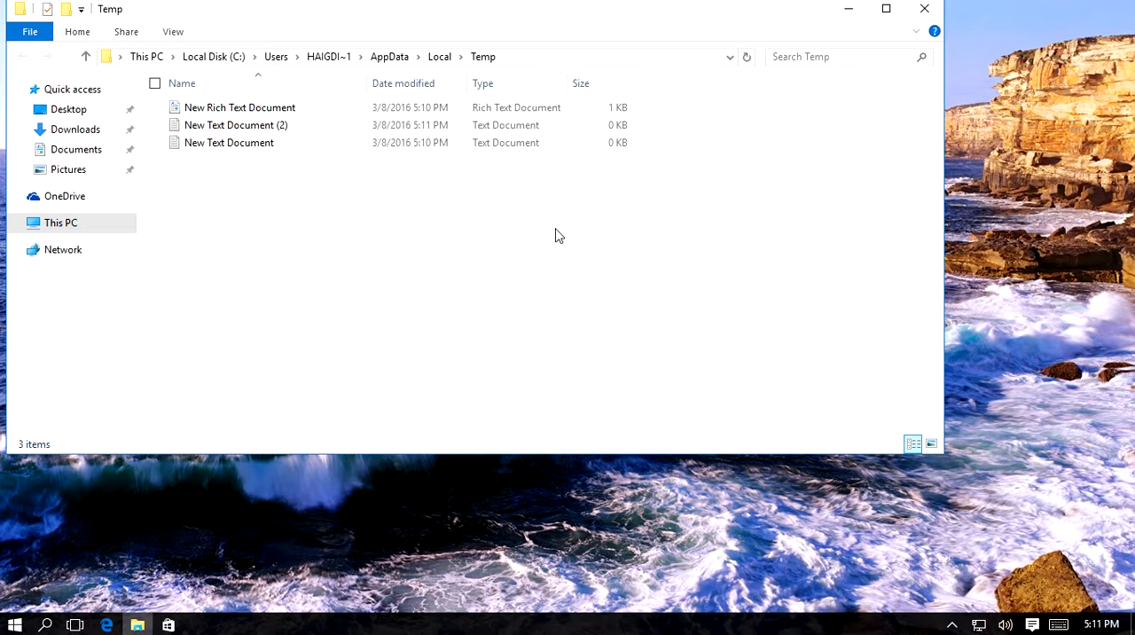